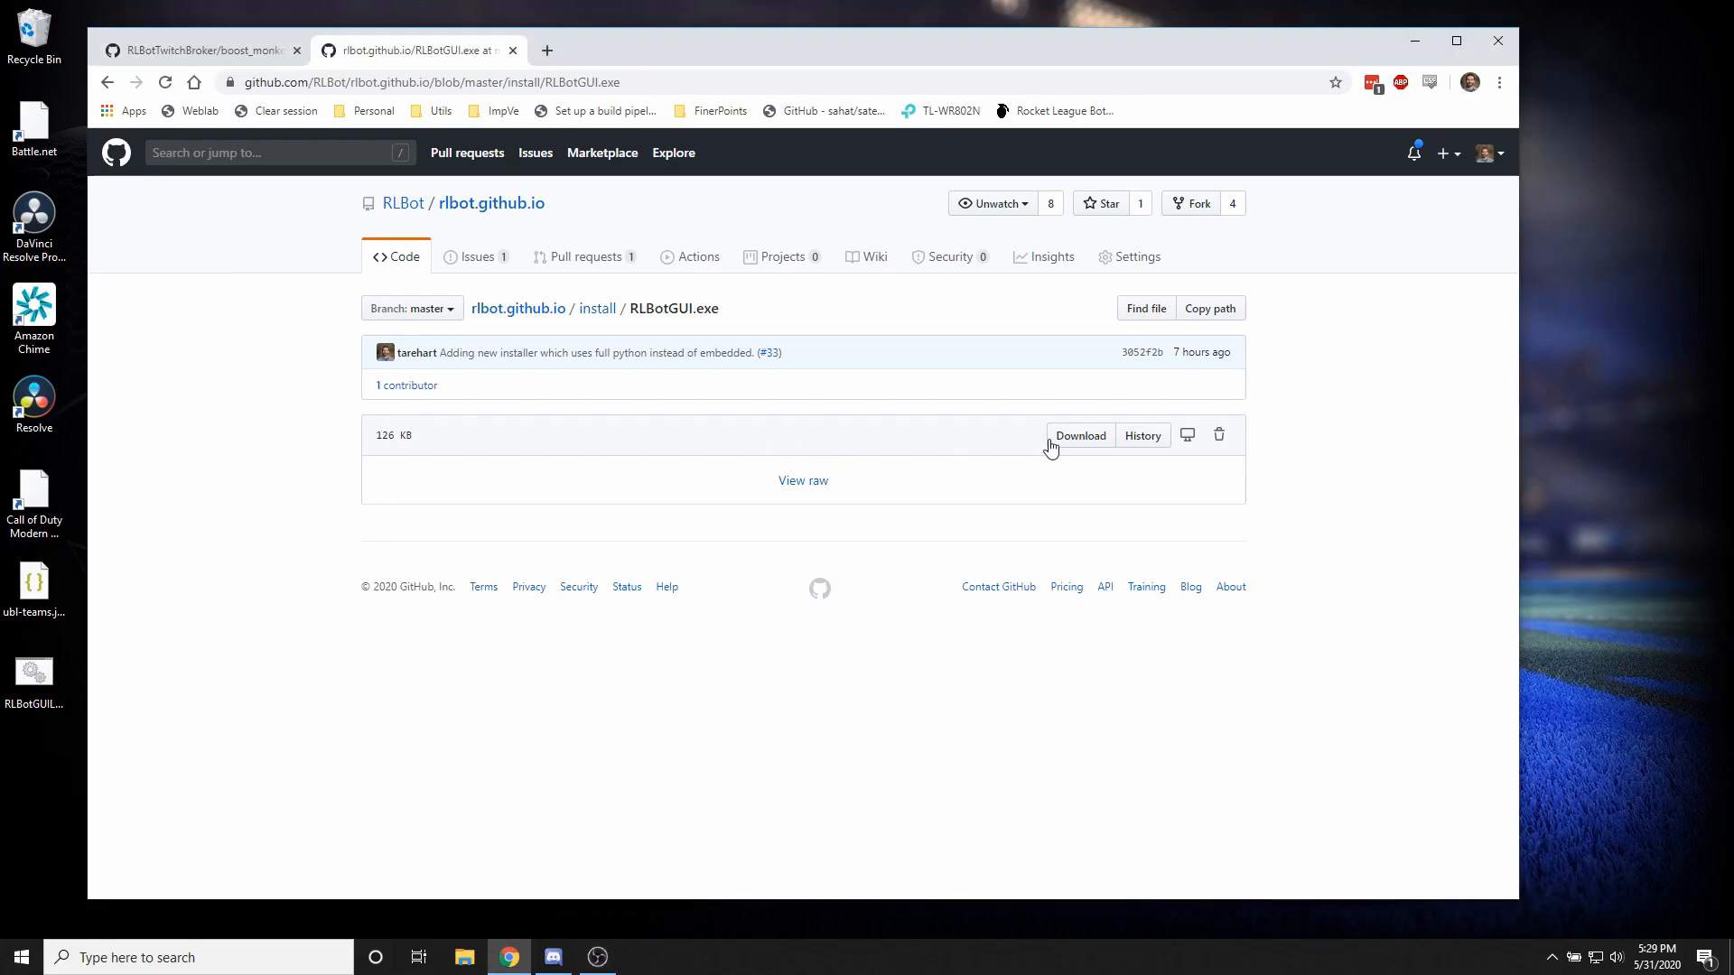
Download RLBotGUI.exe from GitHub and place a copy on the desktop
click(1080, 435)
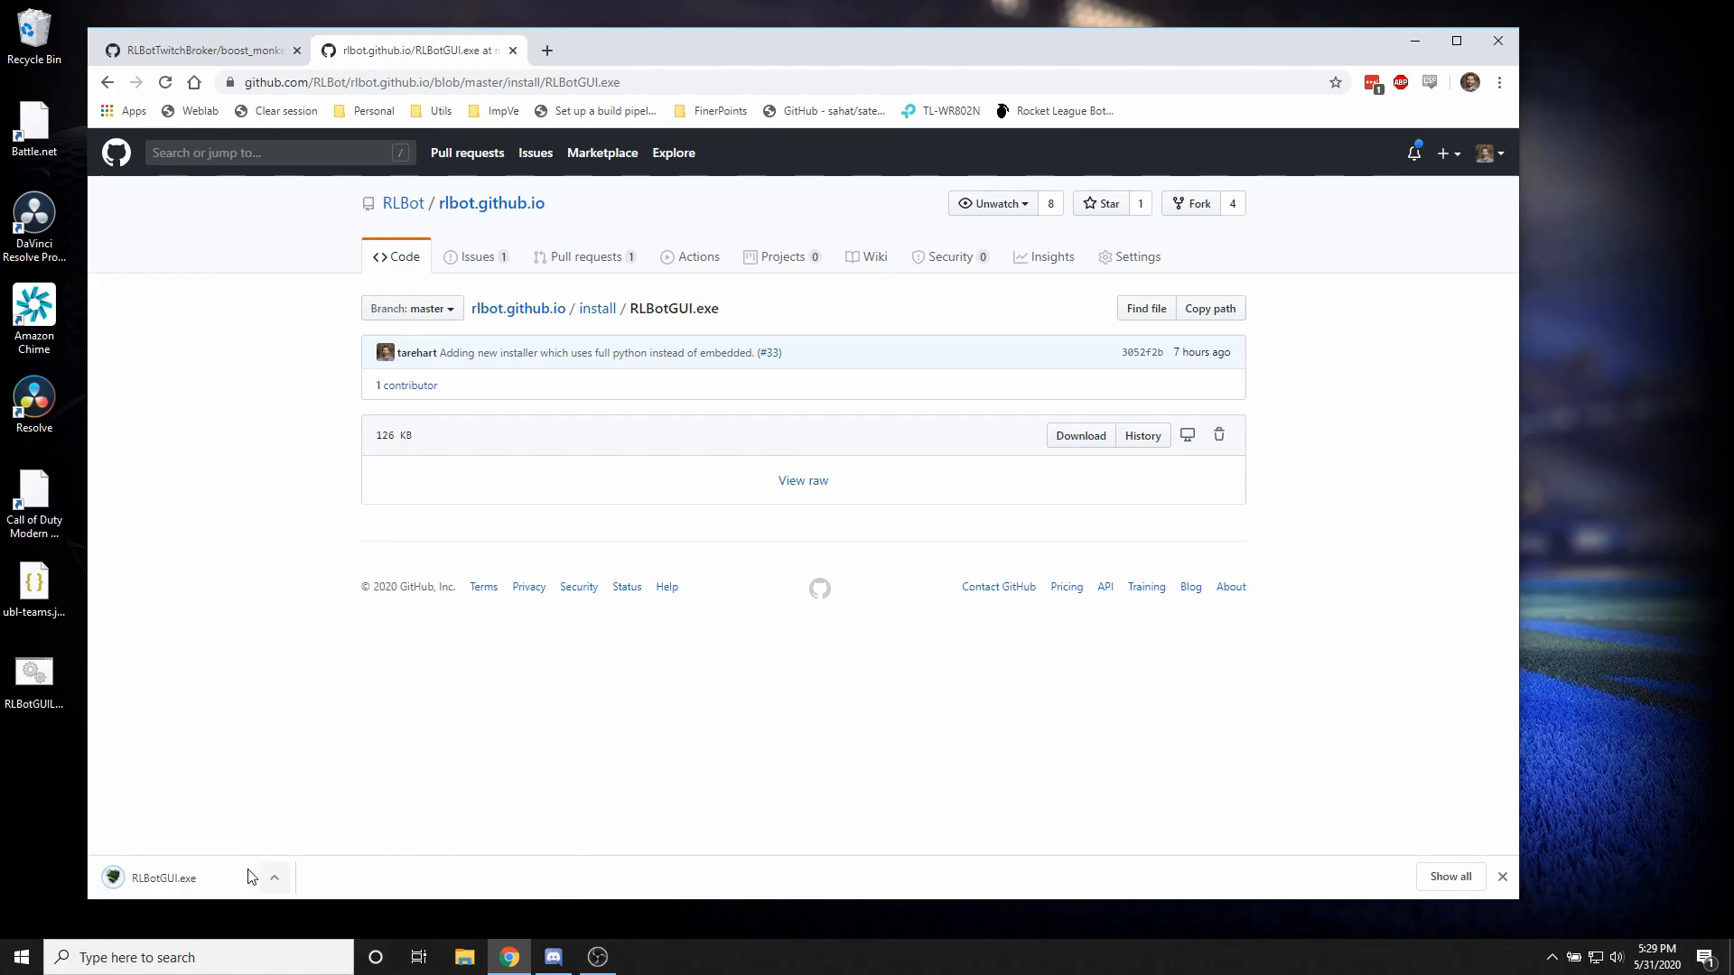
click(273, 878)
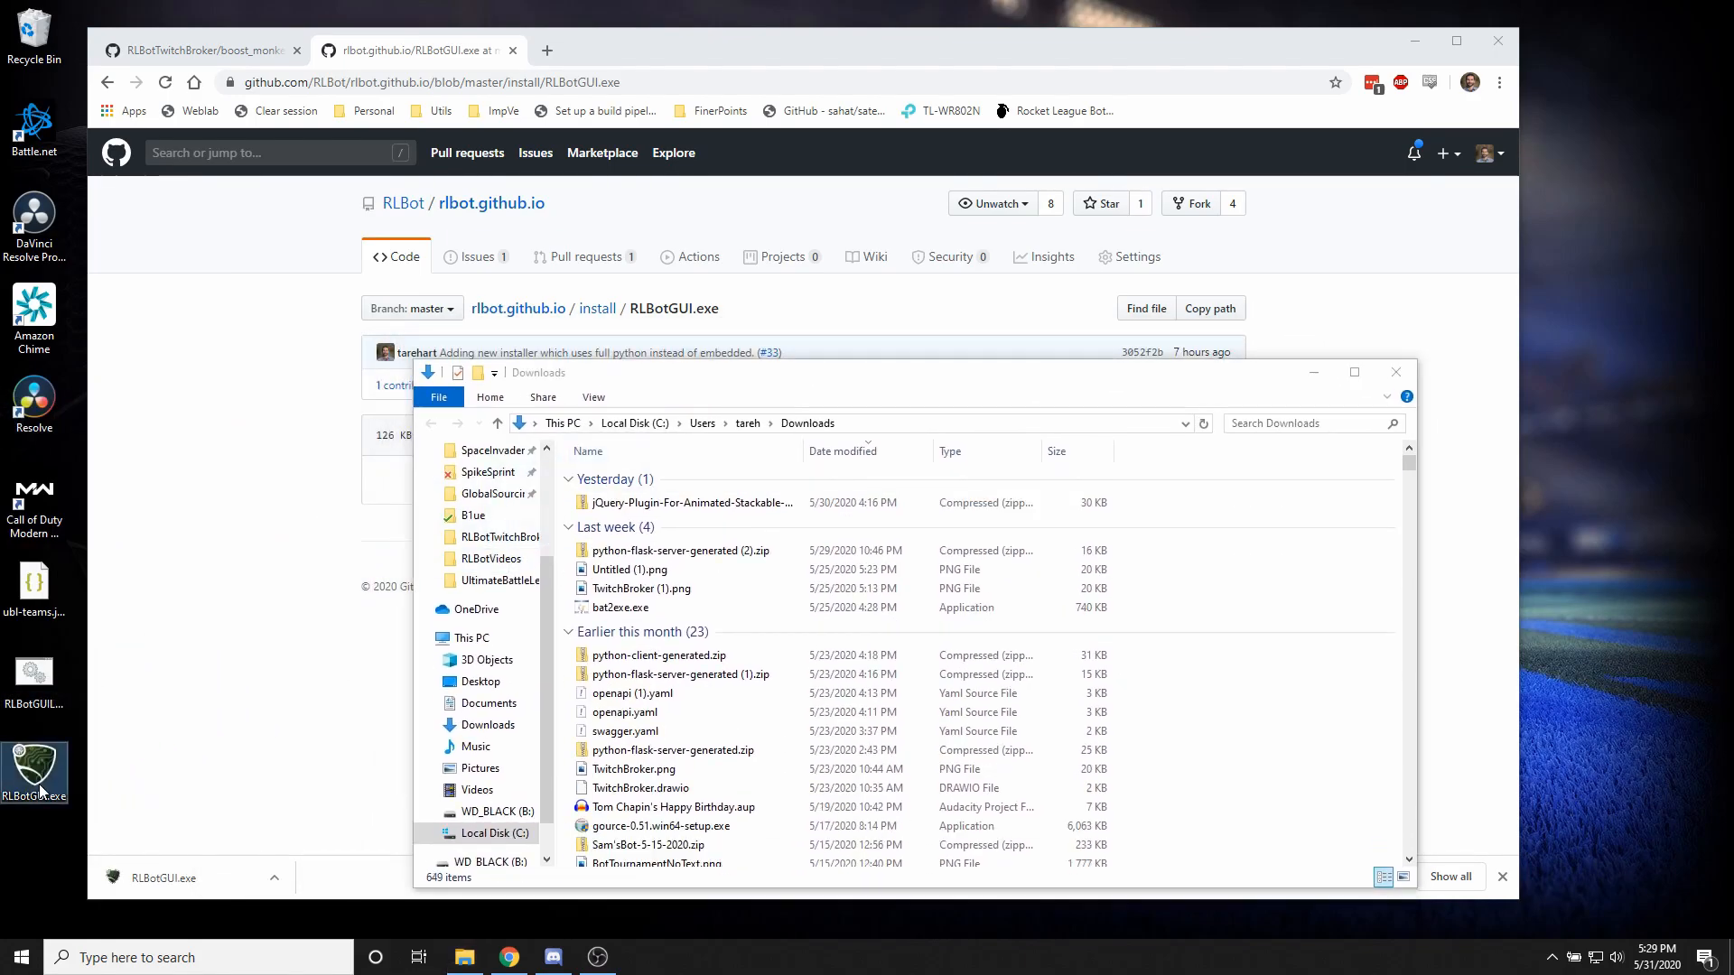
click(1394, 372)
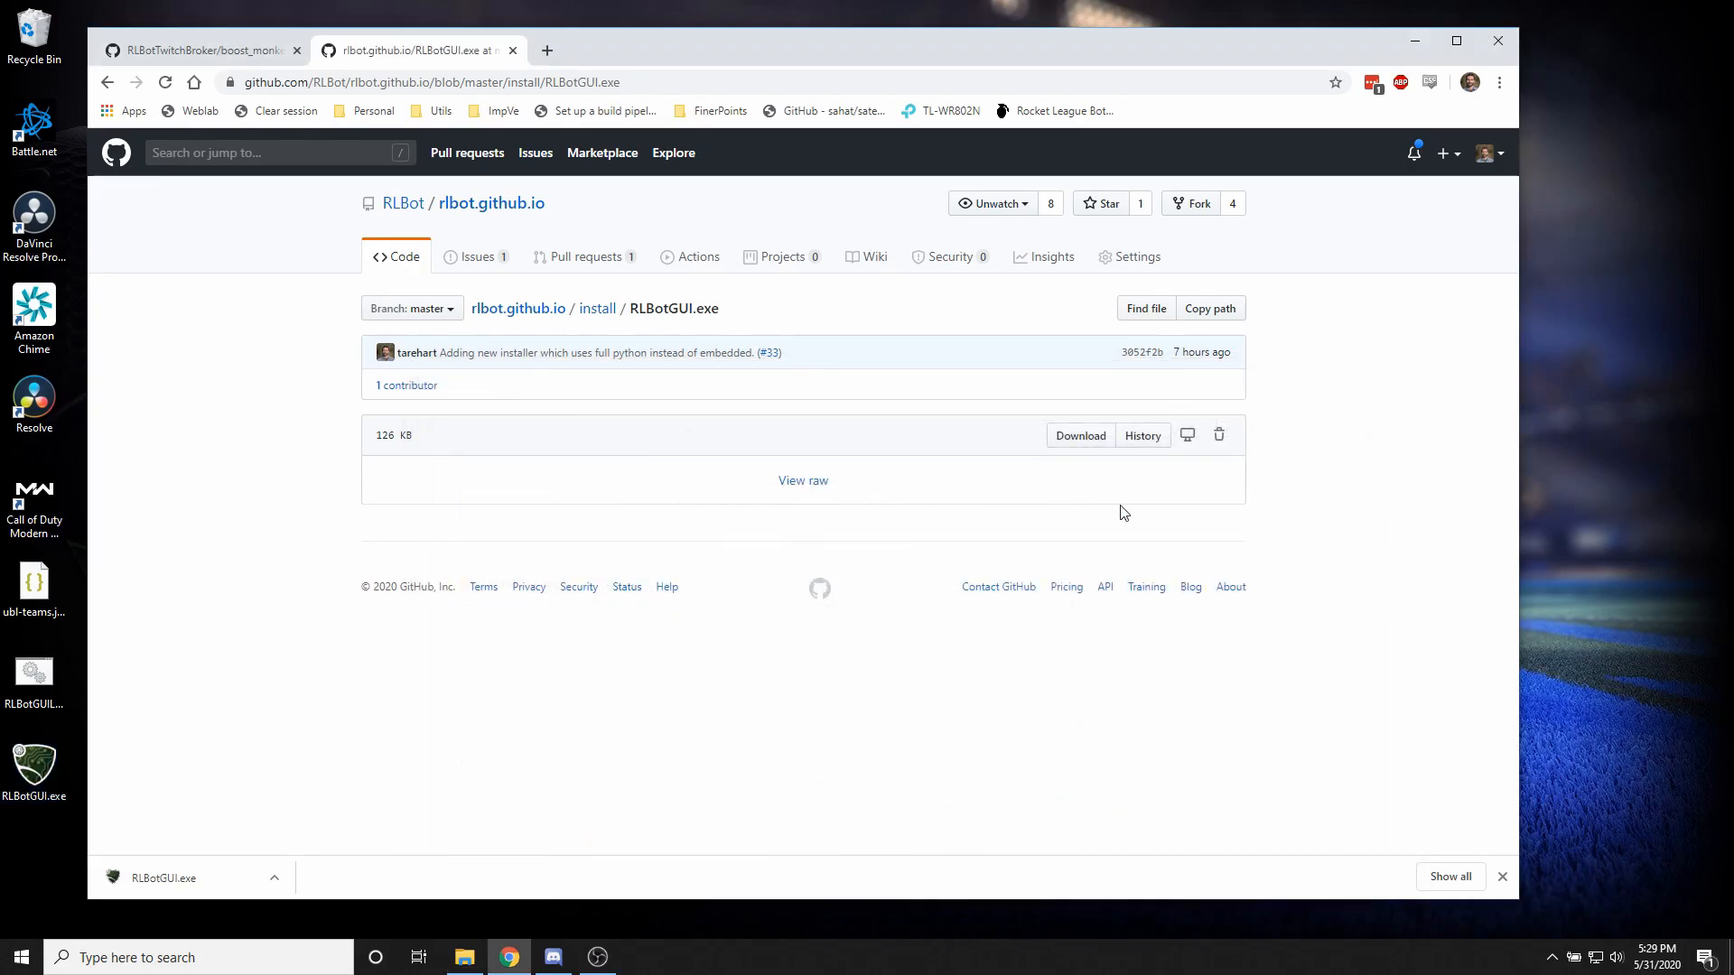
click(34, 762)
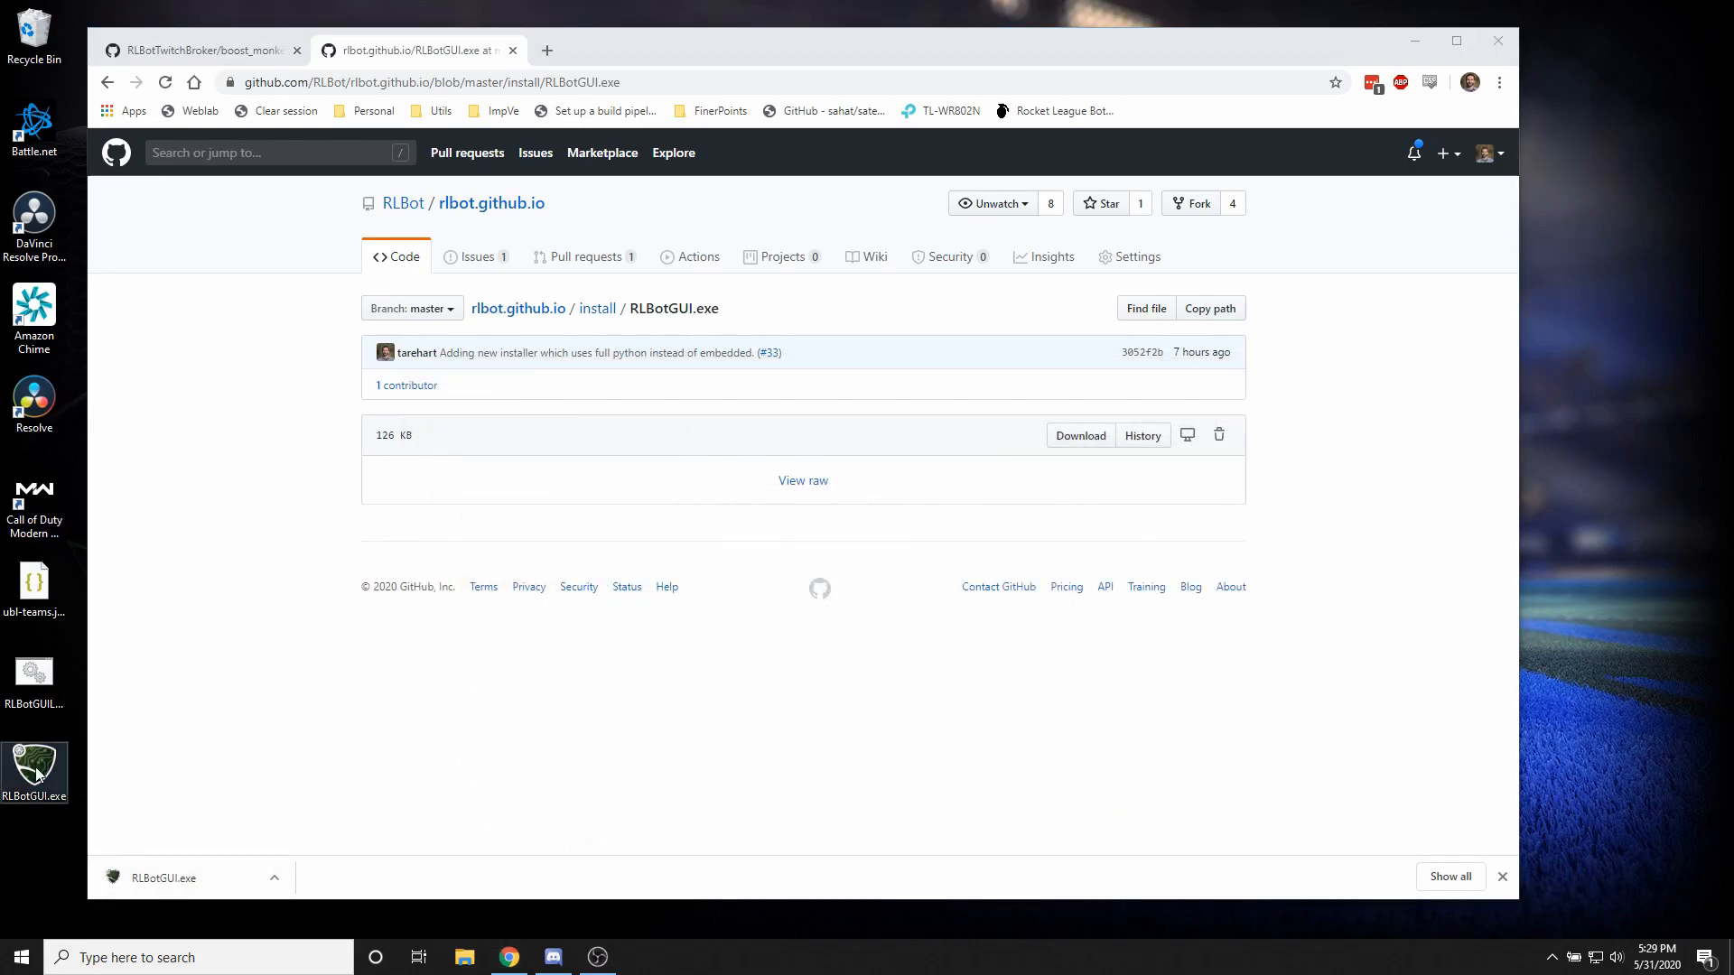
Launch RLBotGUI.exe and allow it past the SmartScreen warning via More info > Run anyway
double_click(34, 762)
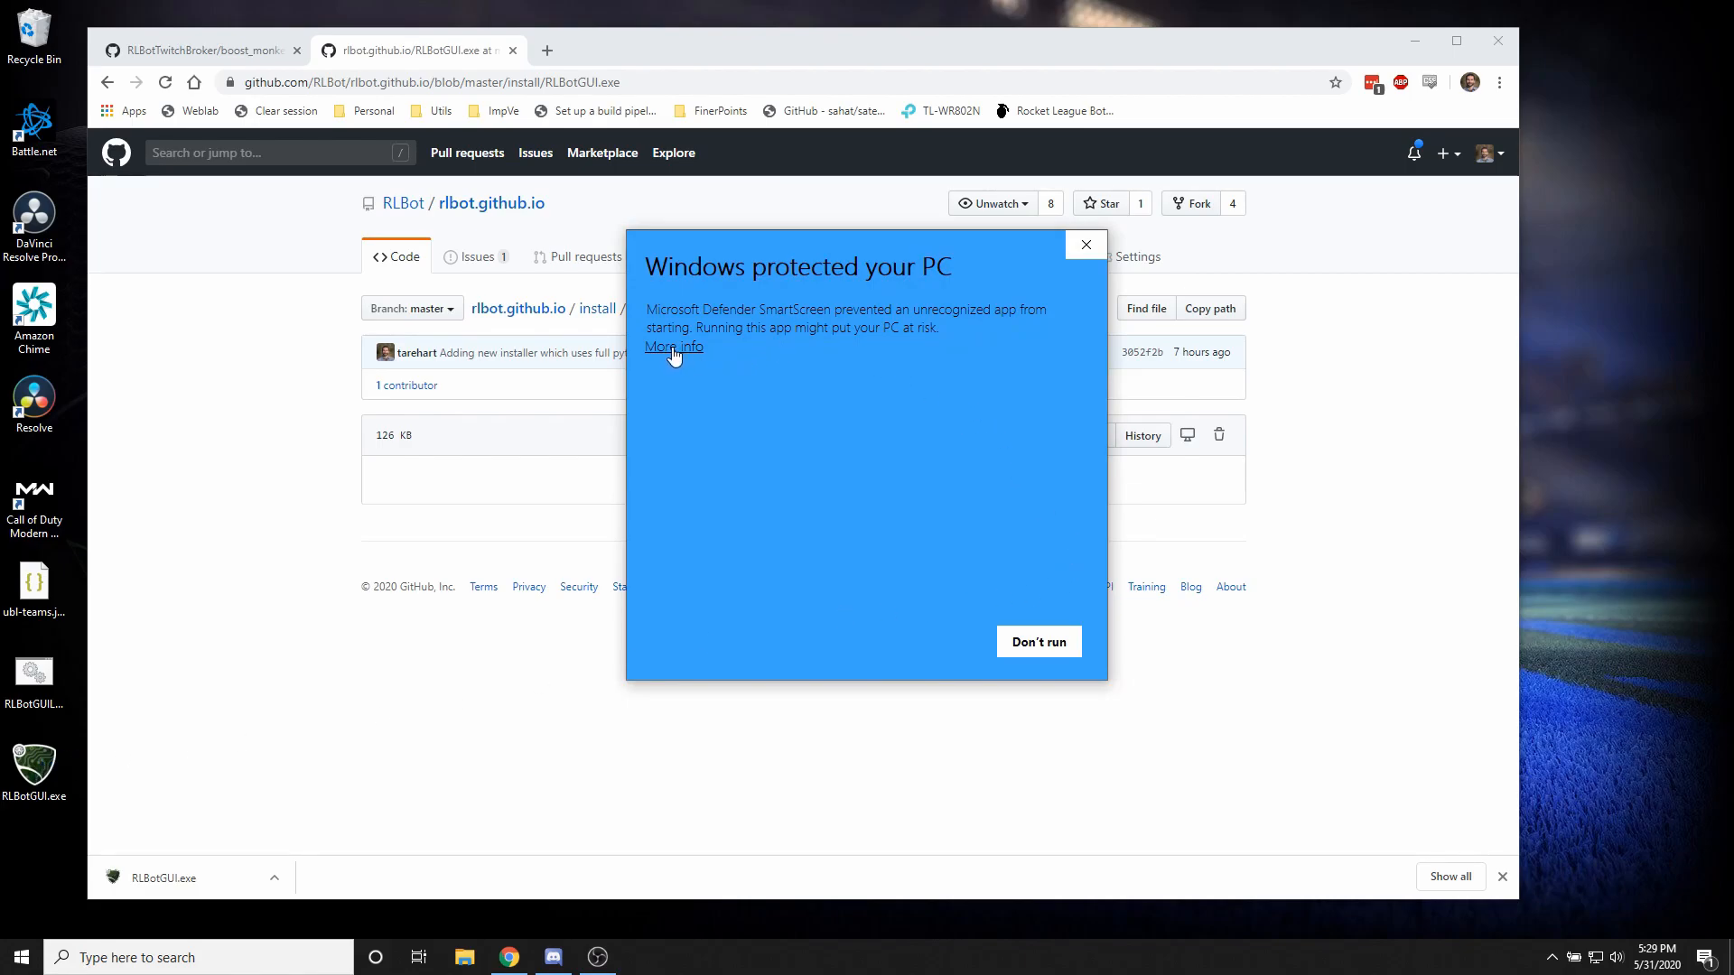
click(672, 346)
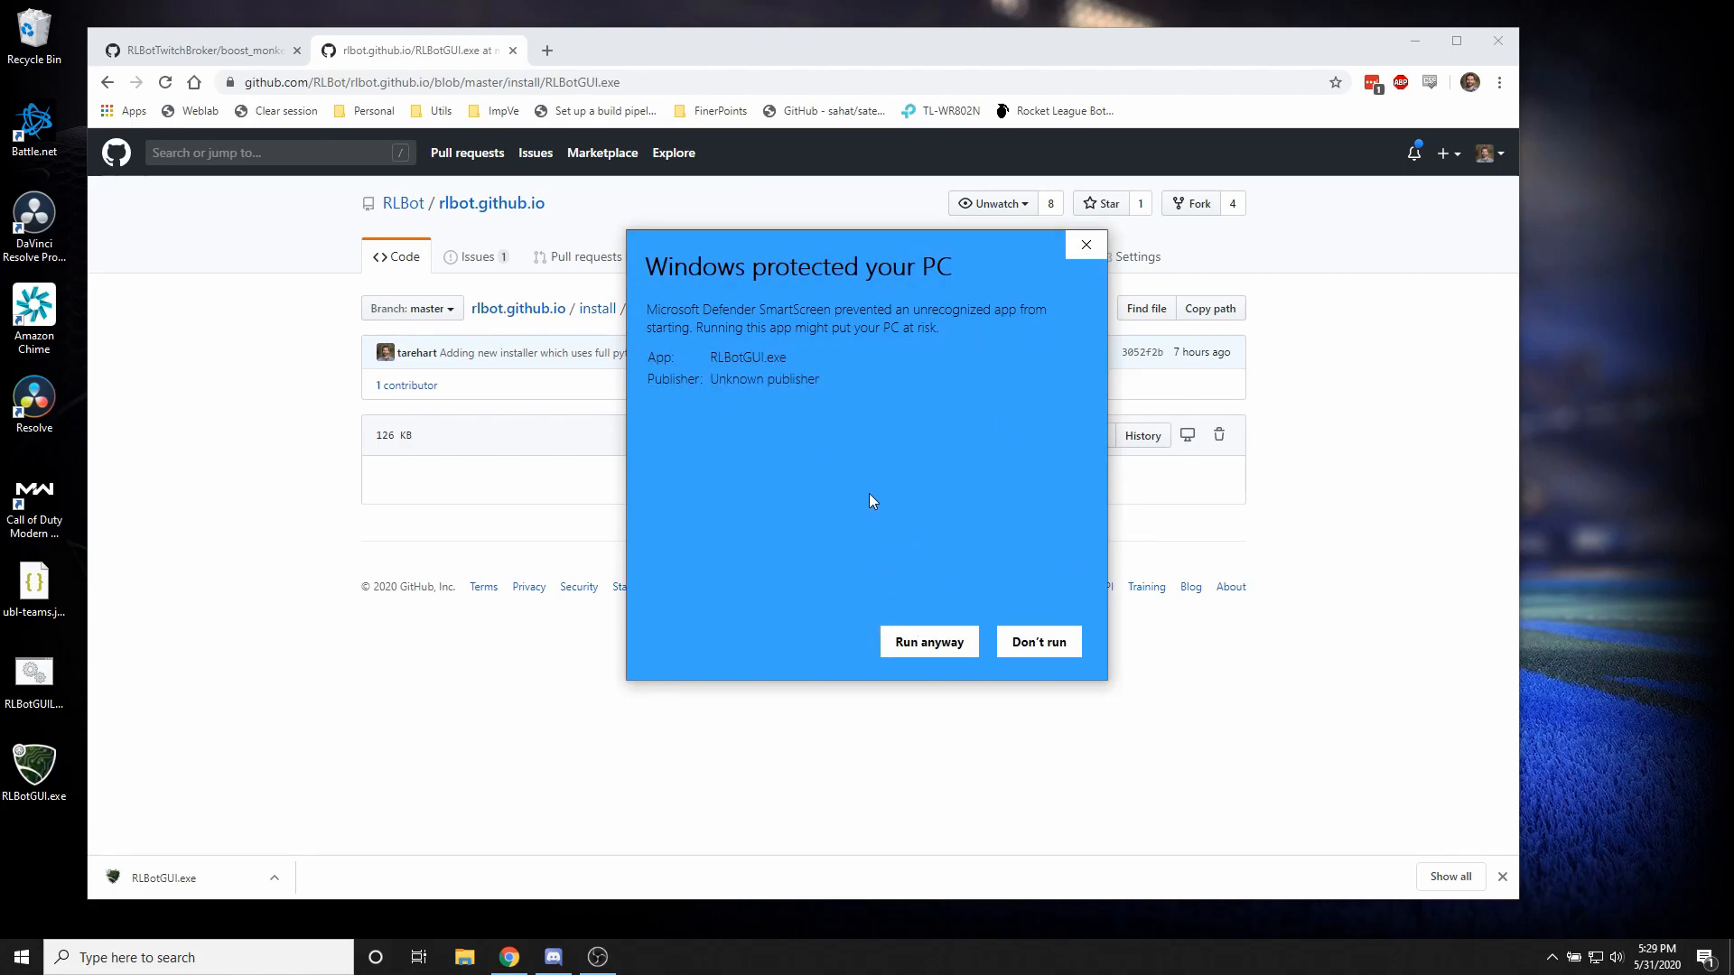
click(929, 642)
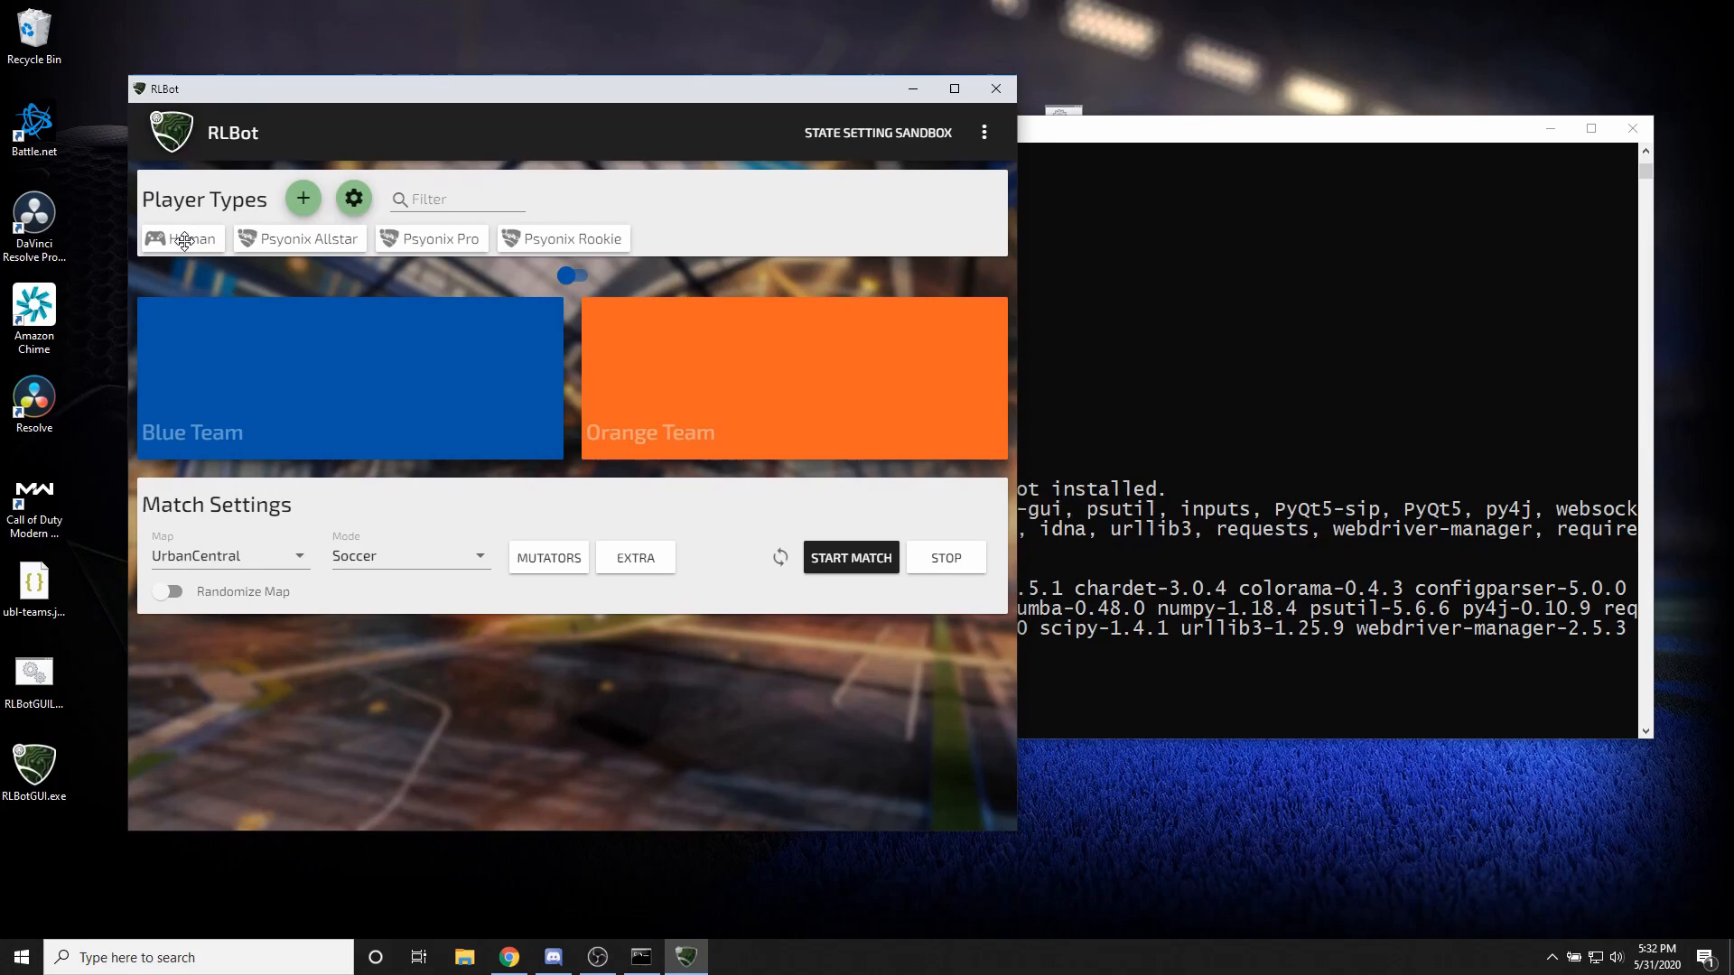
Add a Human to Blue Team against a Psyonix Allstar and start the match
click(180, 238)
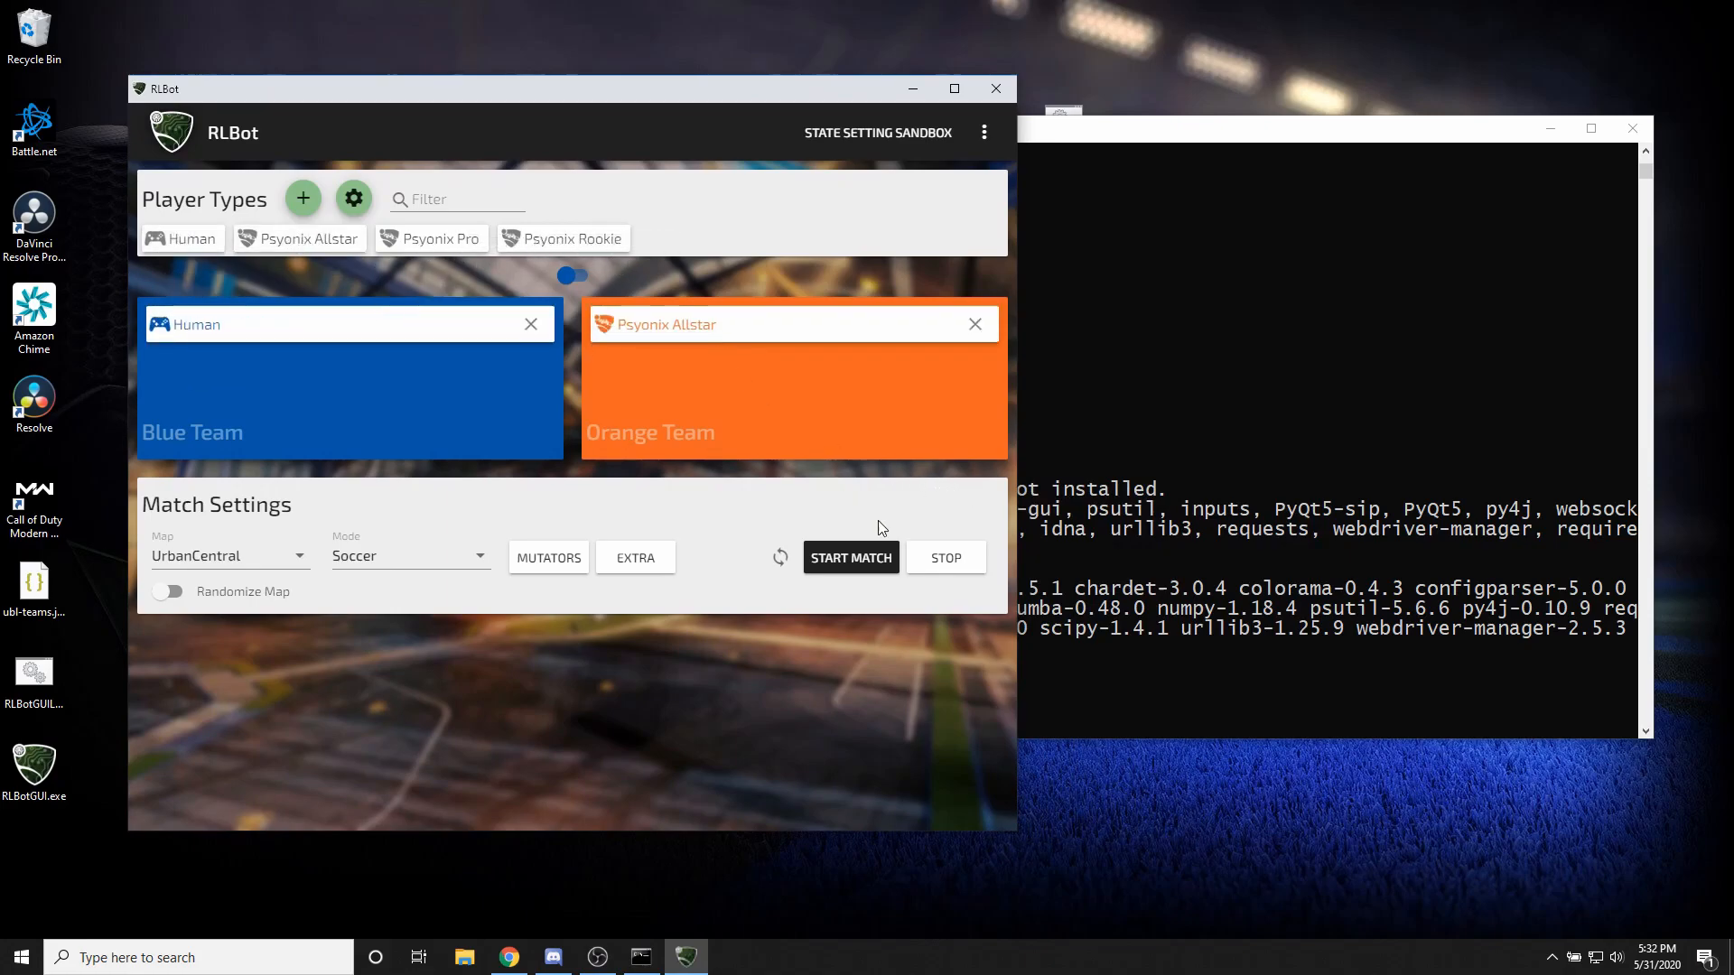
mouse_move(773, 387)
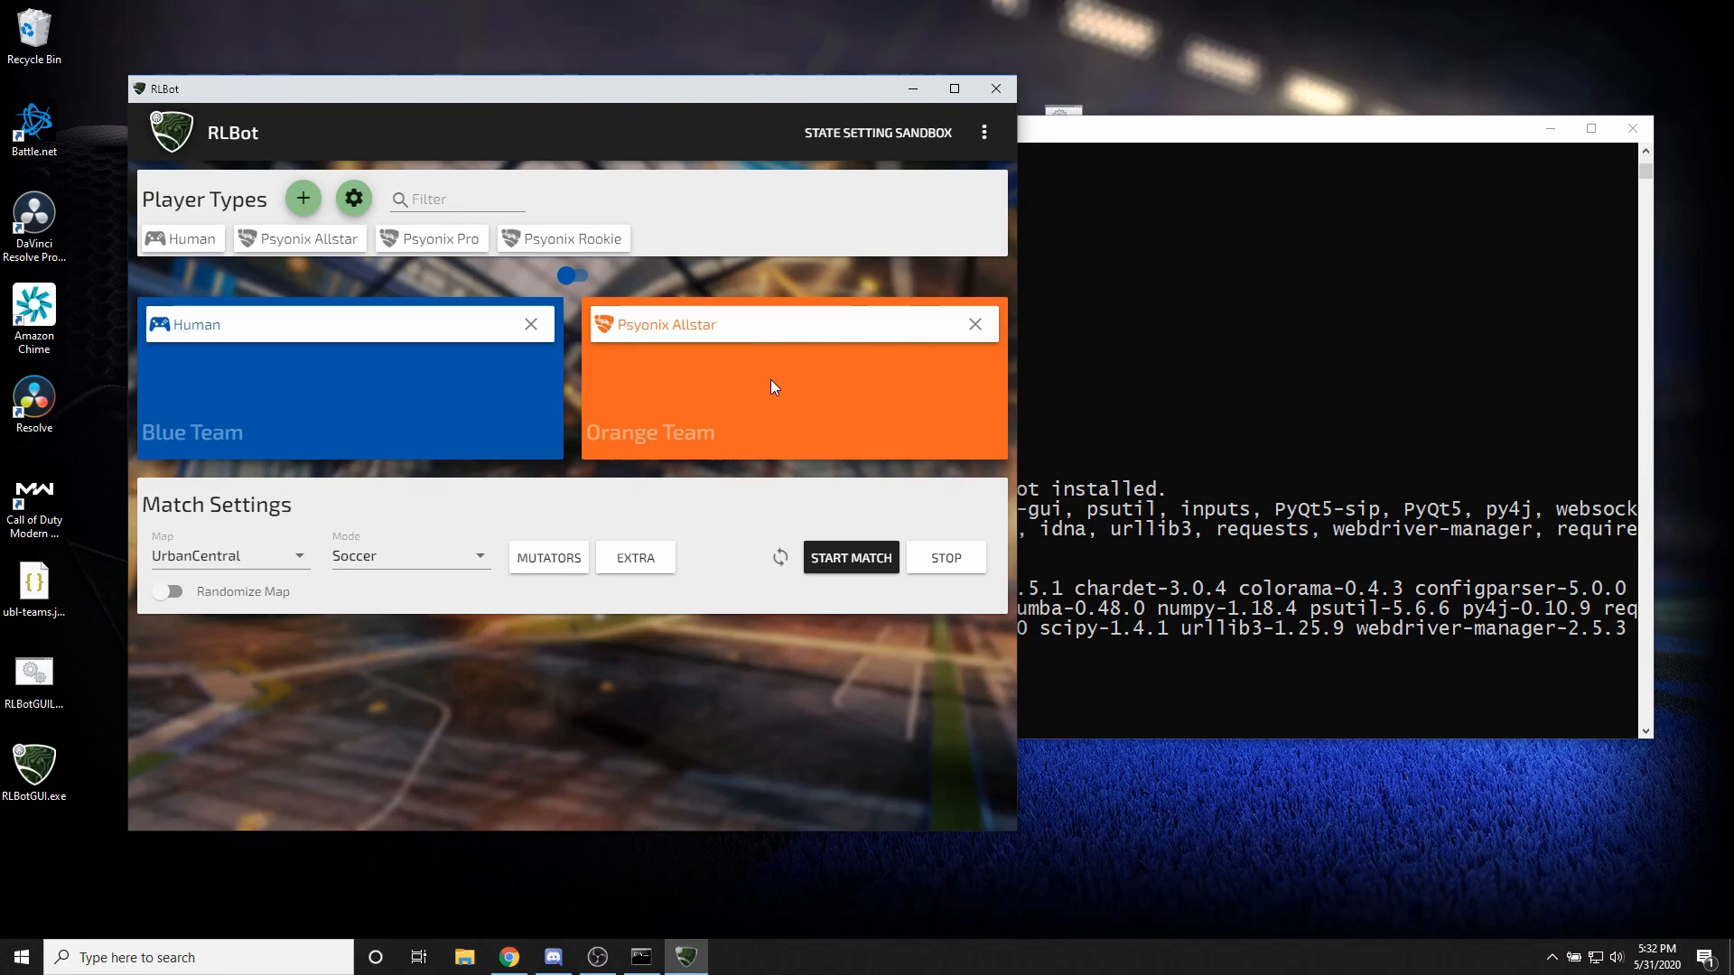
click(850, 558)
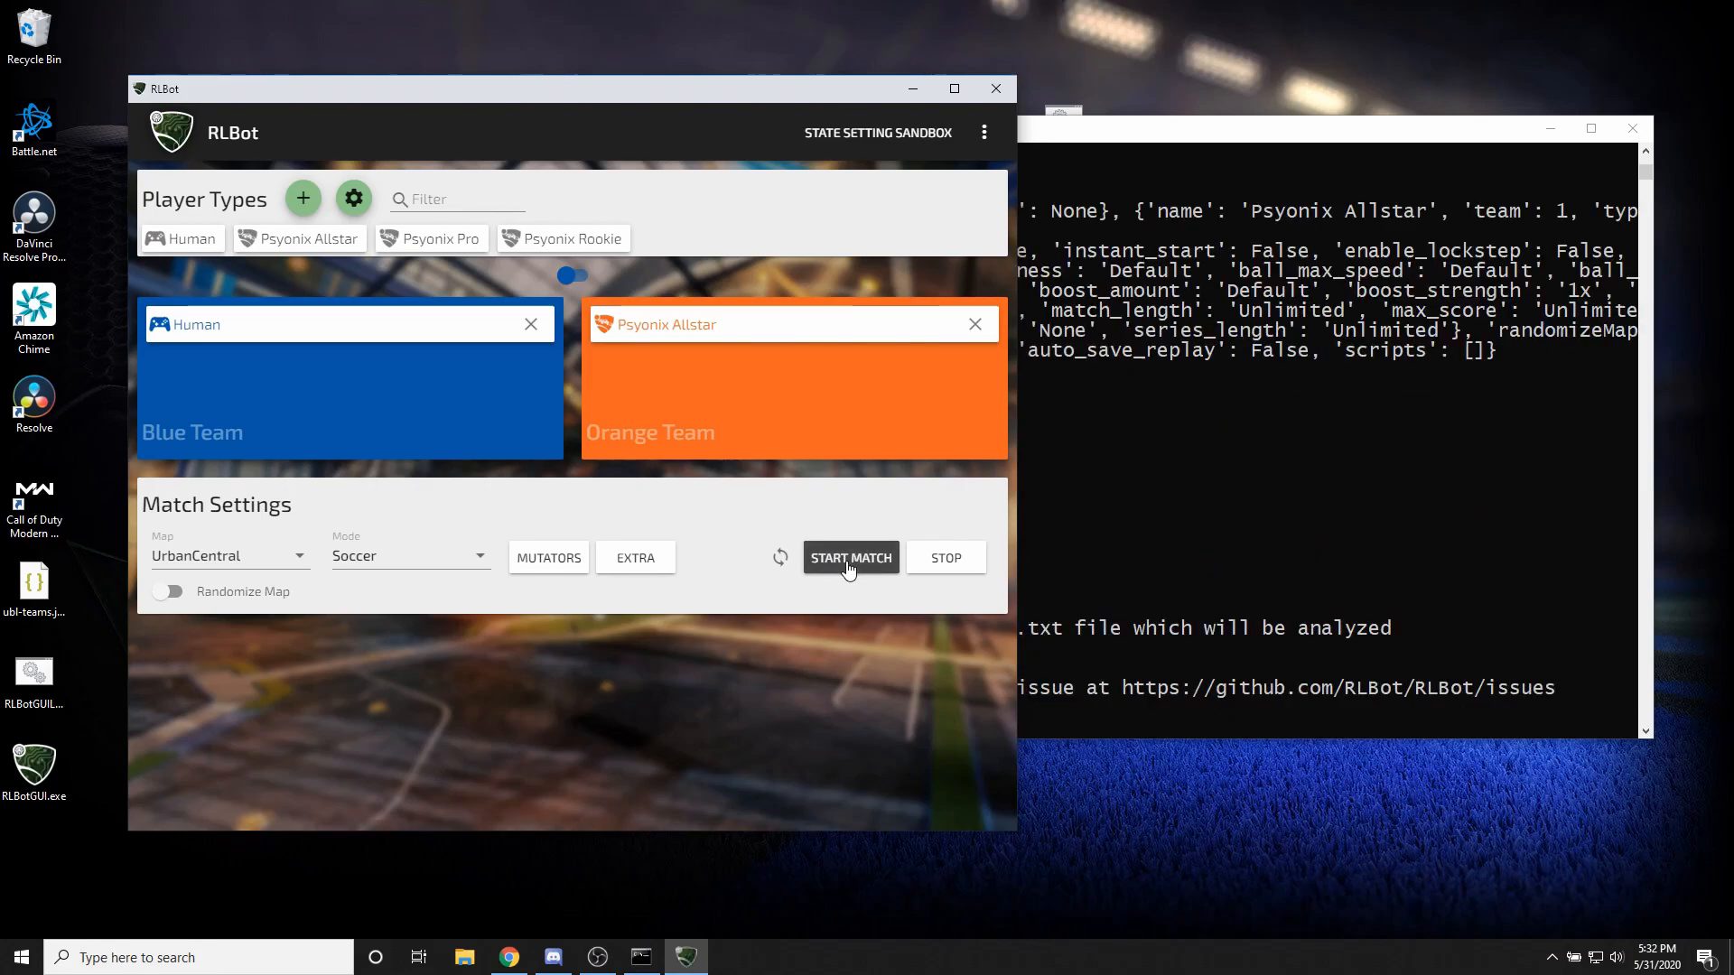
click(850, 558)
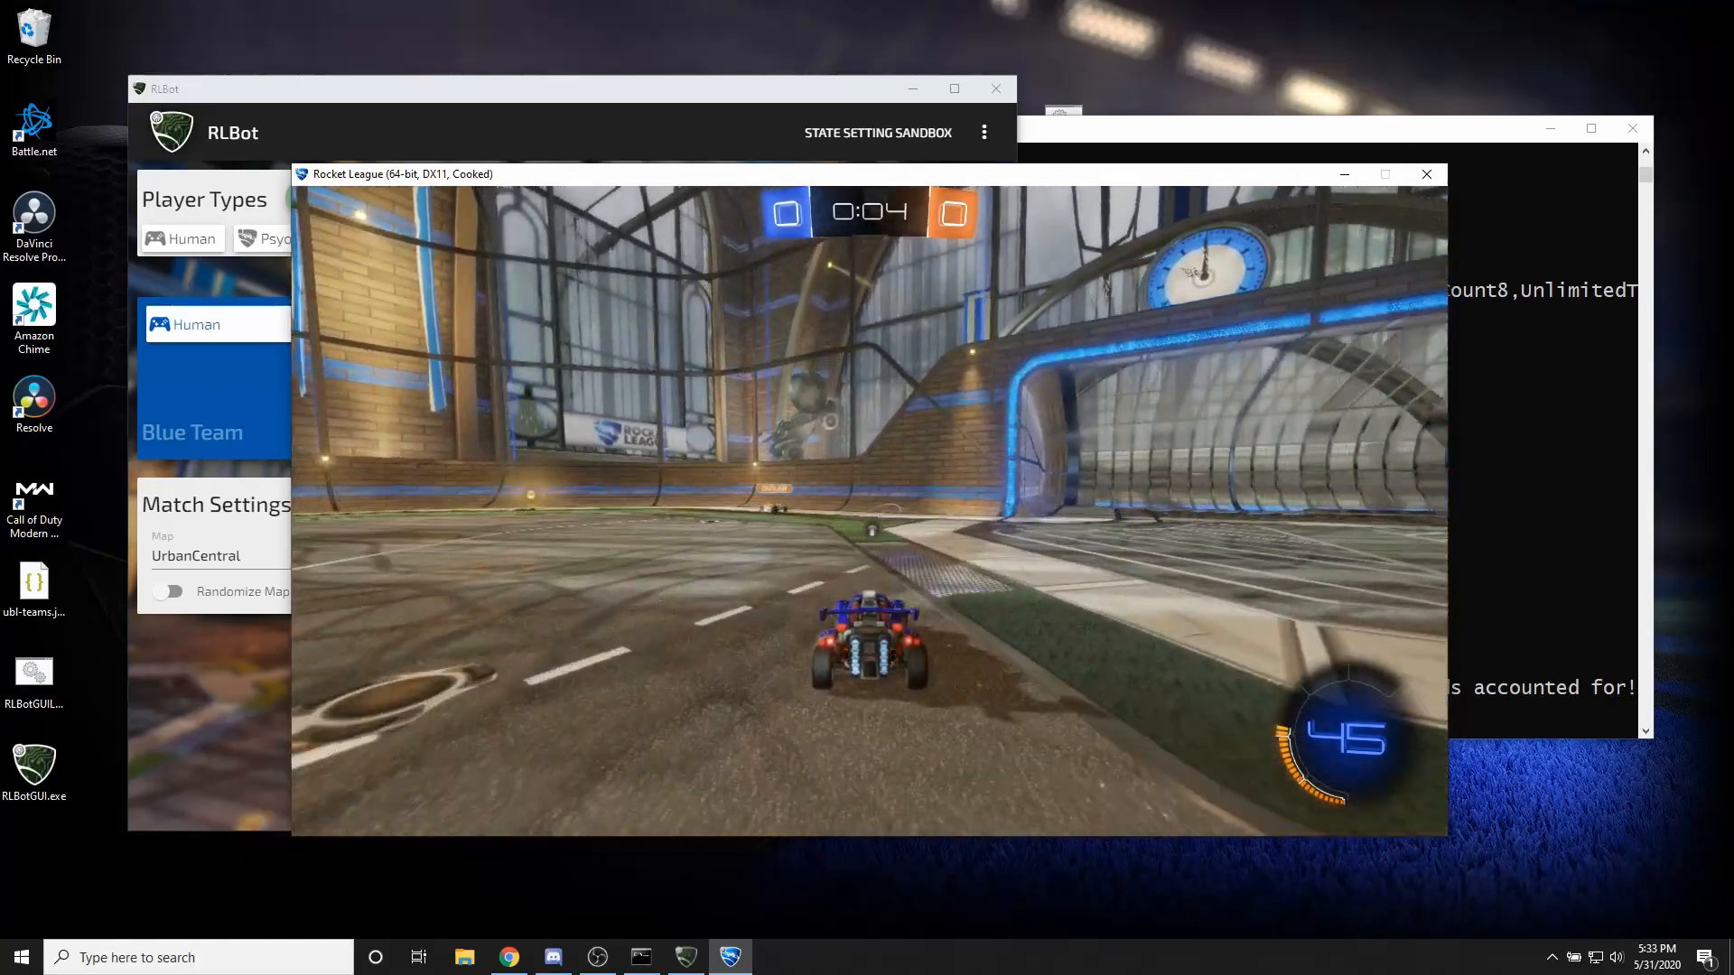
Quit the Rocket League match and close the RLBot window, returning to the desktop
key(Escape)
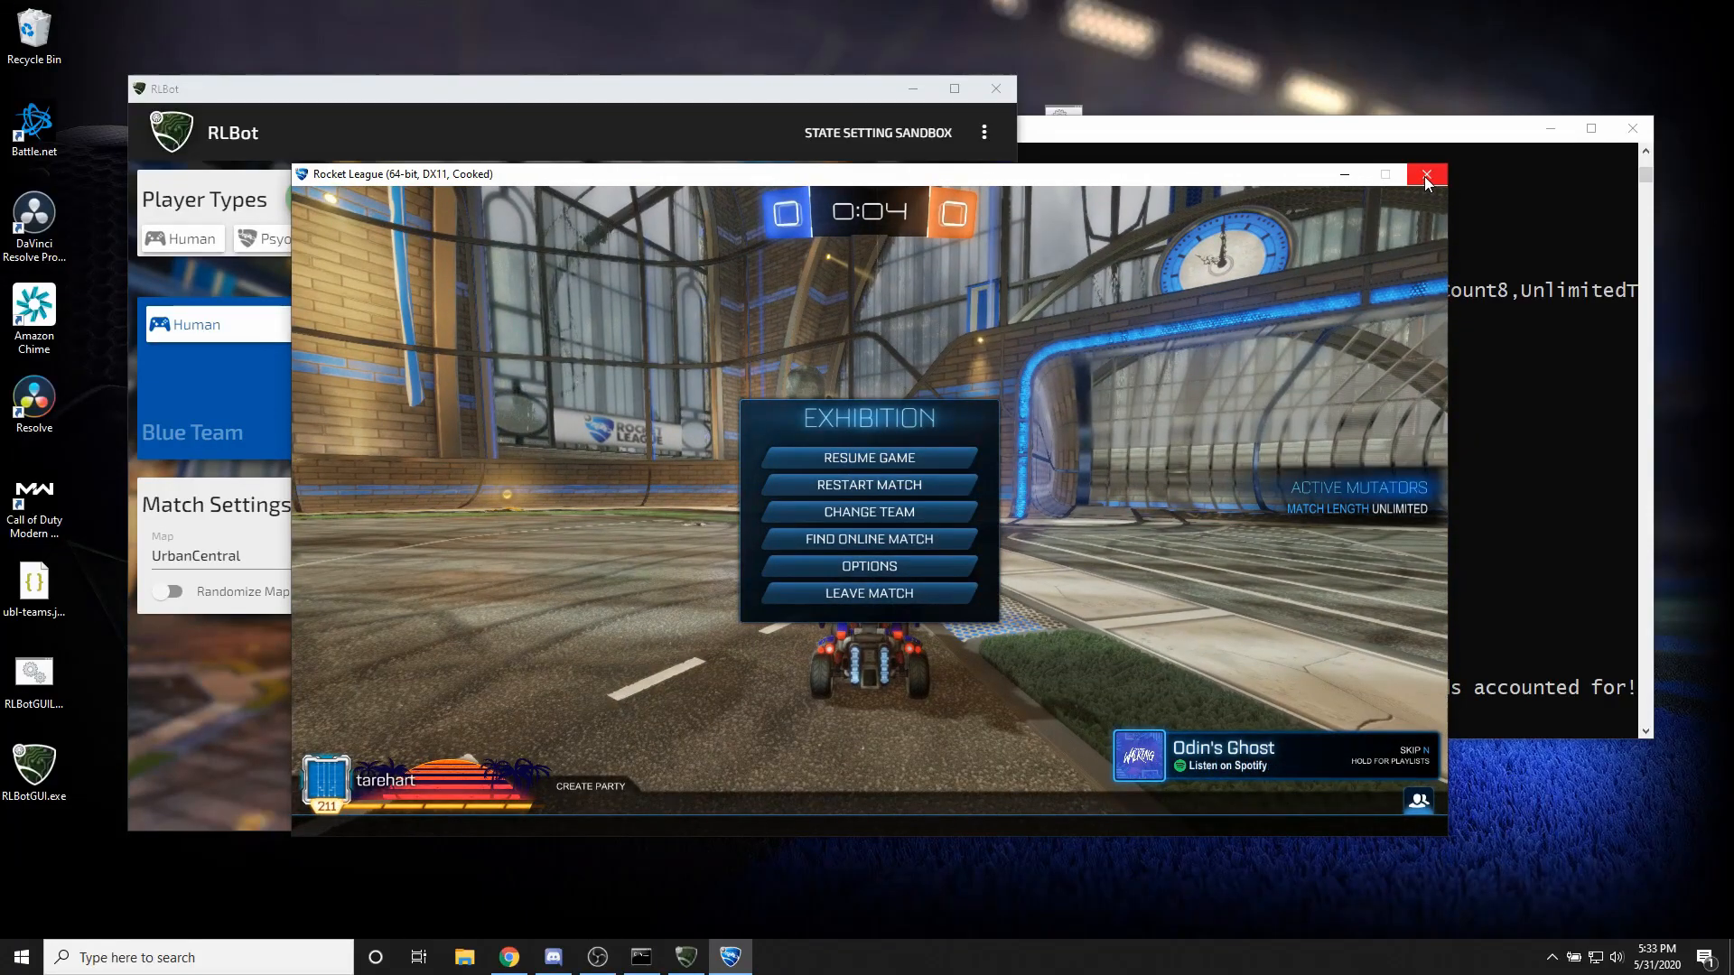
click(1425, 175)
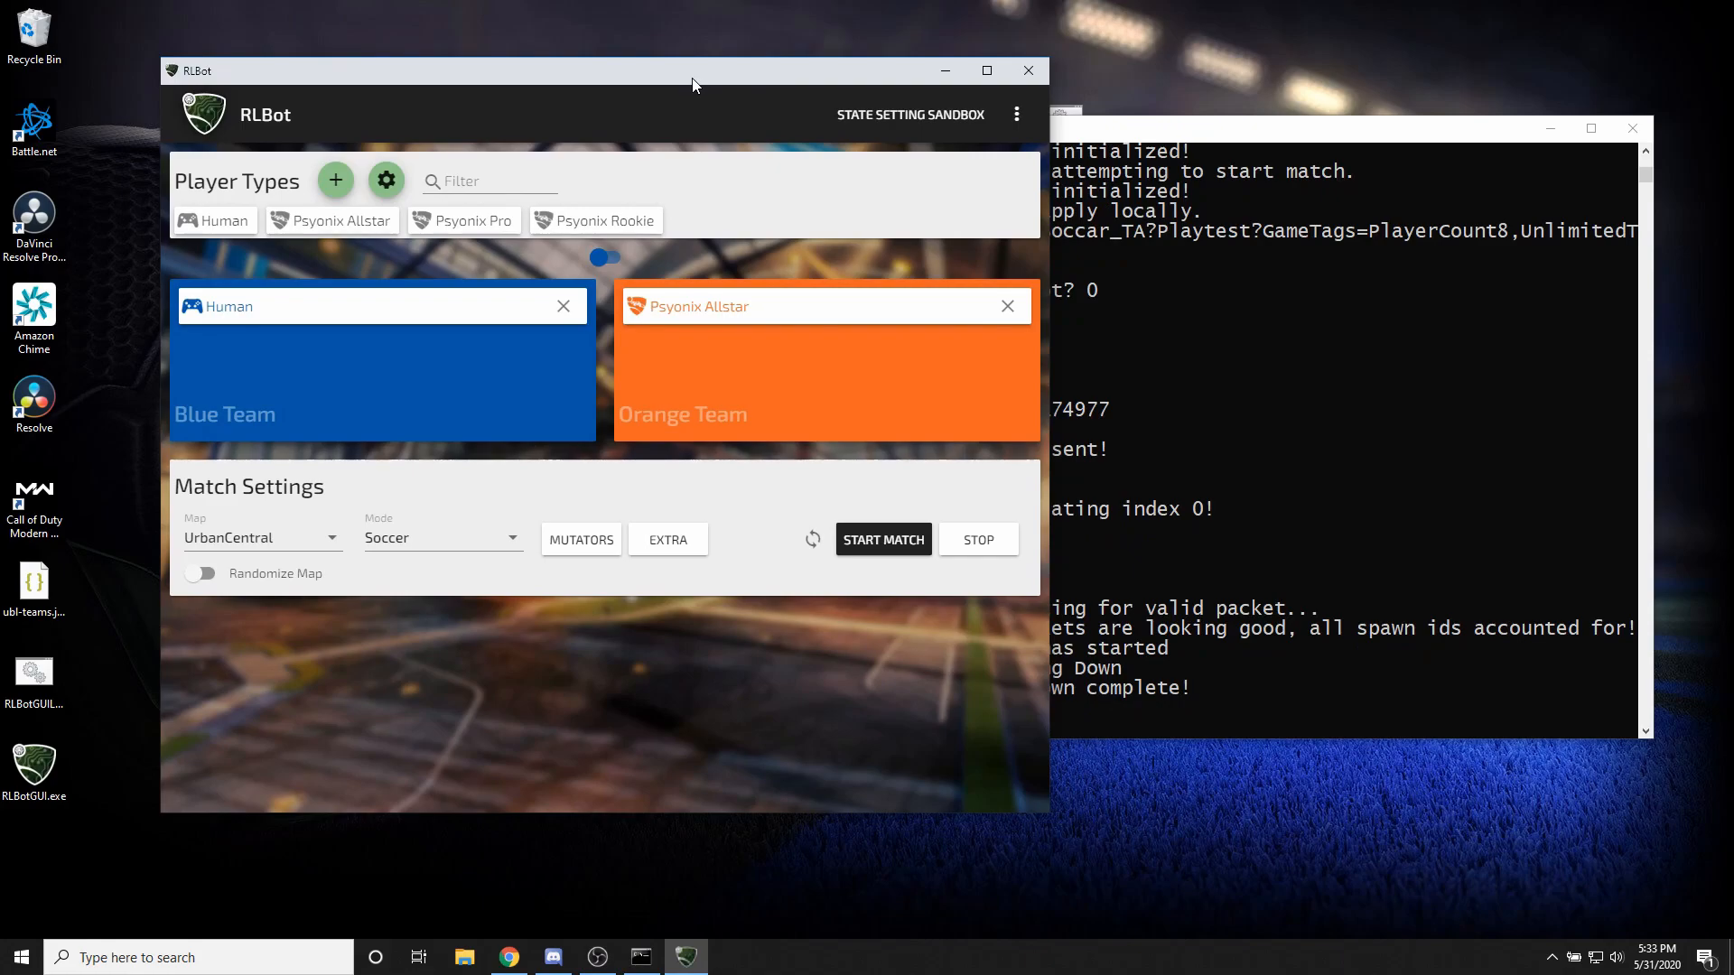
mouse_move(708, 87)
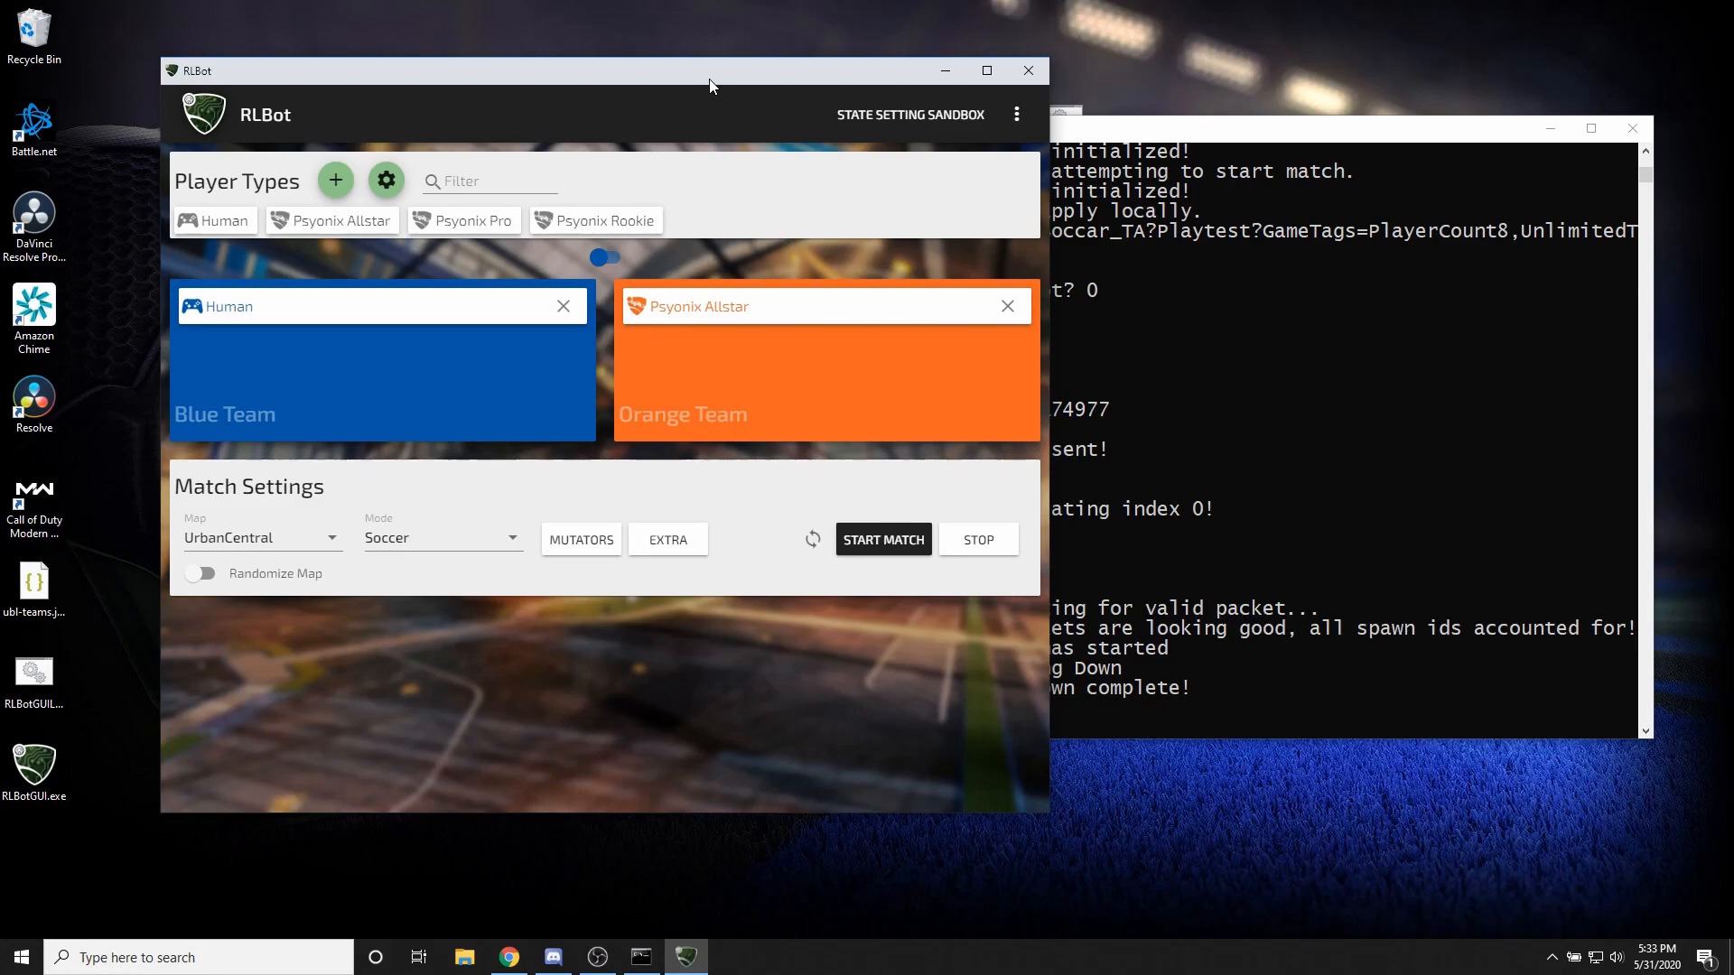
drag(708, 71, 592, 58)
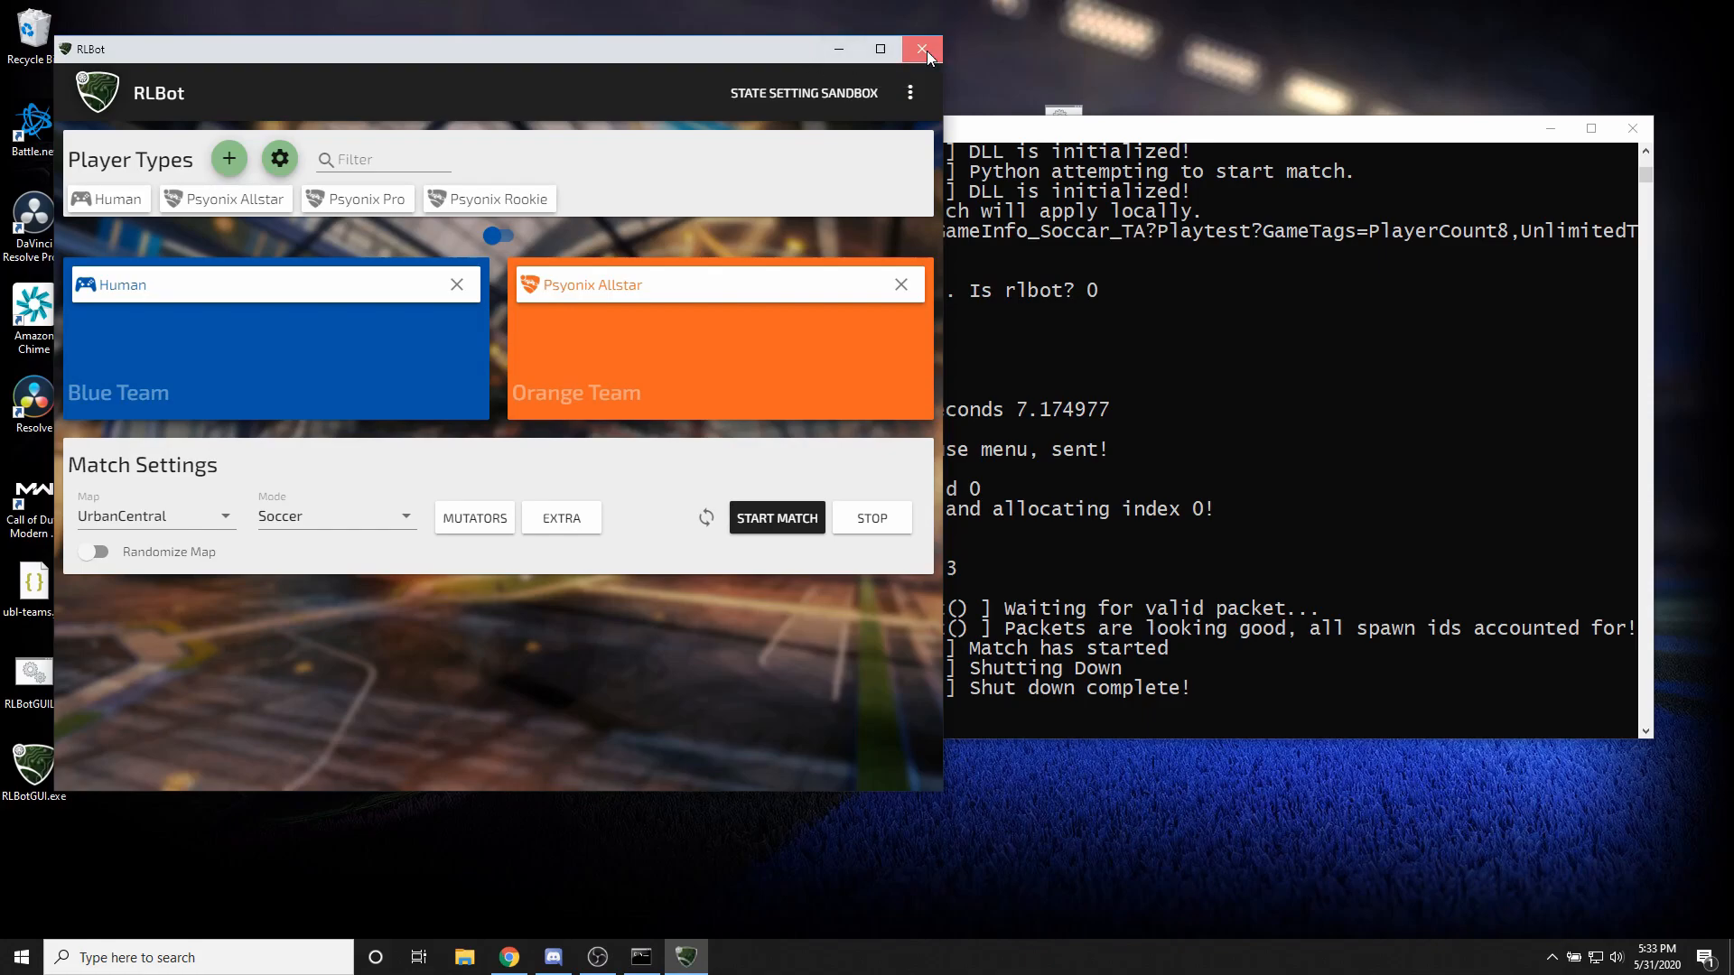
click(923, 48)
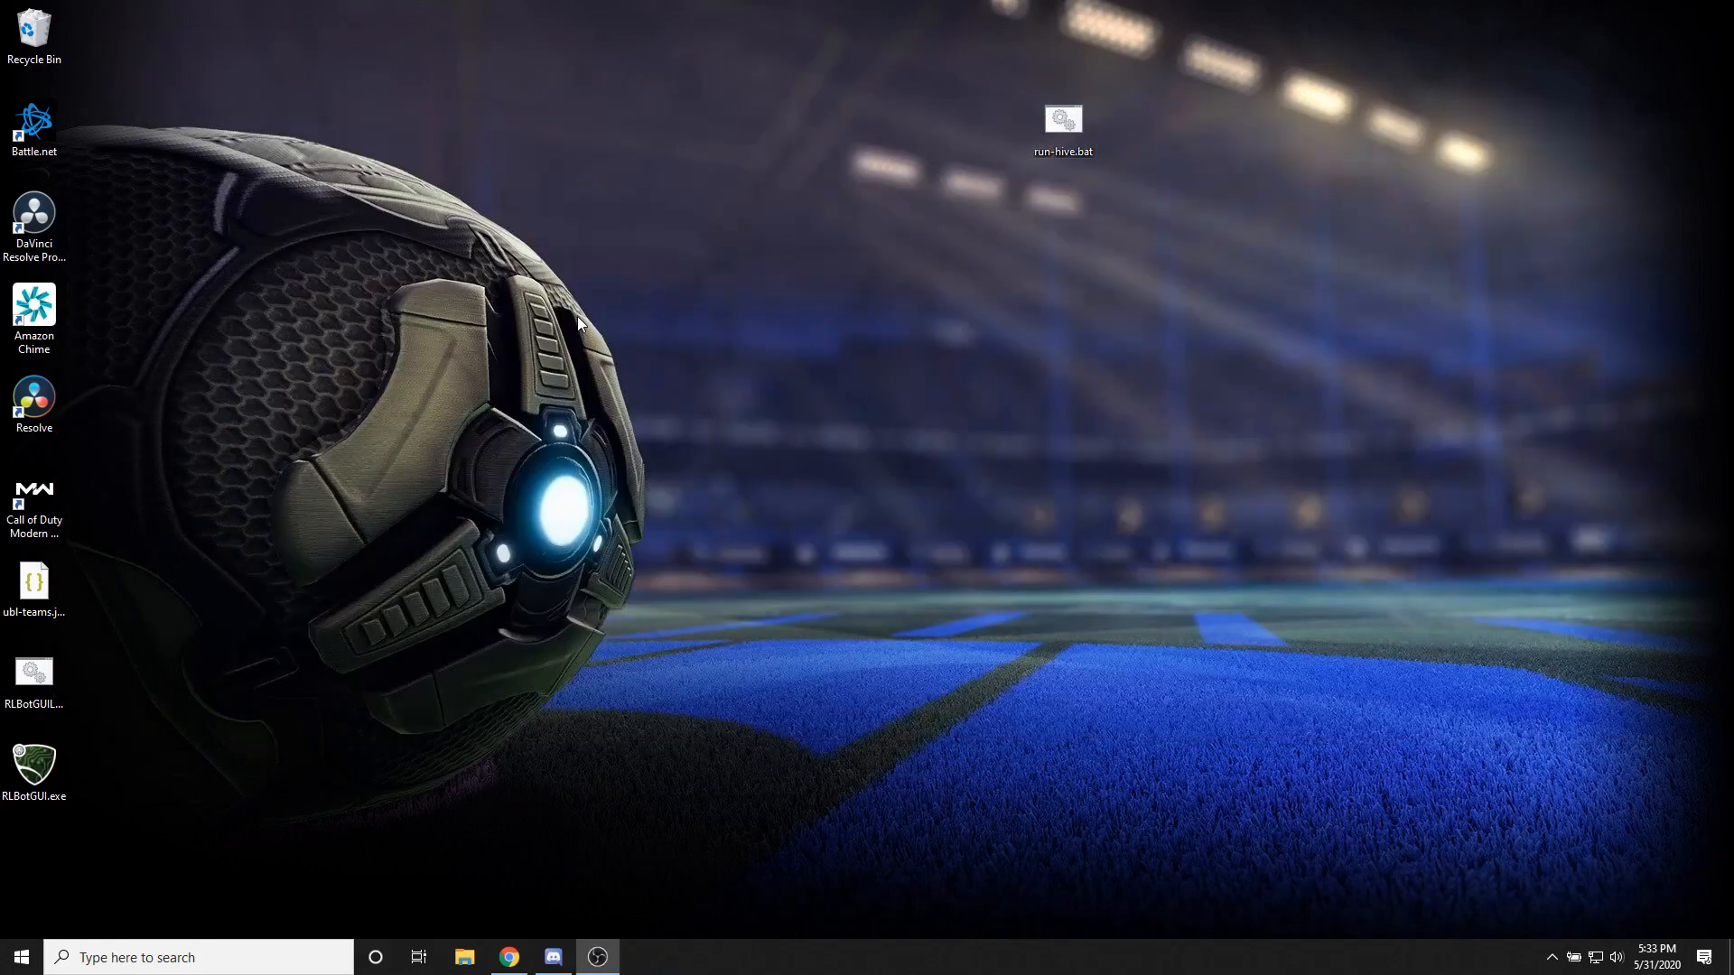
mouse_move(547, 376)
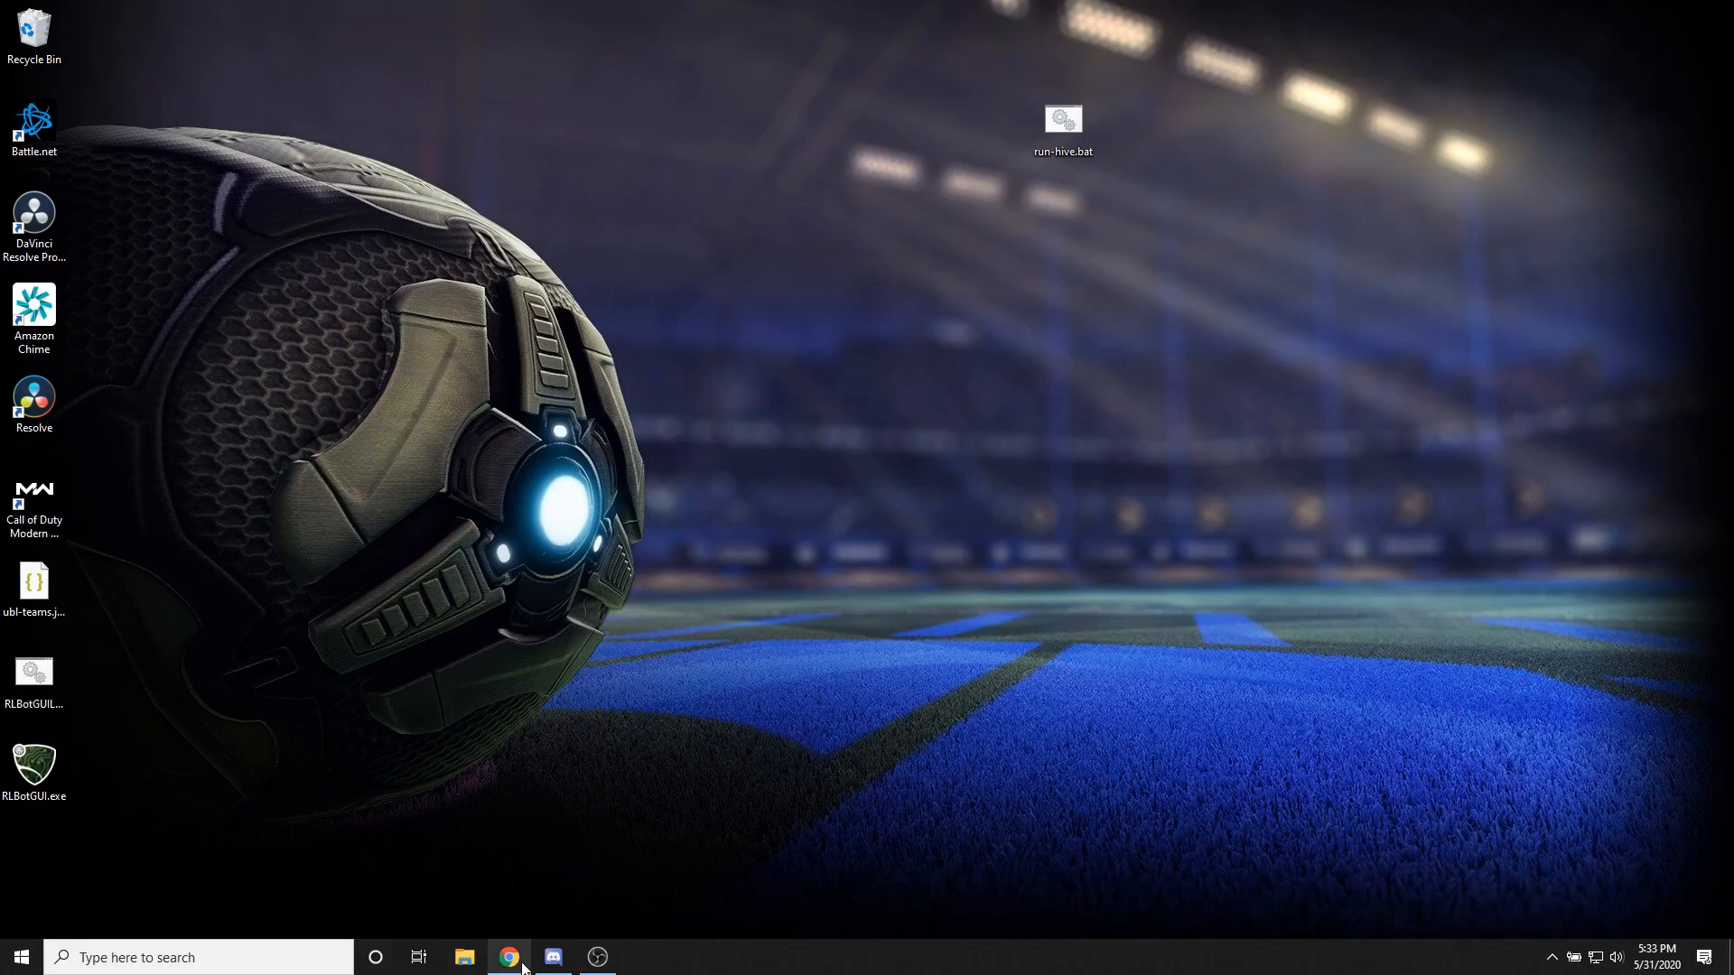
Download the RLBotTwitchBroker repository as a ZIP via Code > Download ZIP
click(508, 957)
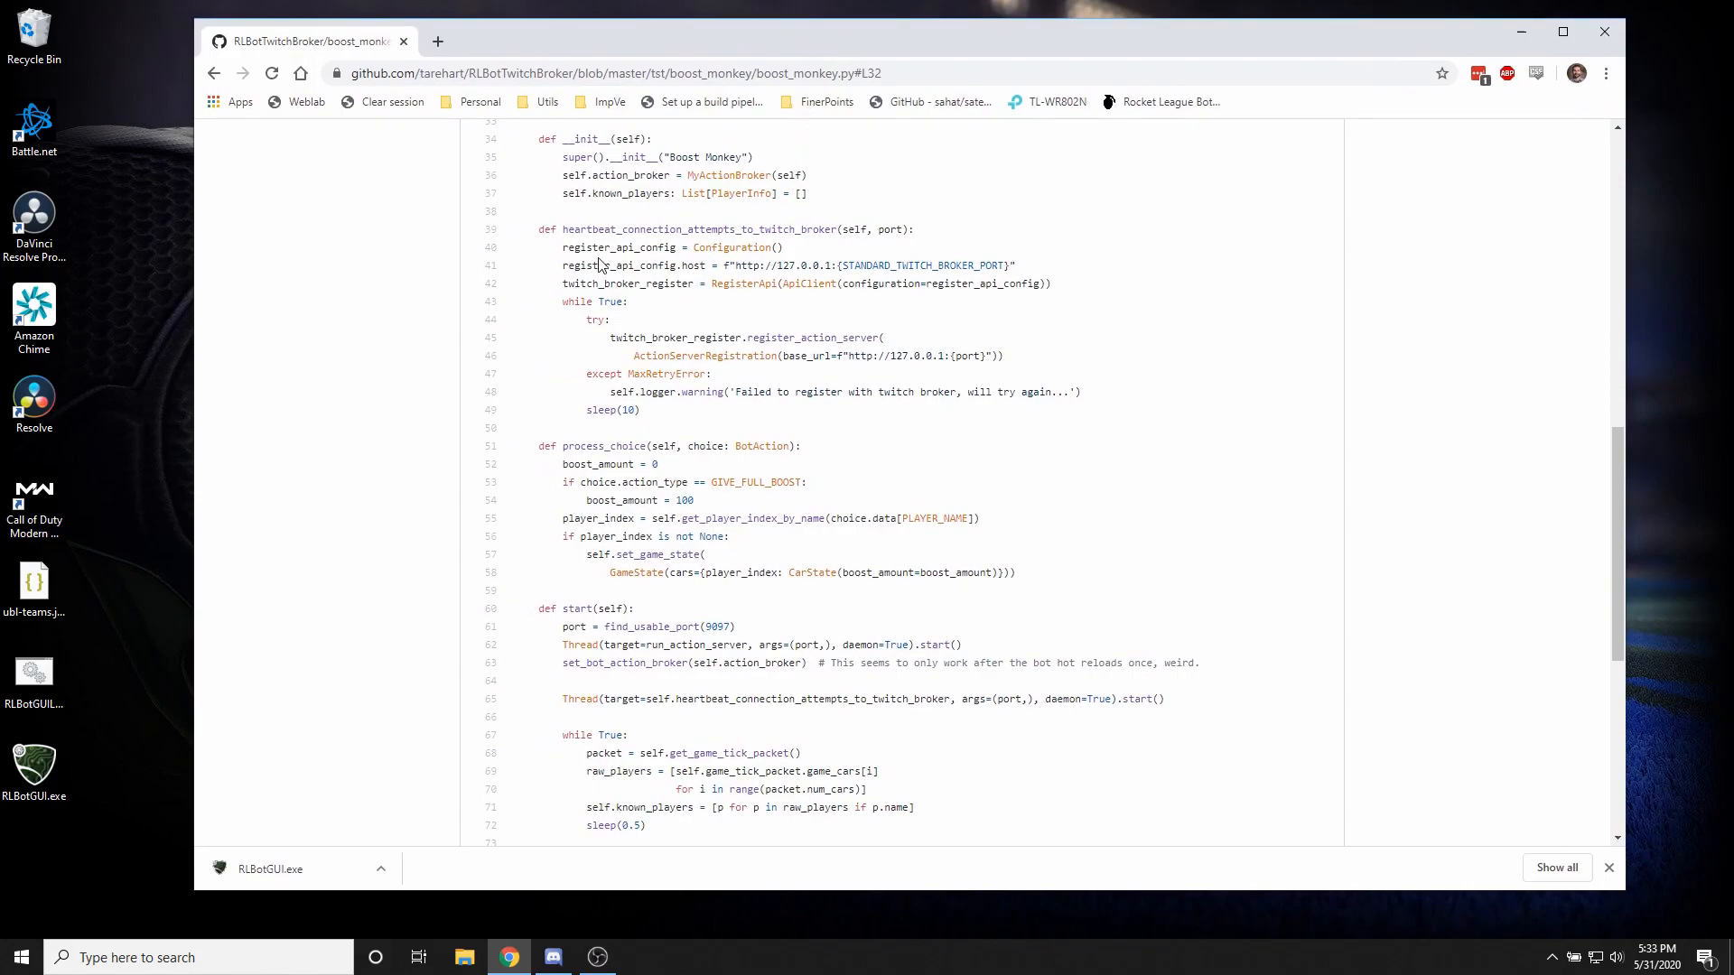
mouse_move(432, 251)
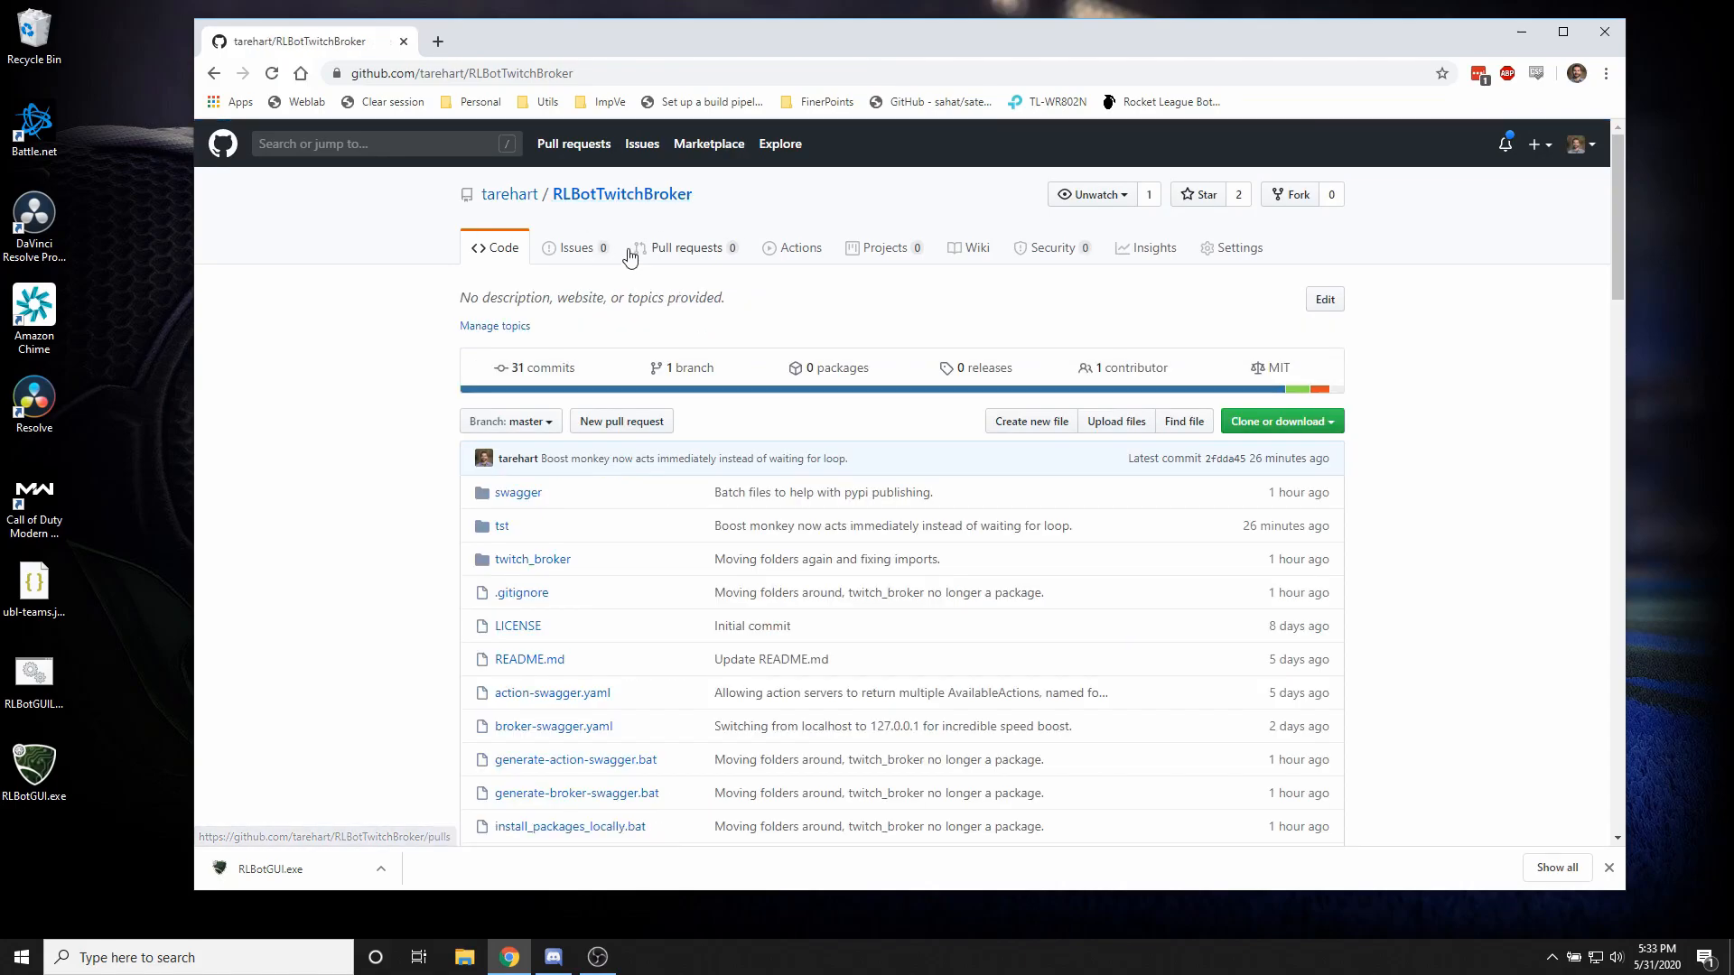
mouse_move(1081, 322)
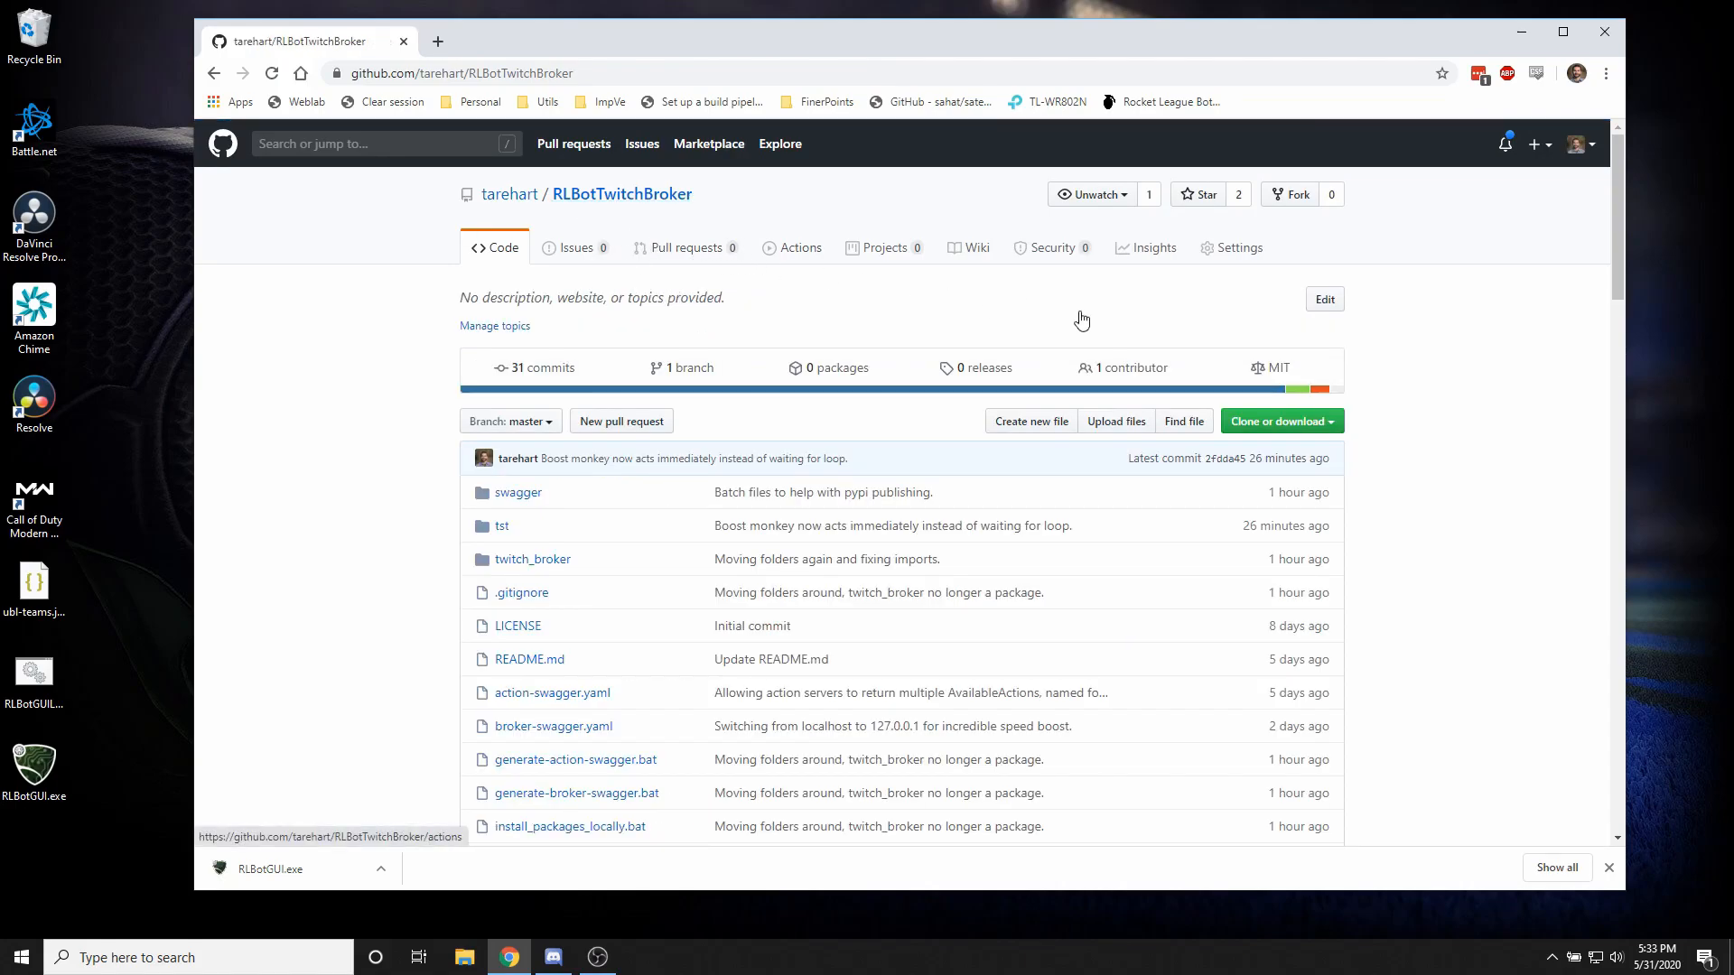
scroll(down, 3)
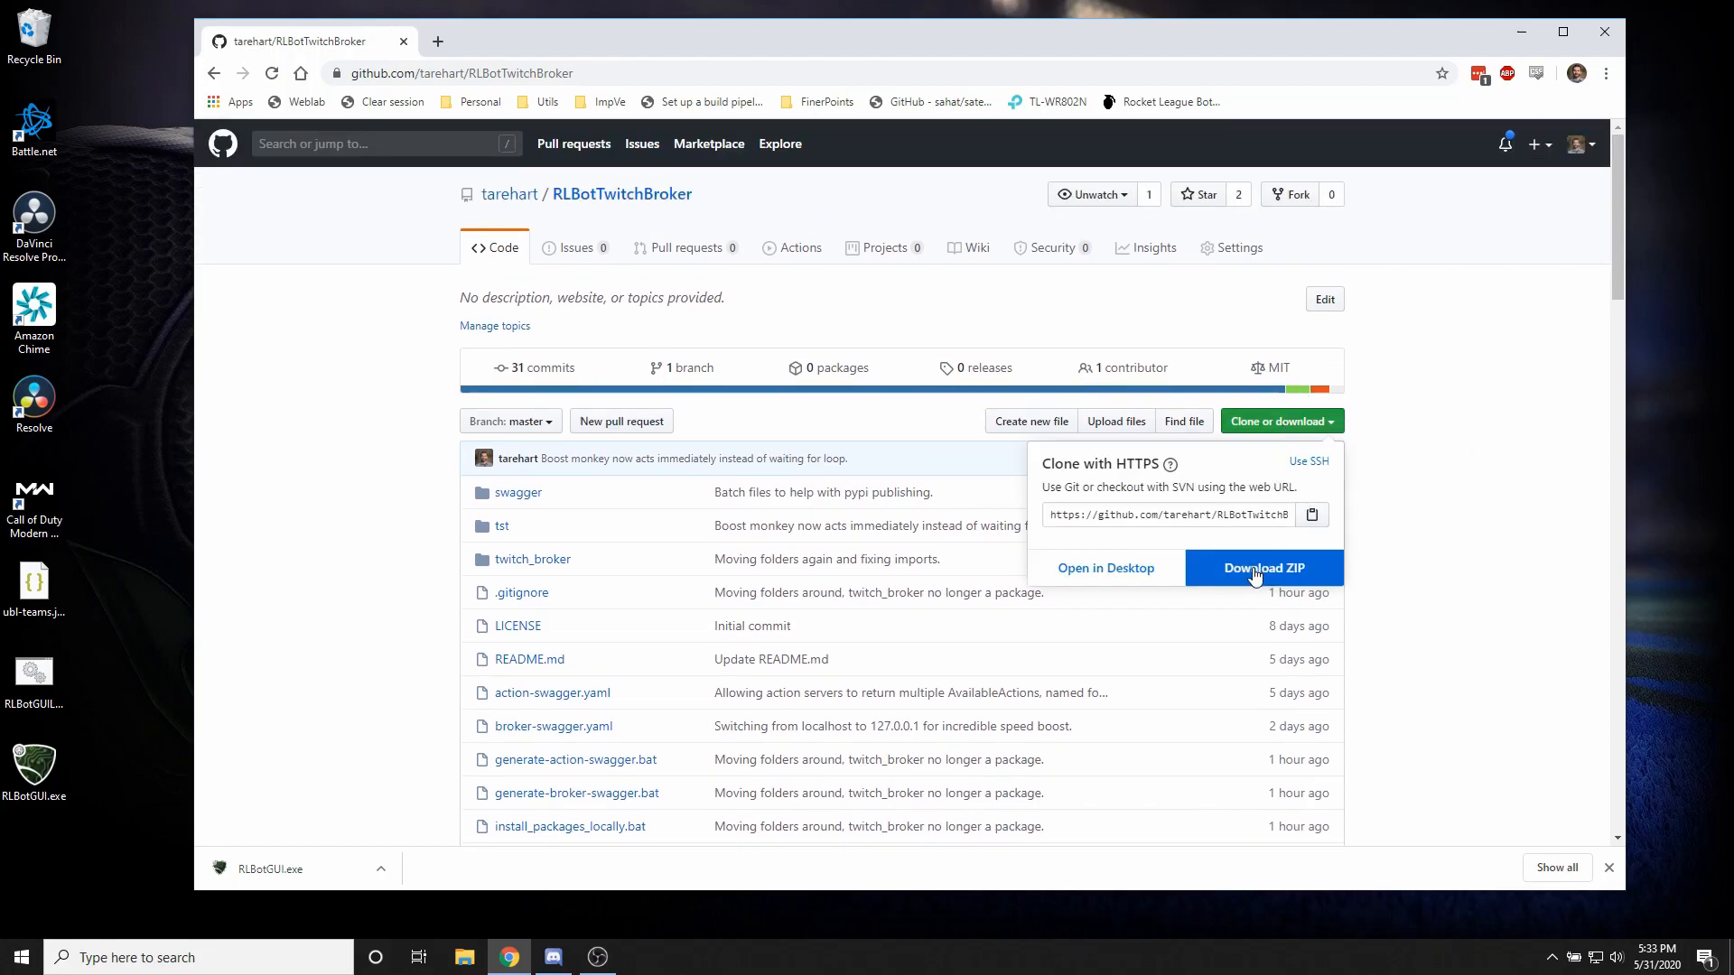
click(1263, 567)
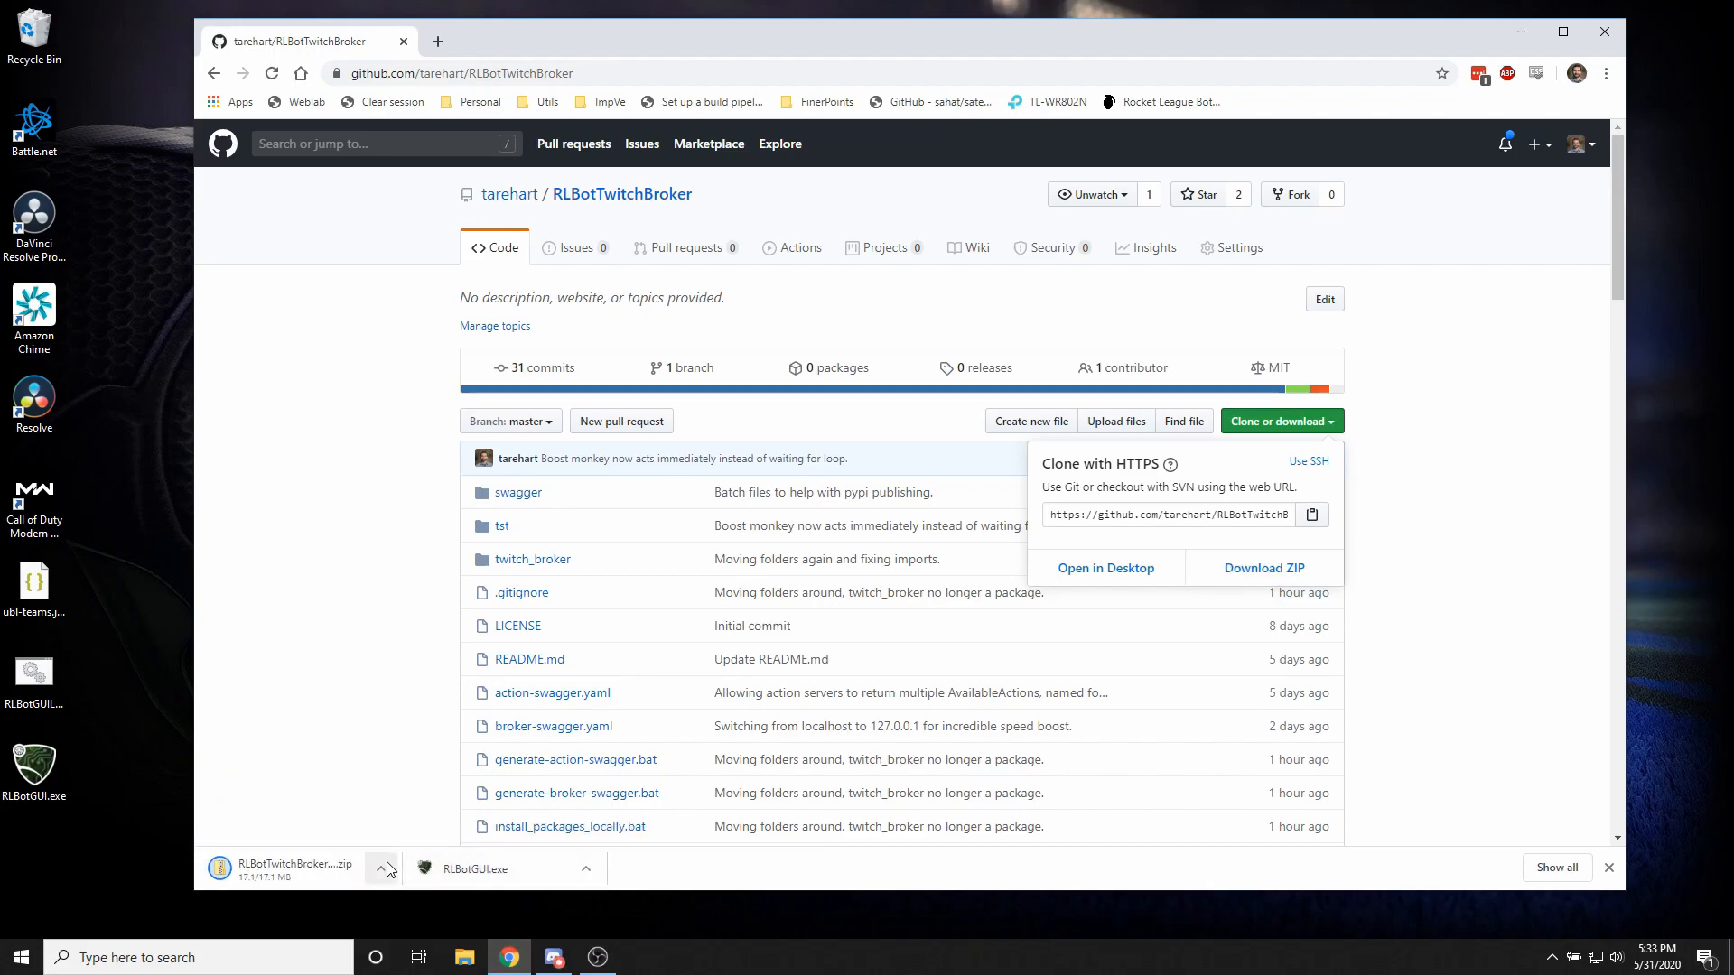
mouse_move(360, 873)
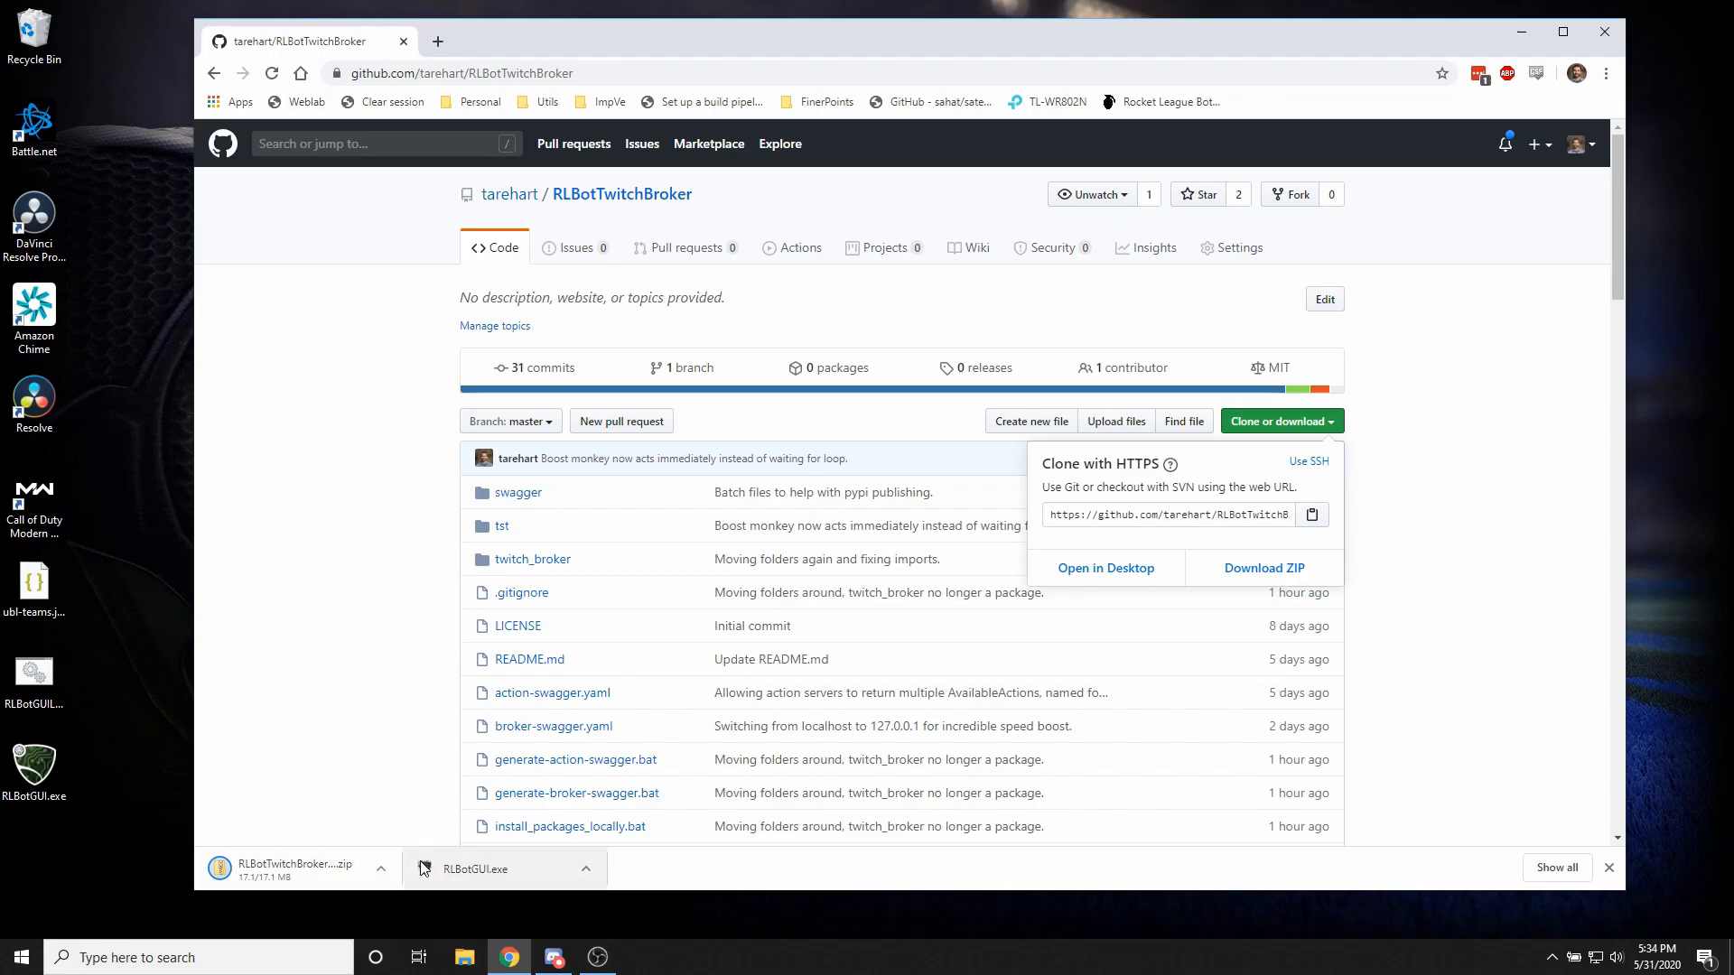
mouse_move(408, 800)
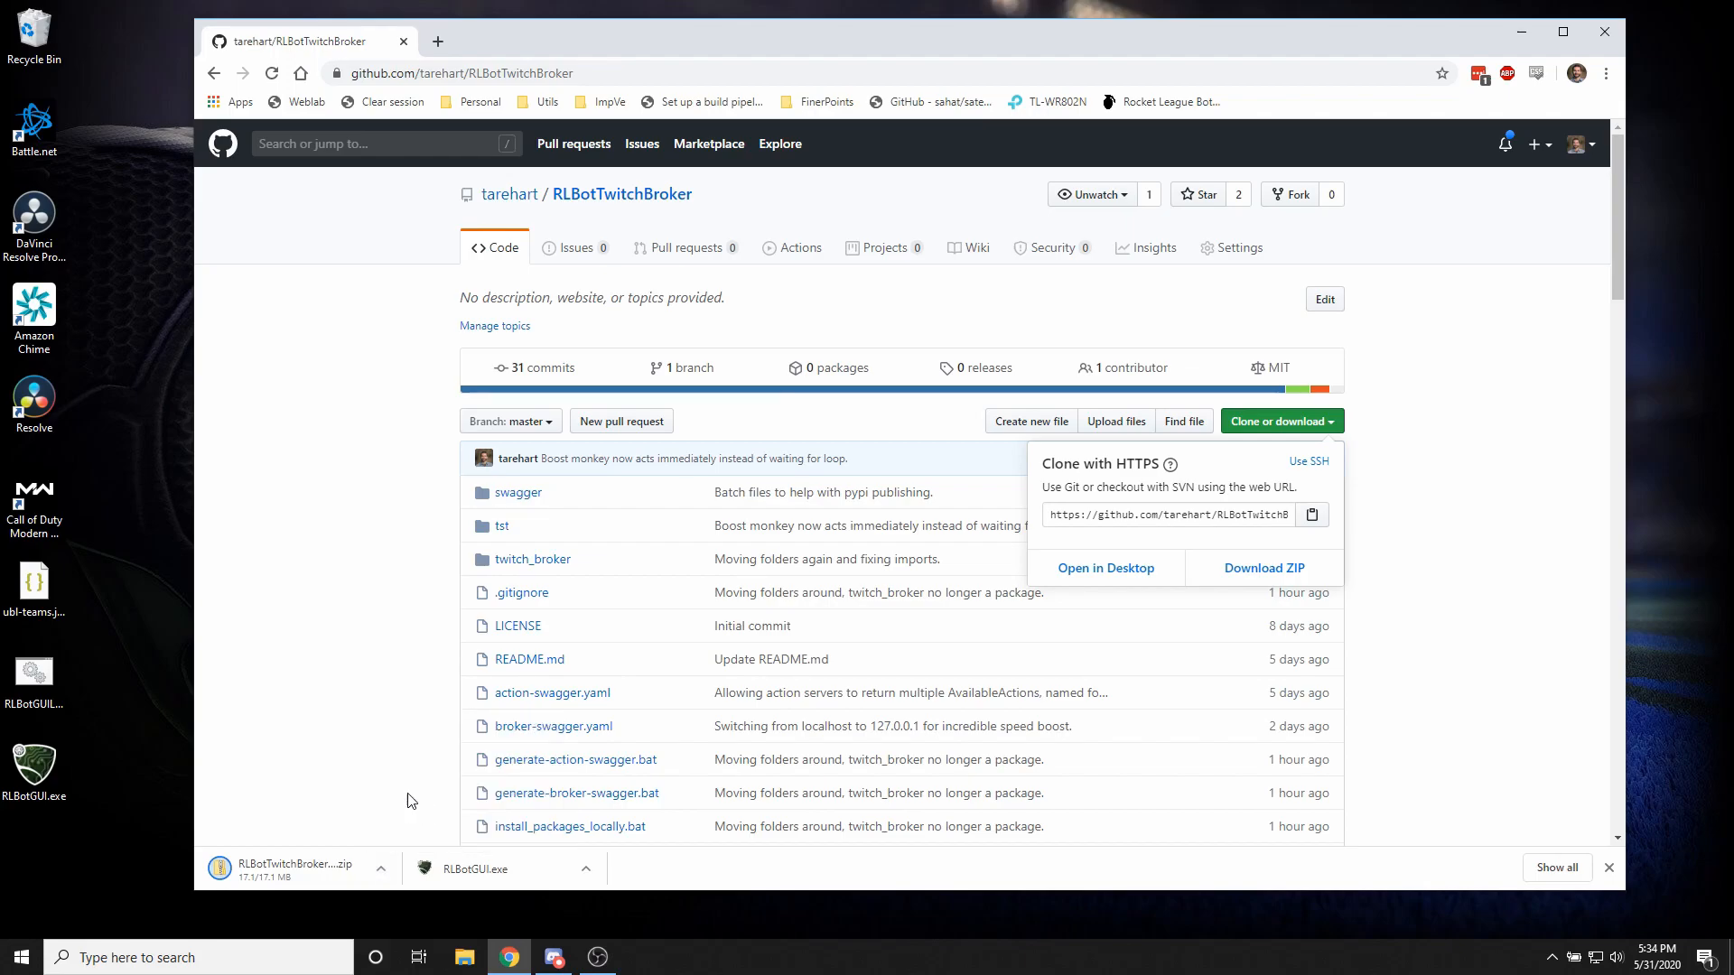
mouse_move(388, 771)
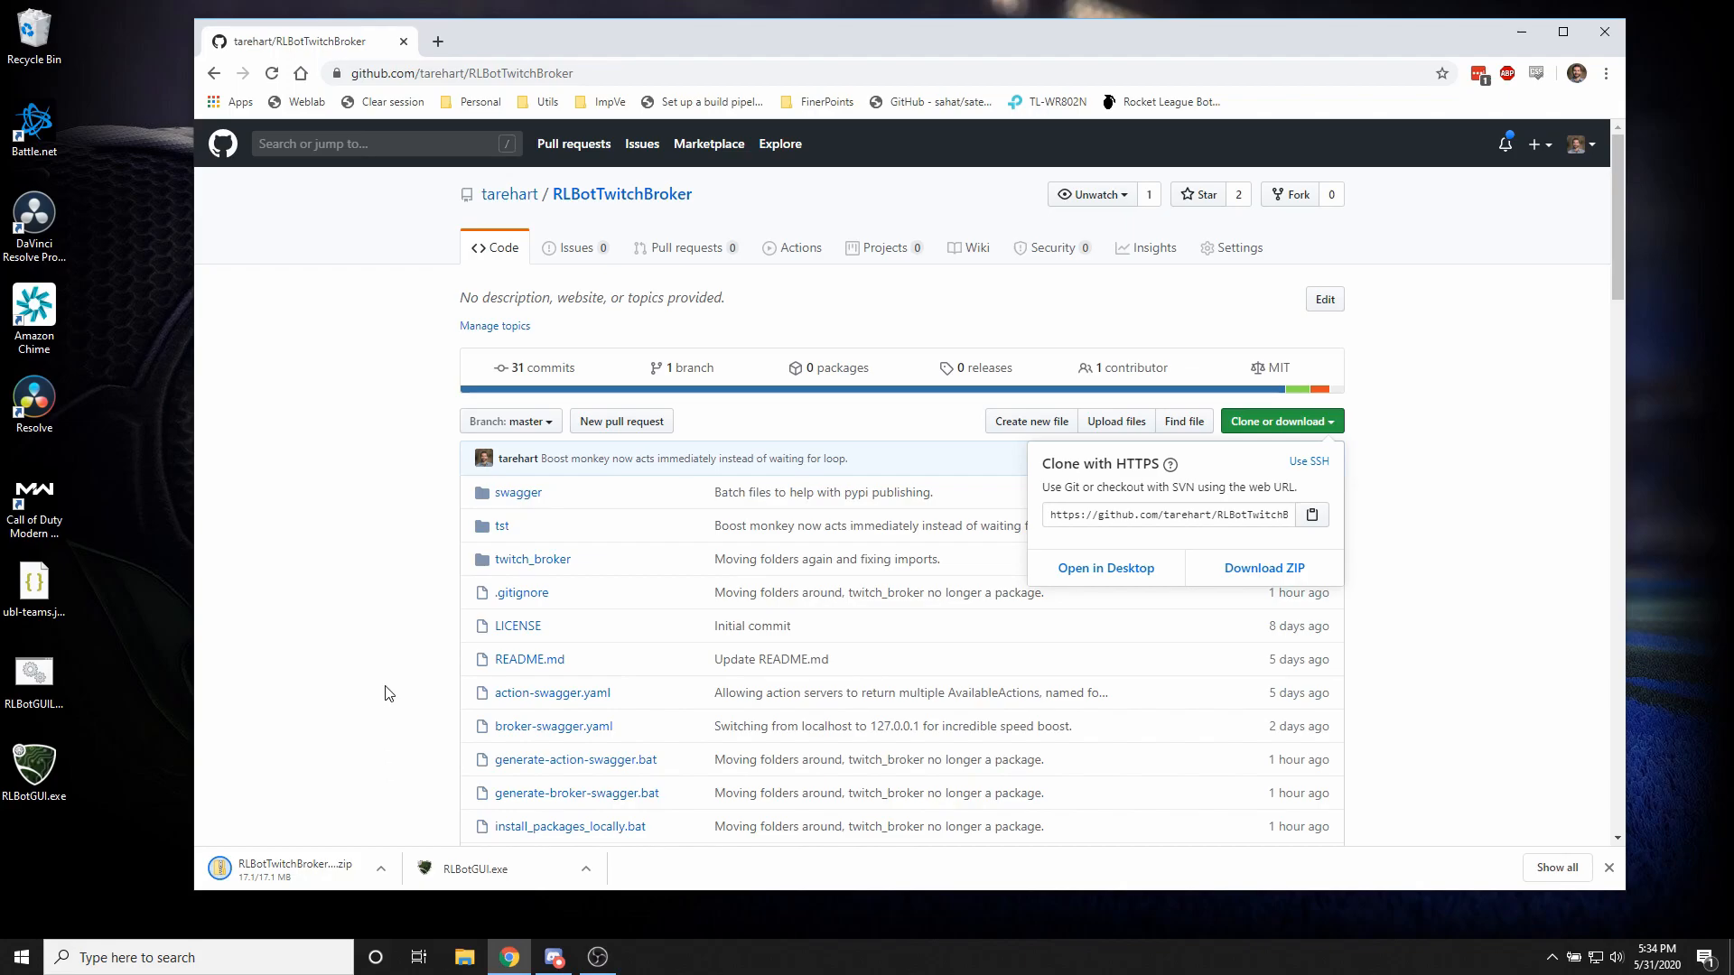
mouse_move(356, 687)
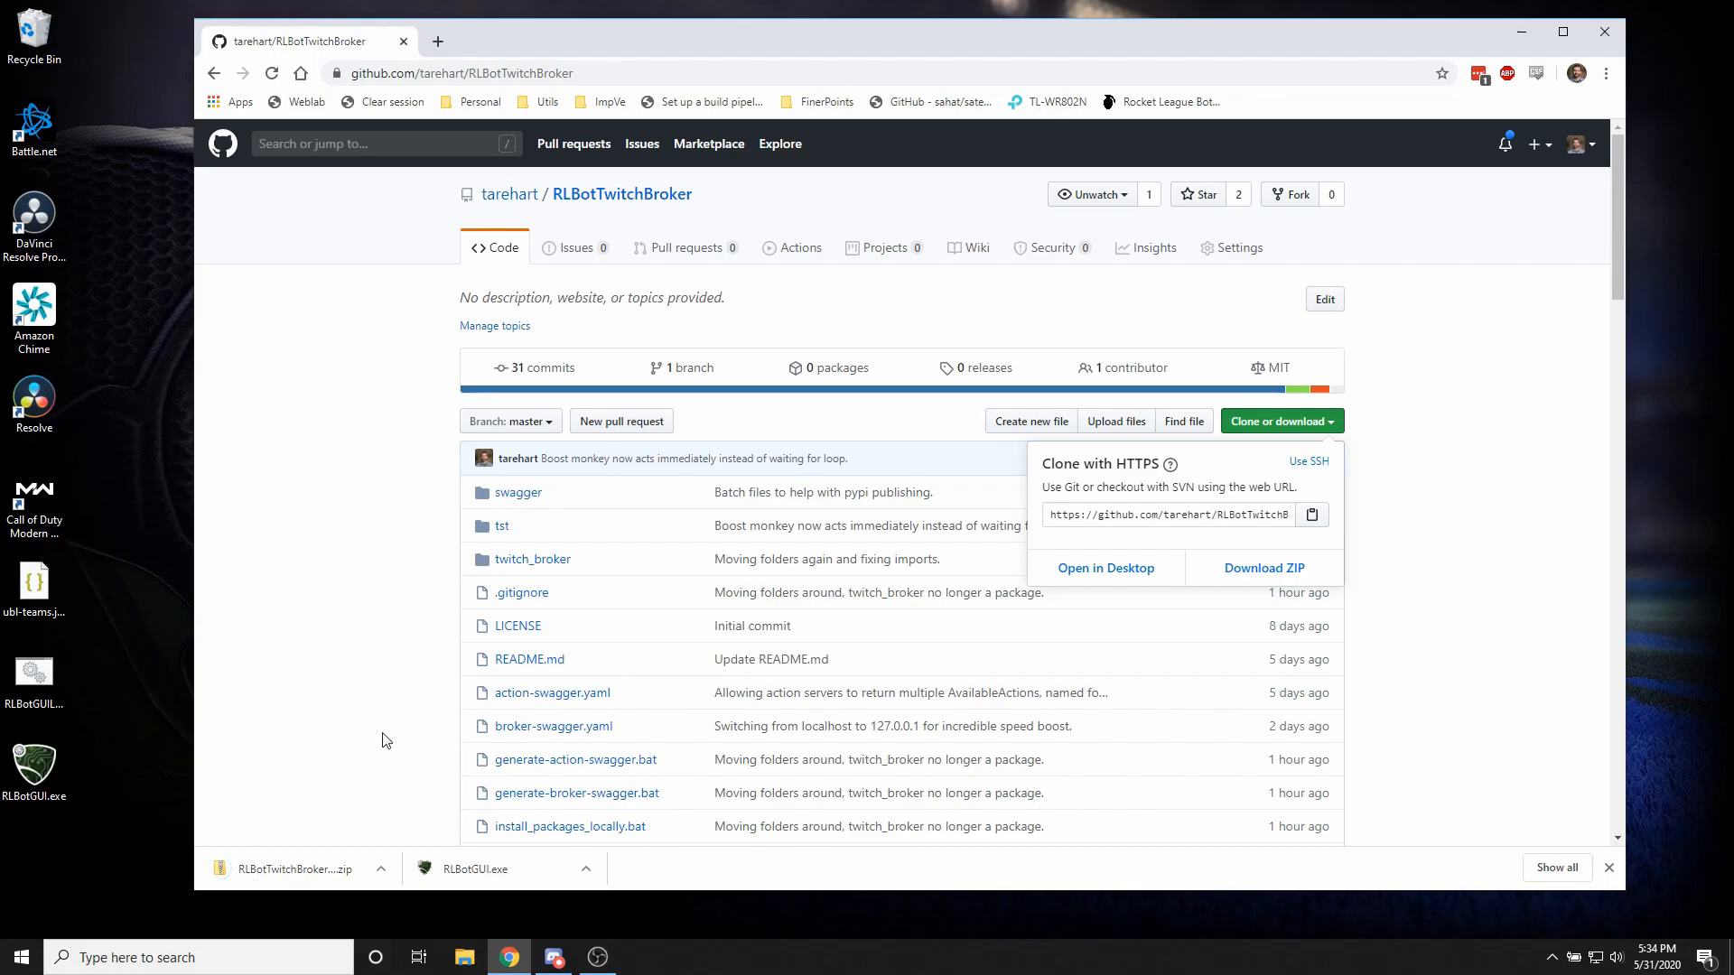
mouse_move(287, 869)
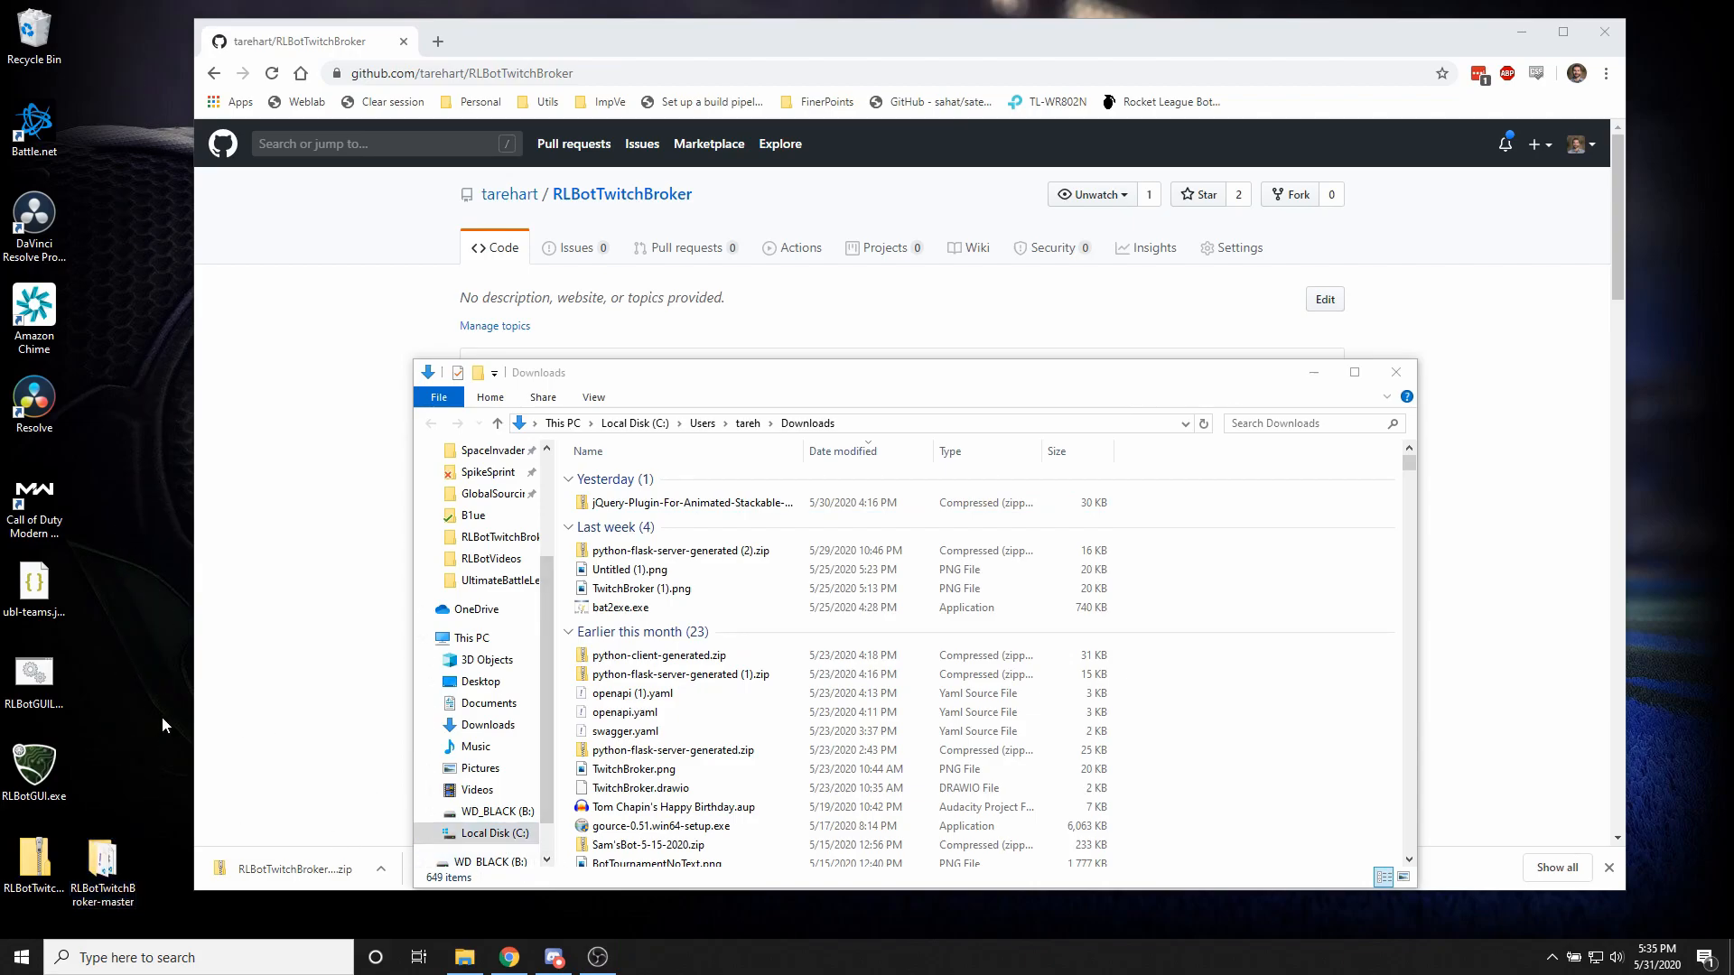
Relaunch RLBot GUI from RLBotGUI.exe on the desktop
click(1281, 421)
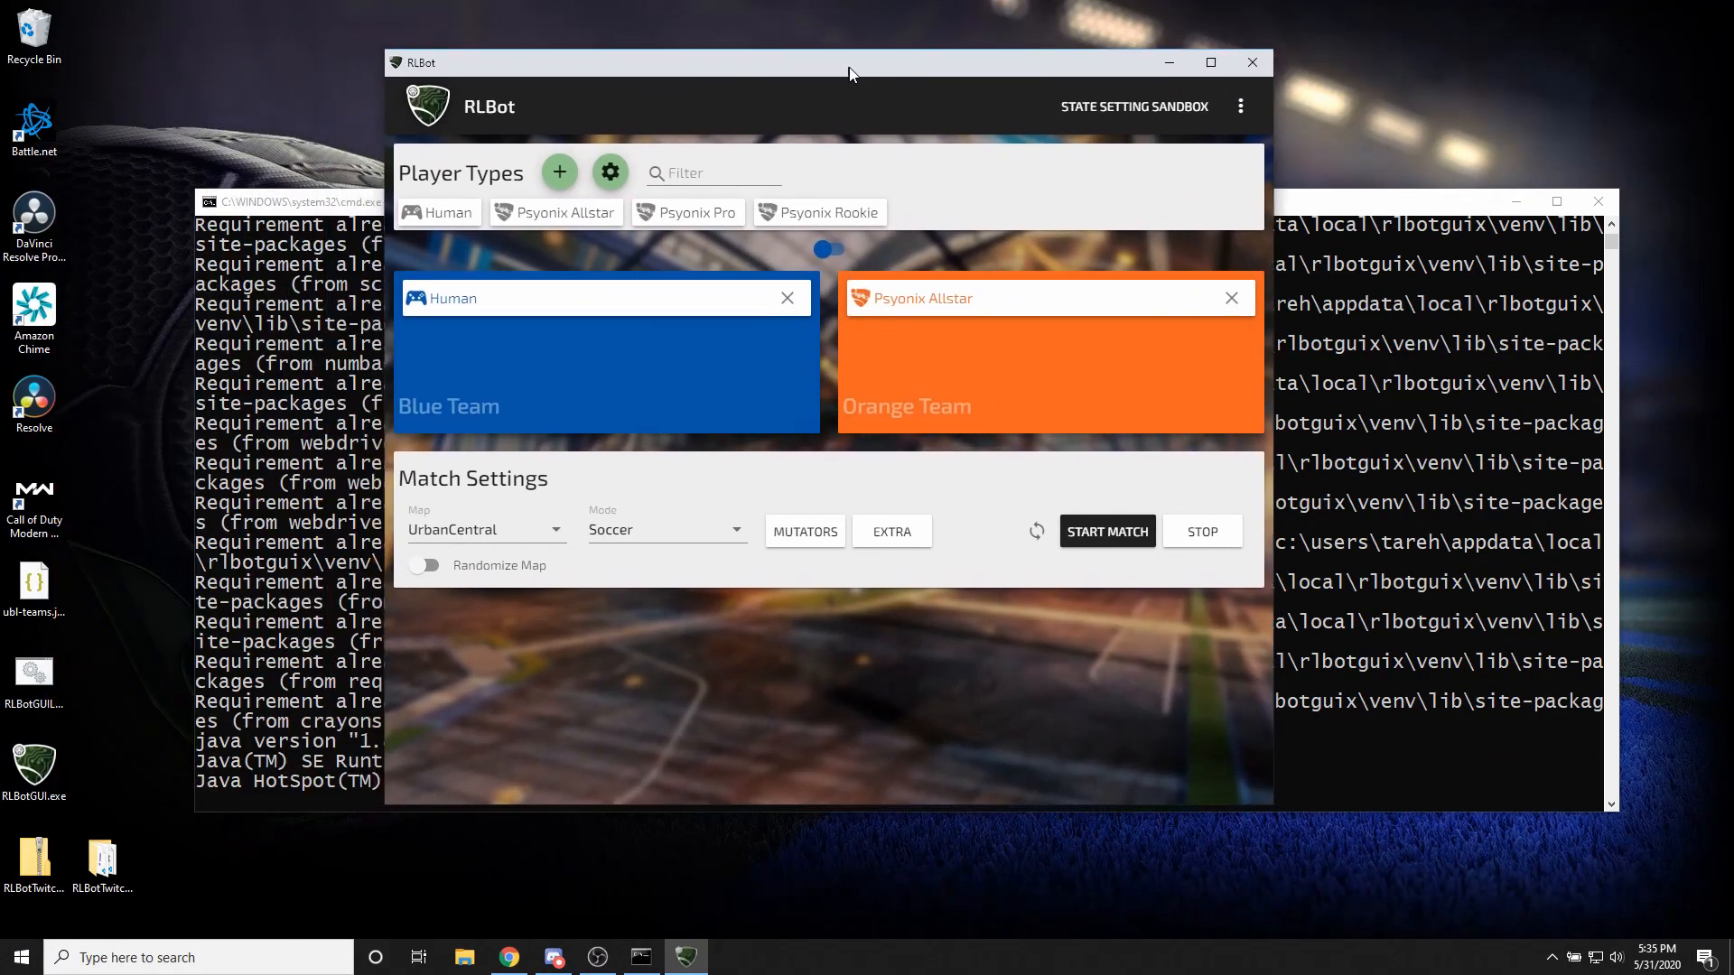
Load bots from the RLBotTwitchBroker-master folder on the desktop
click(558, 174)
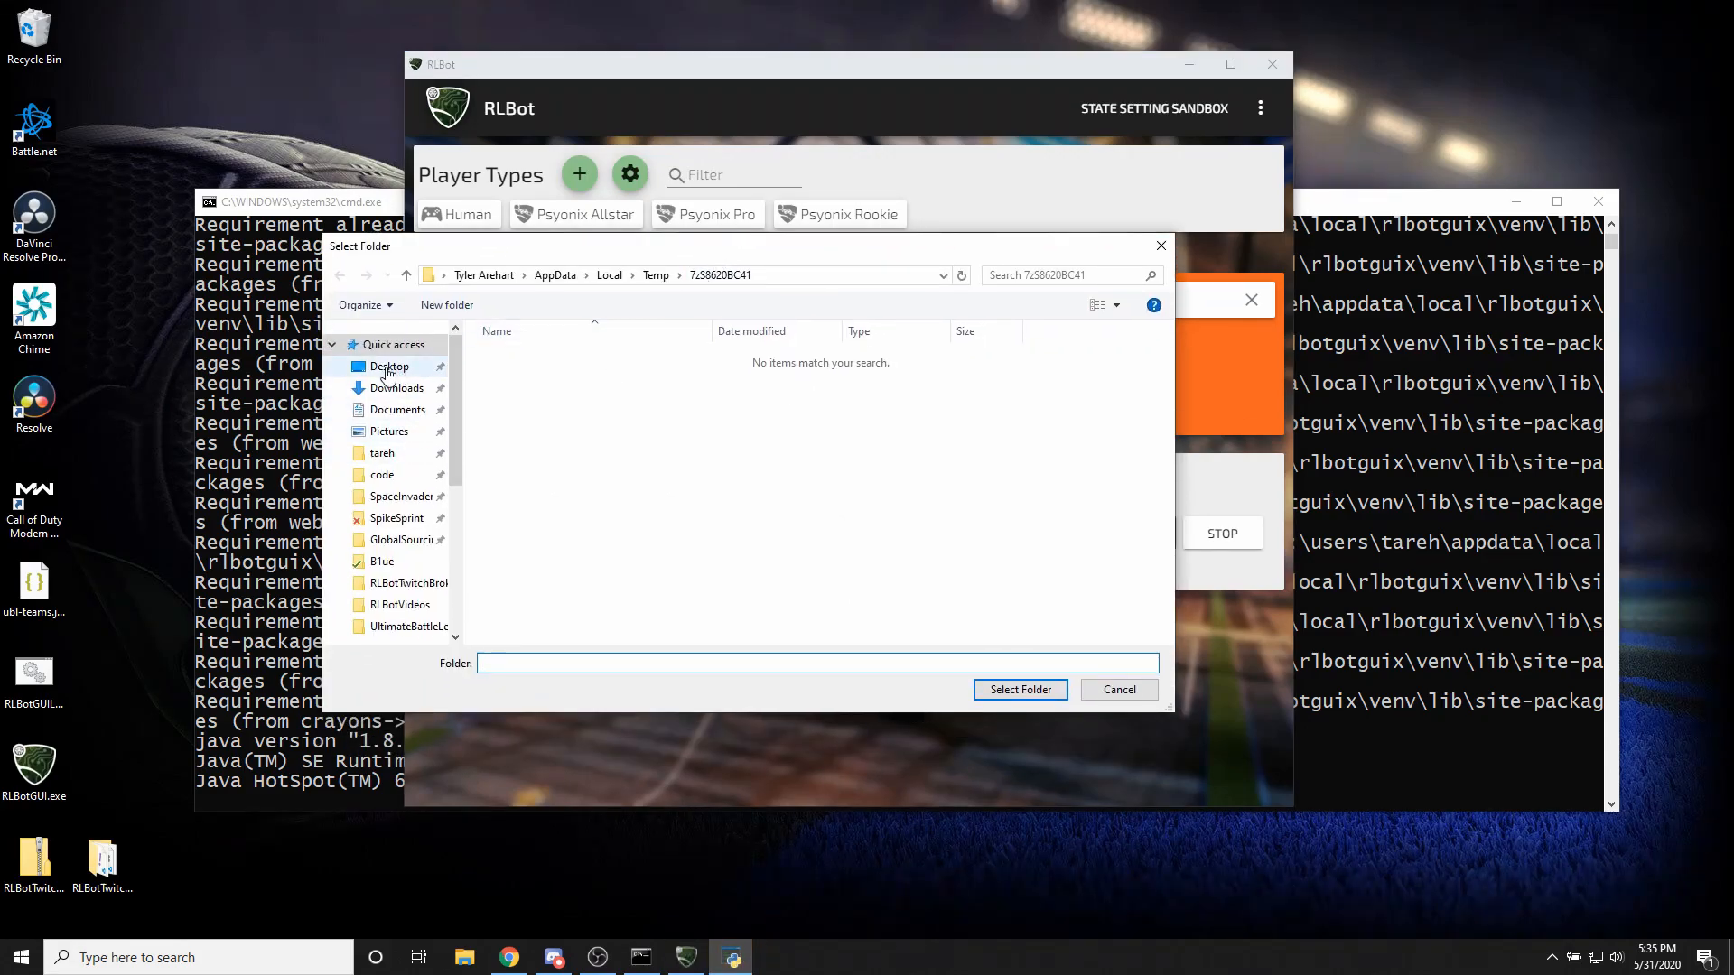
click(388, 367)
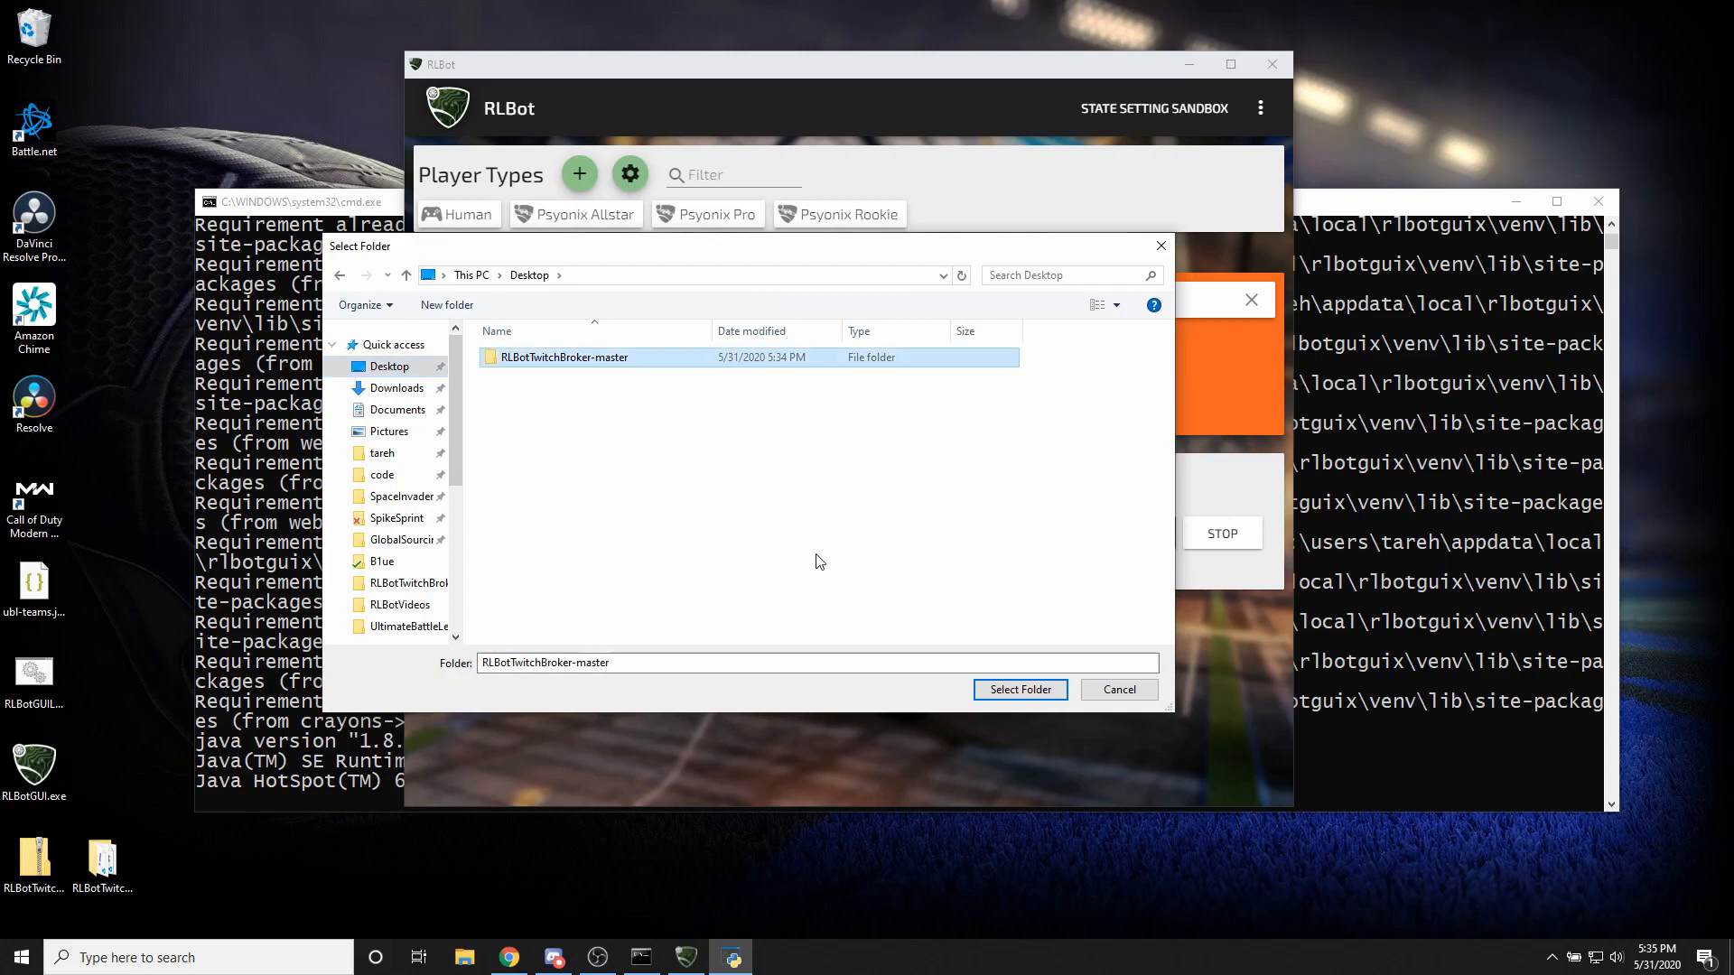
click(1018, 688)
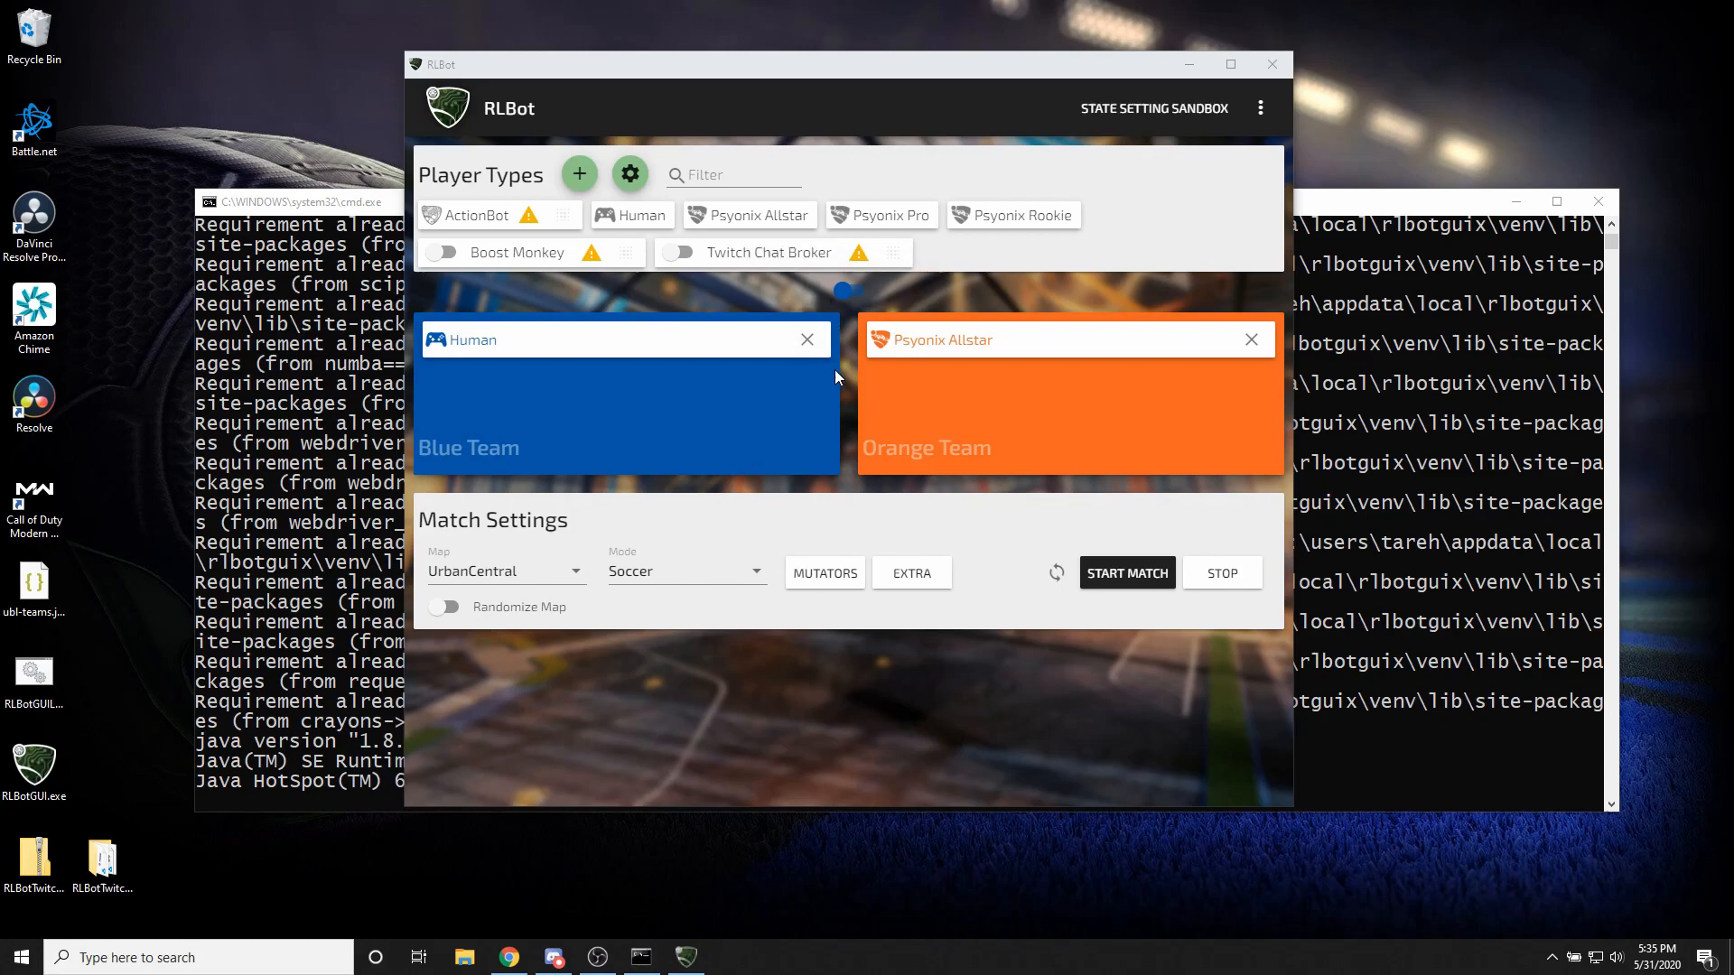
Enable Twitch Chat Broker and Boost Monkey, make ActionBot the only Blue player, and view its compatibility warning
click(675, 253)
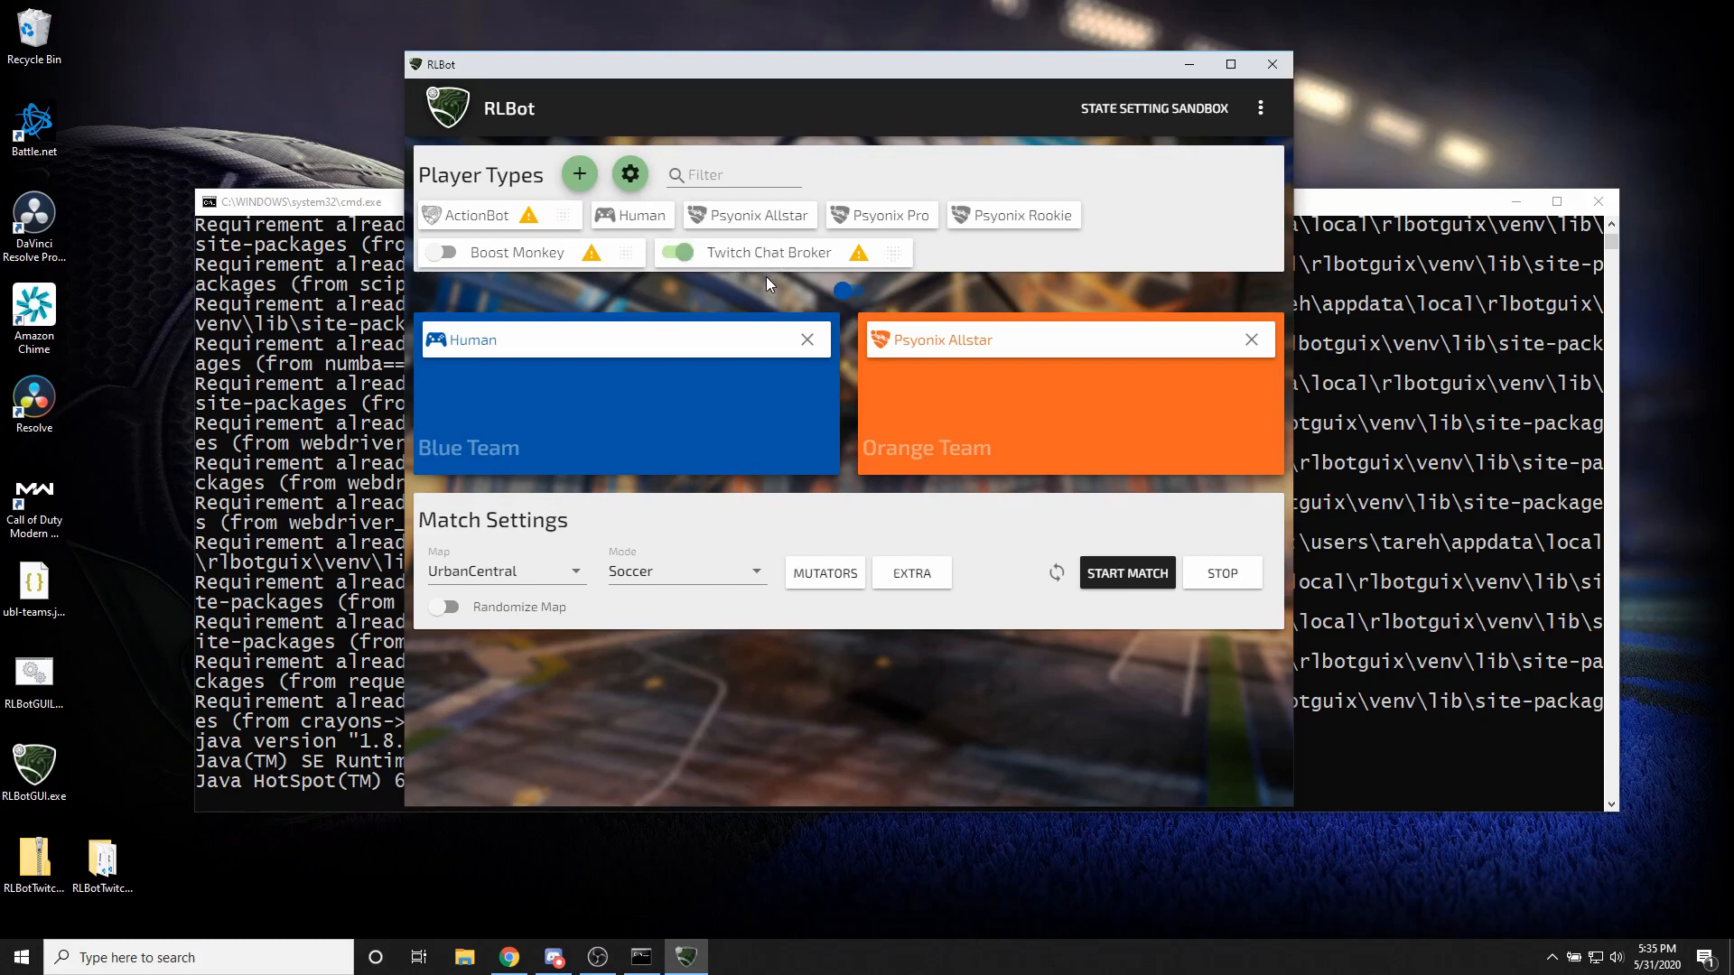
mouse_move(552, 264)
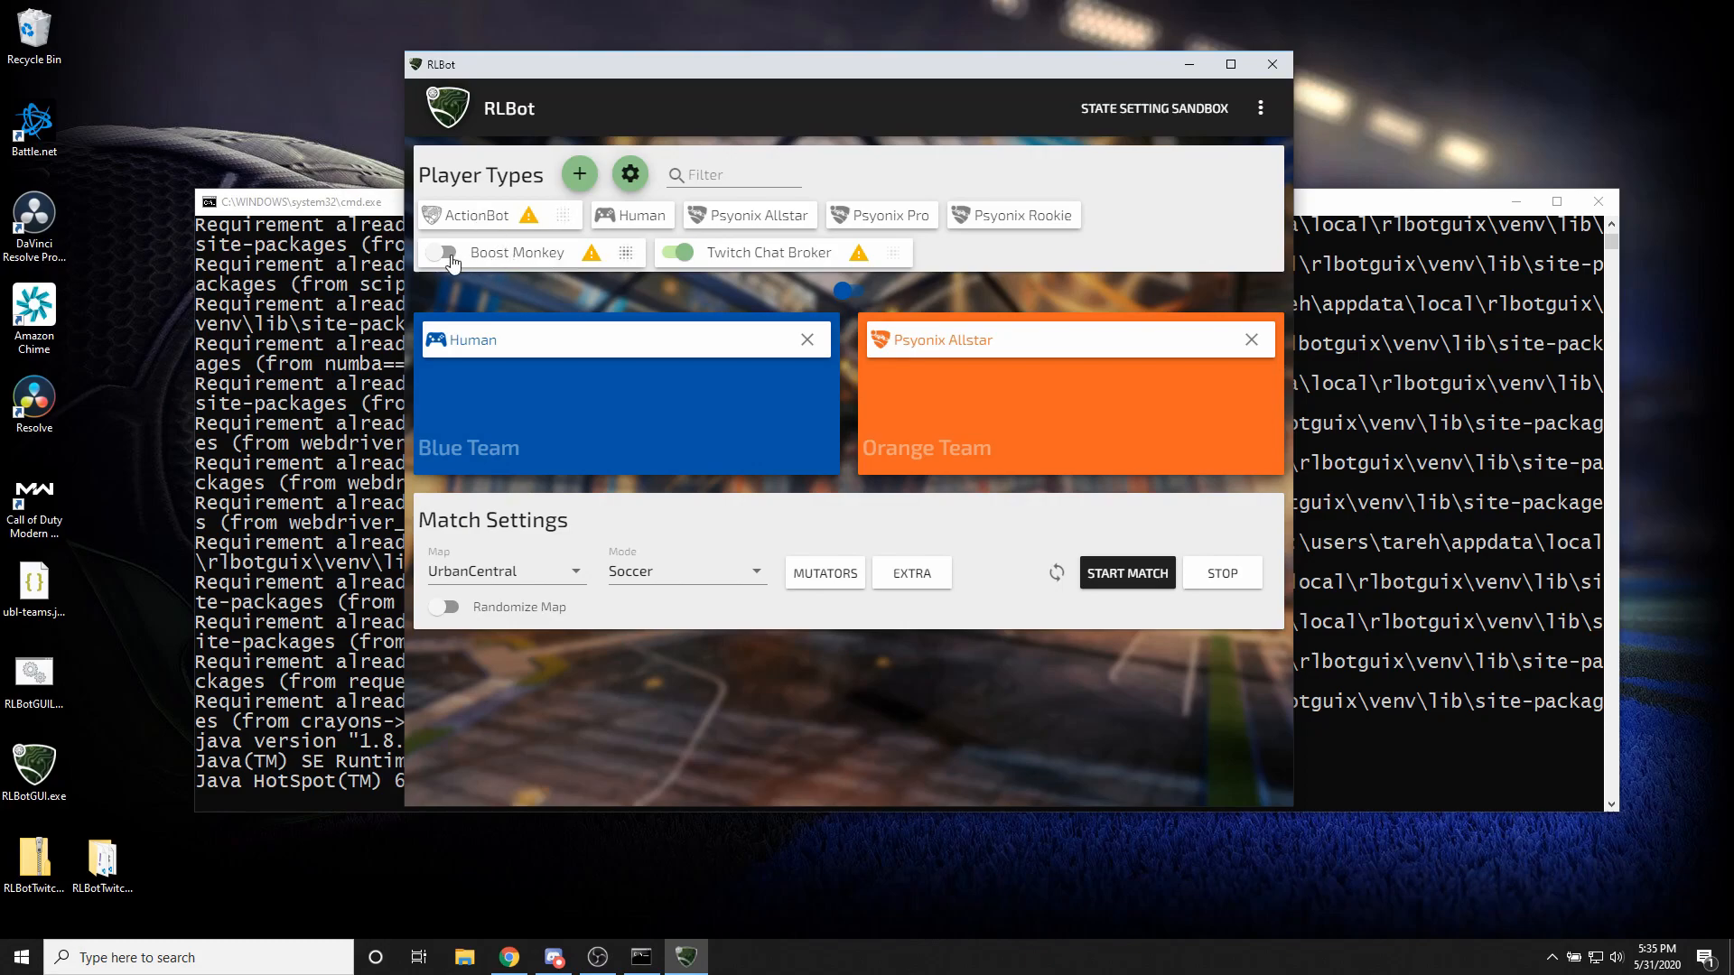
click(441, 253)
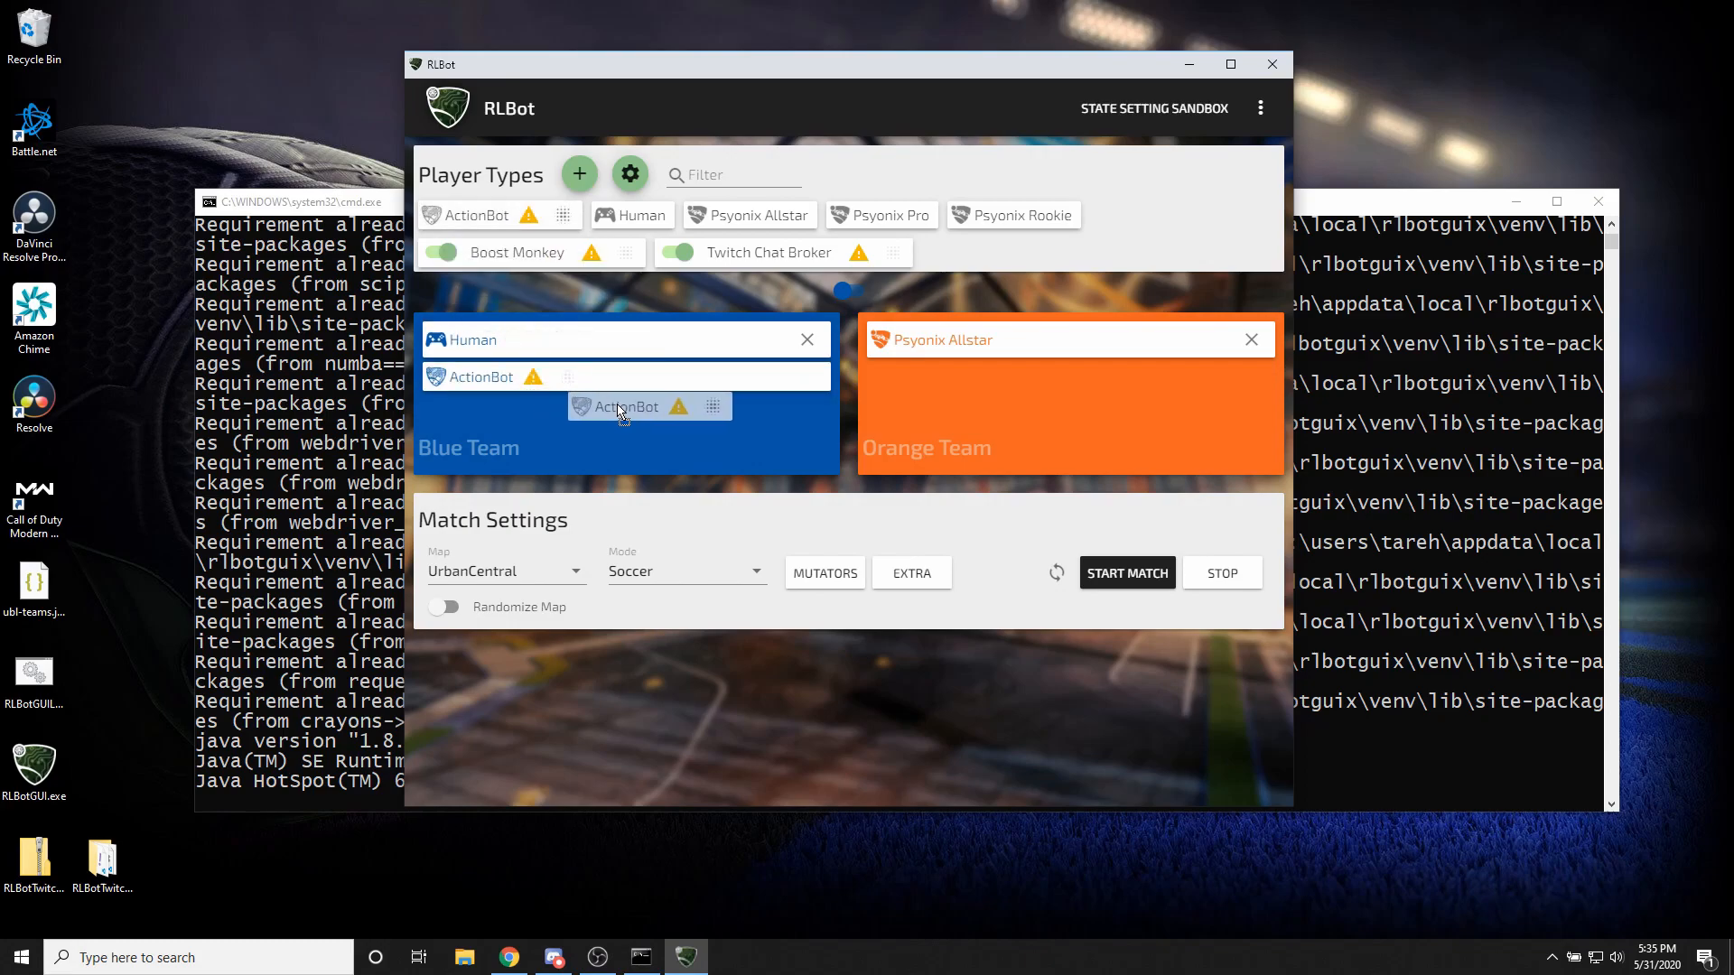
drag(625, 407, 1067, 379)
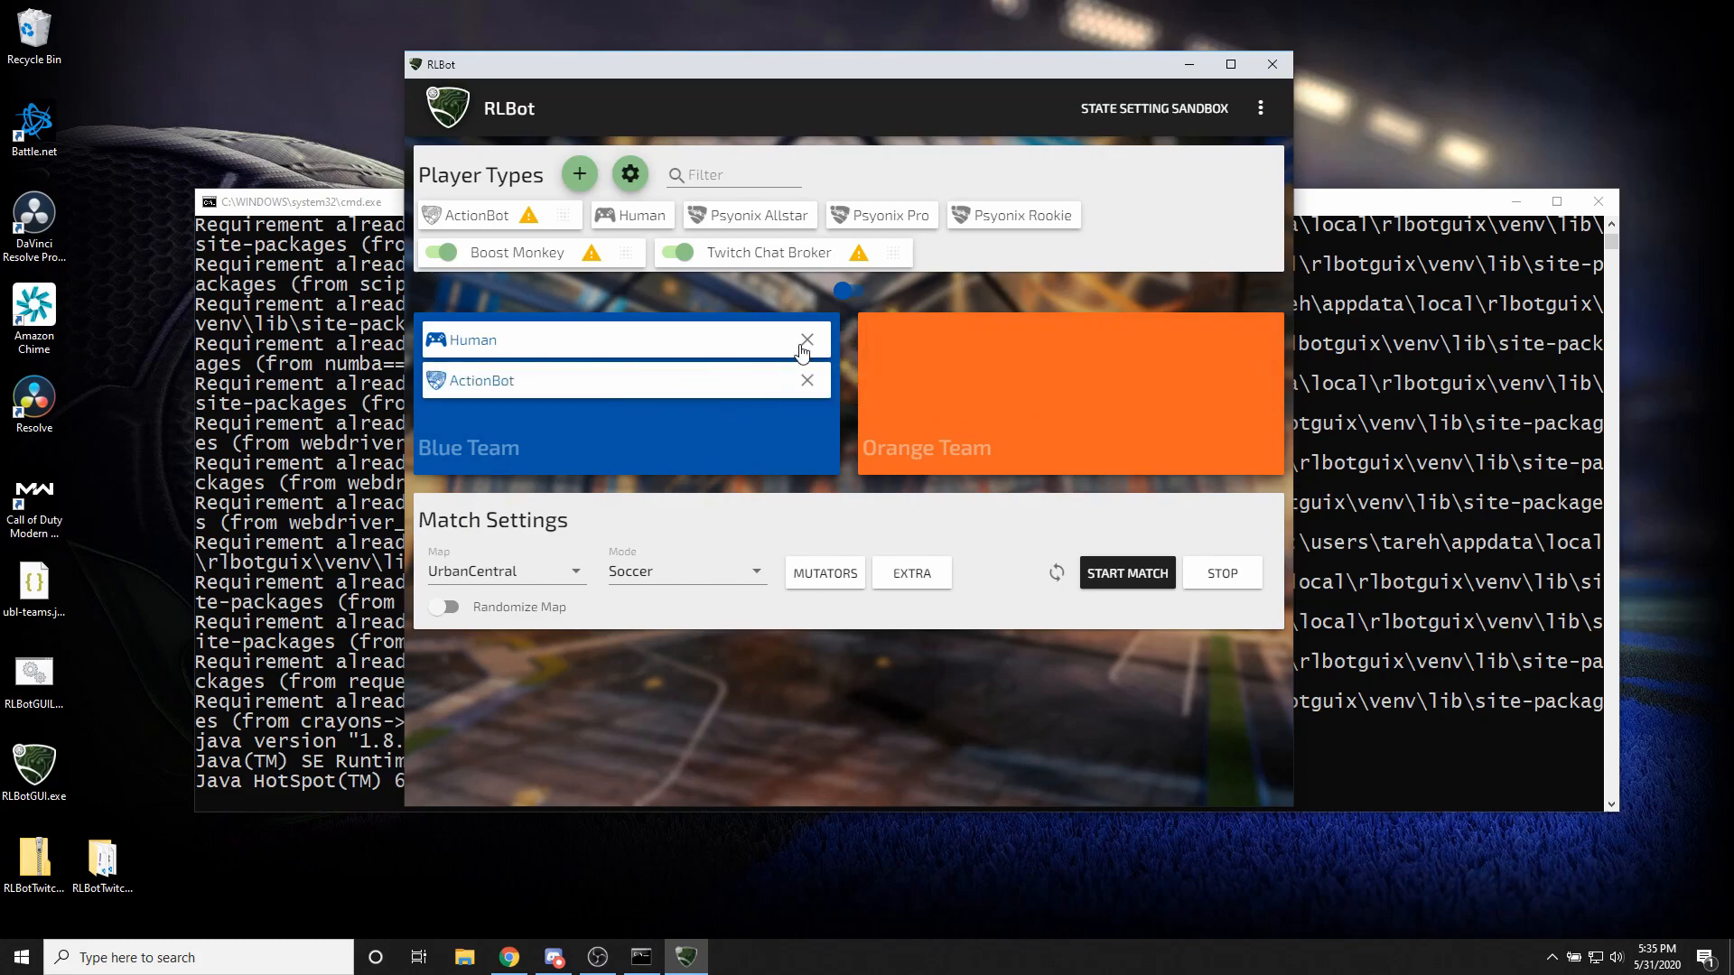
click(808, 340)
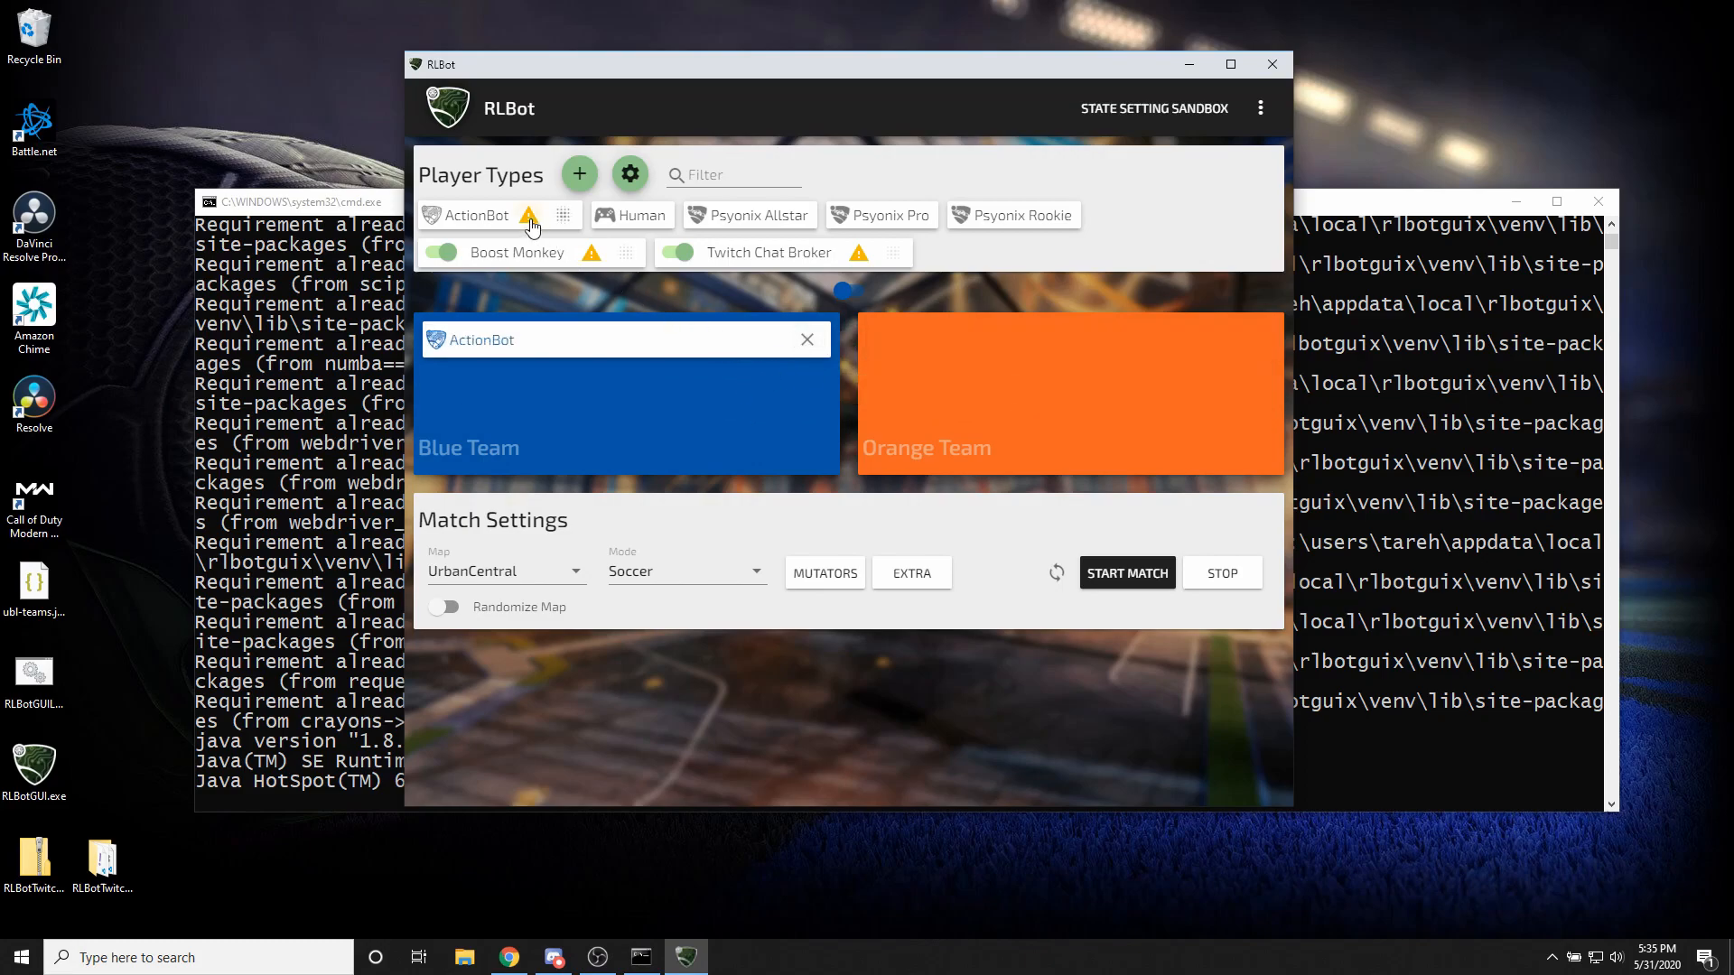
click(529, 215)
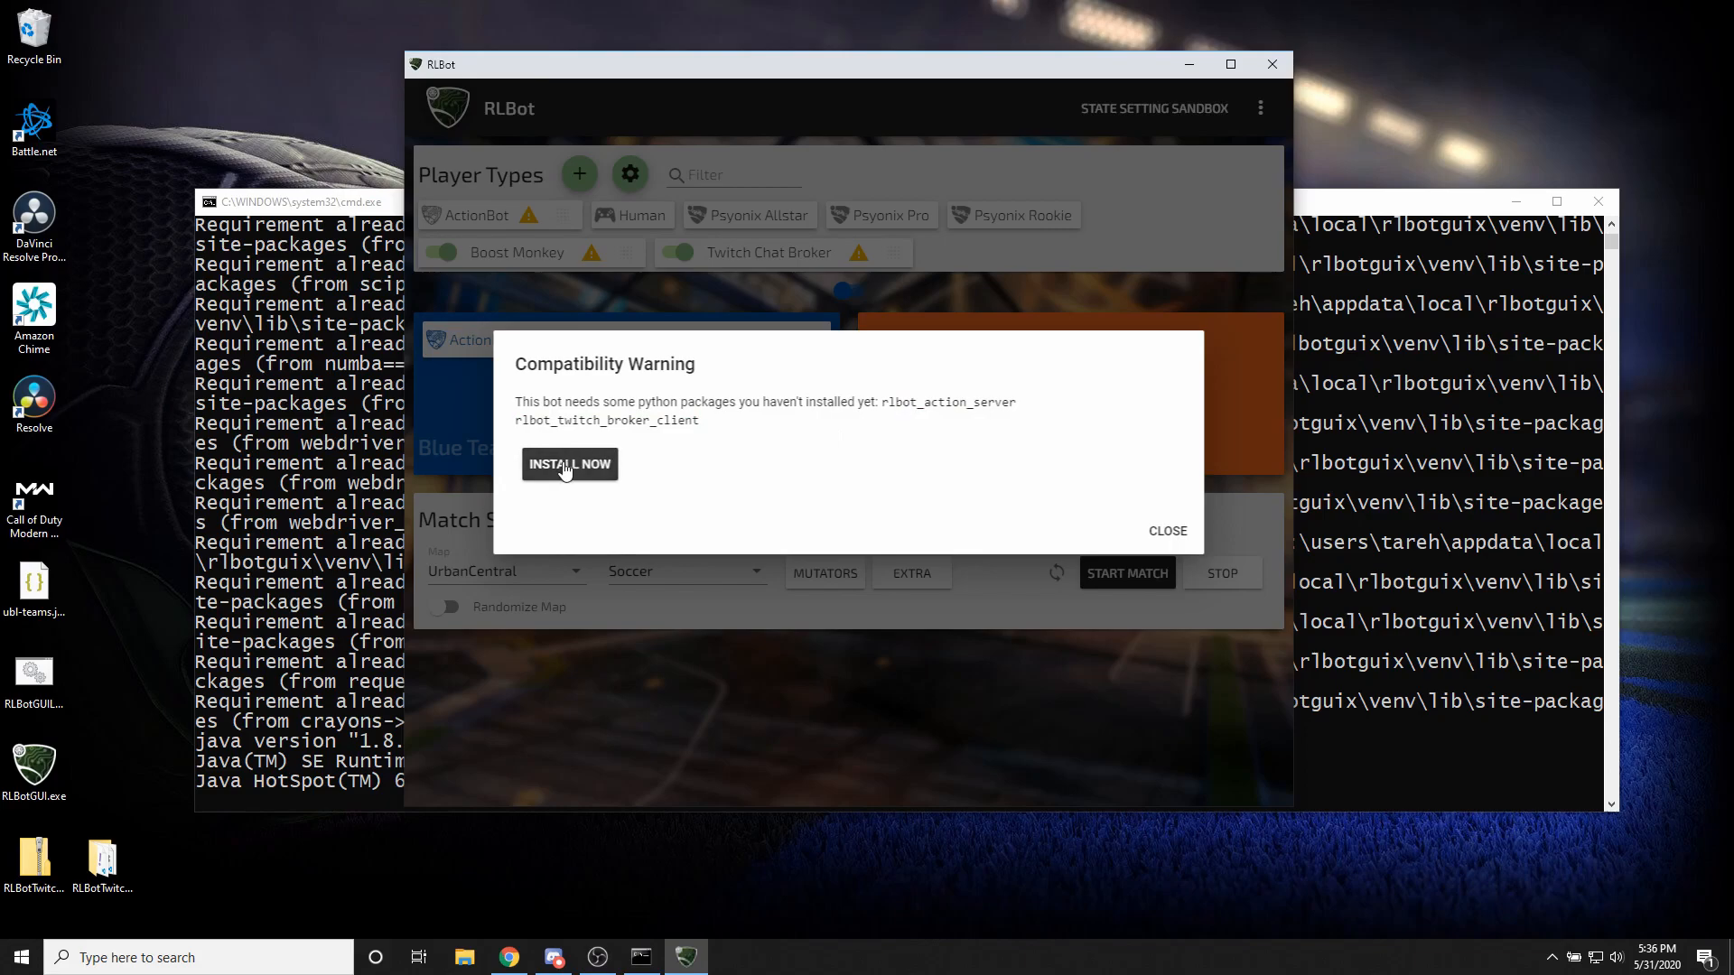
Install the missing Python packages for ActionBot and Twitch Chat Broker from their compatibility warnings
click(569, 464)
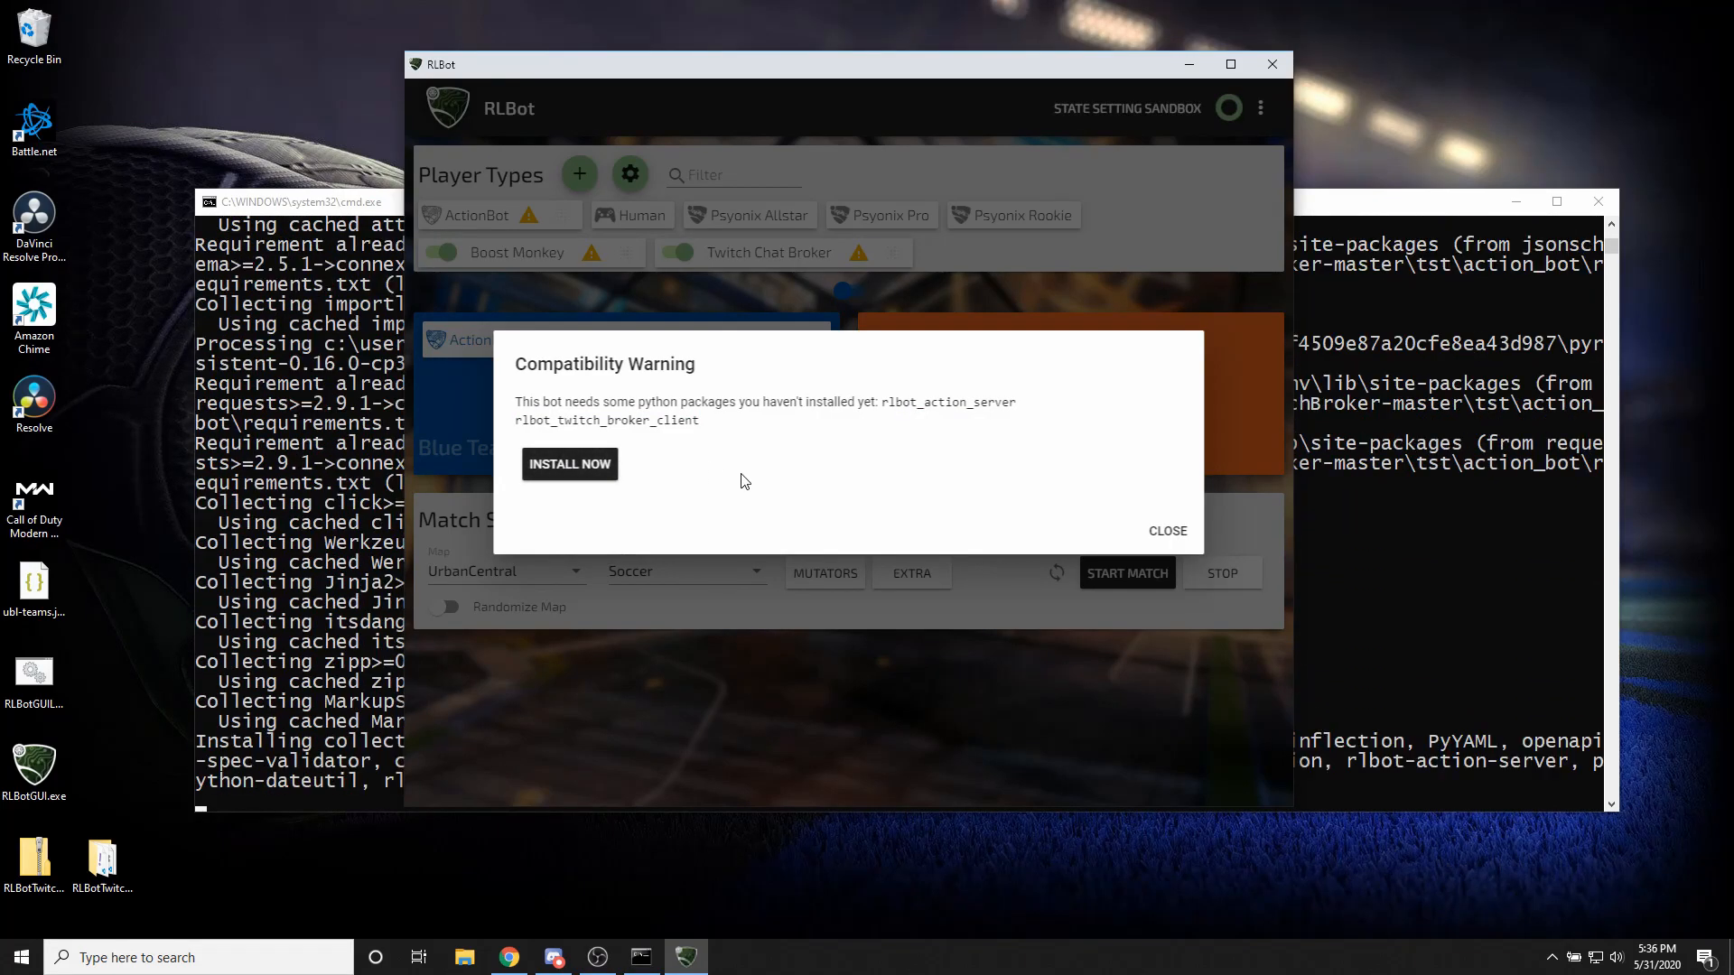
mouse_move(435, 704)
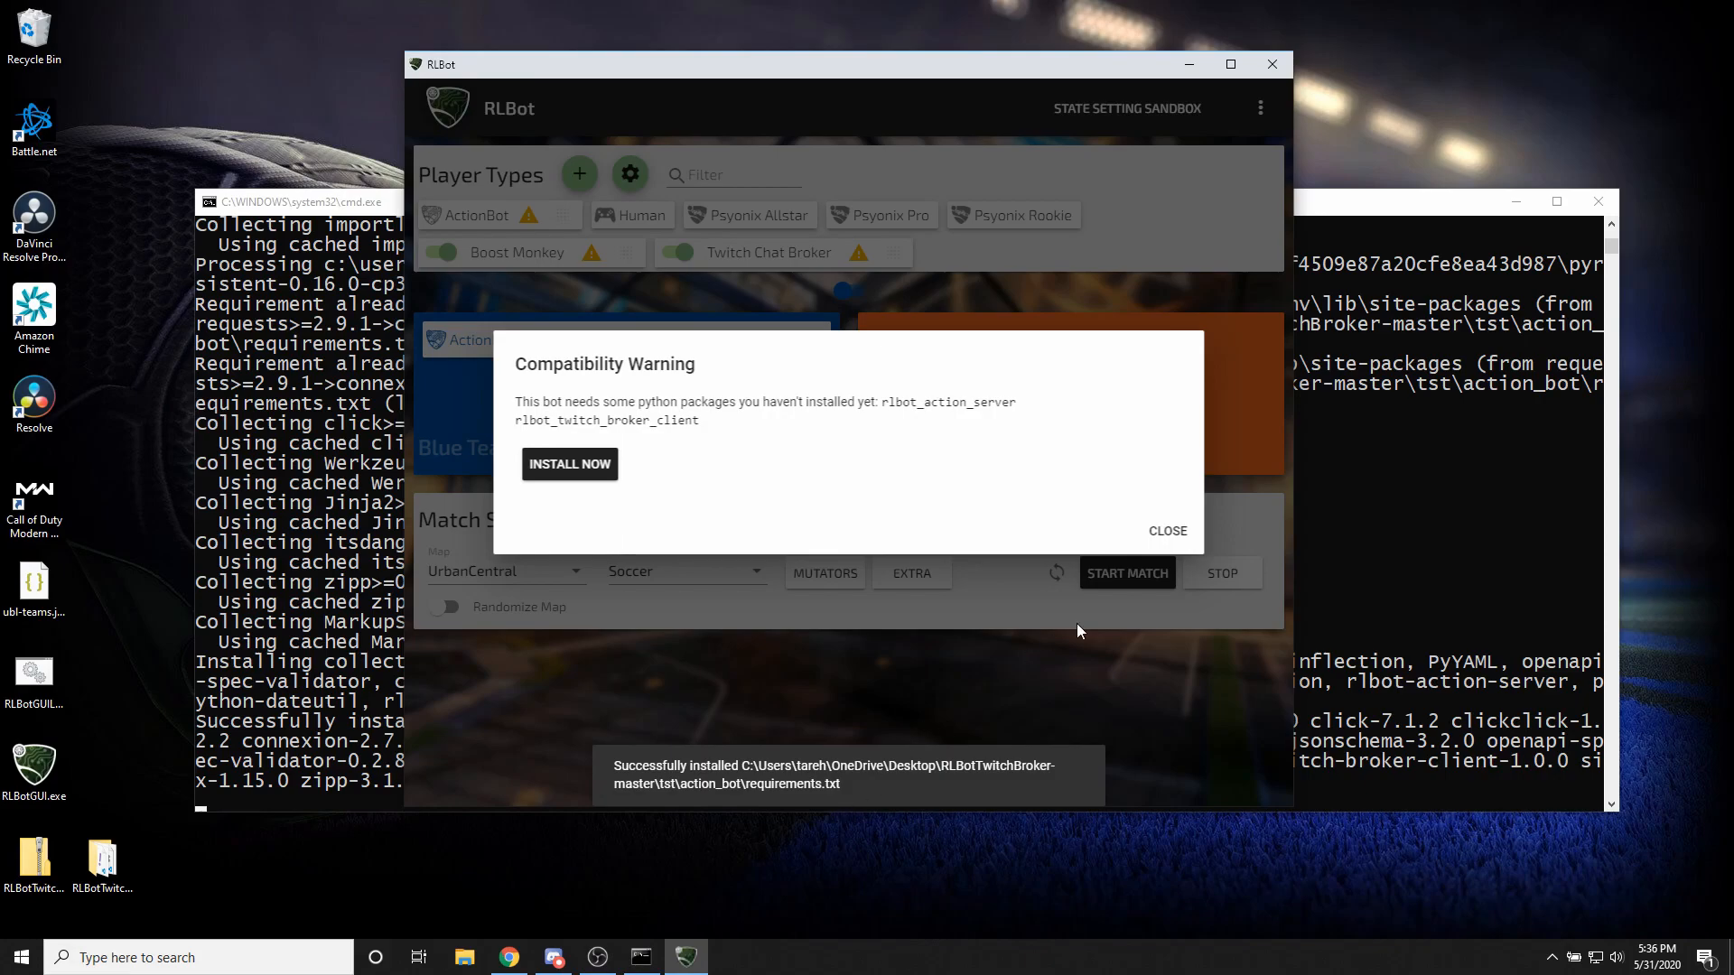
click(1165, 531)
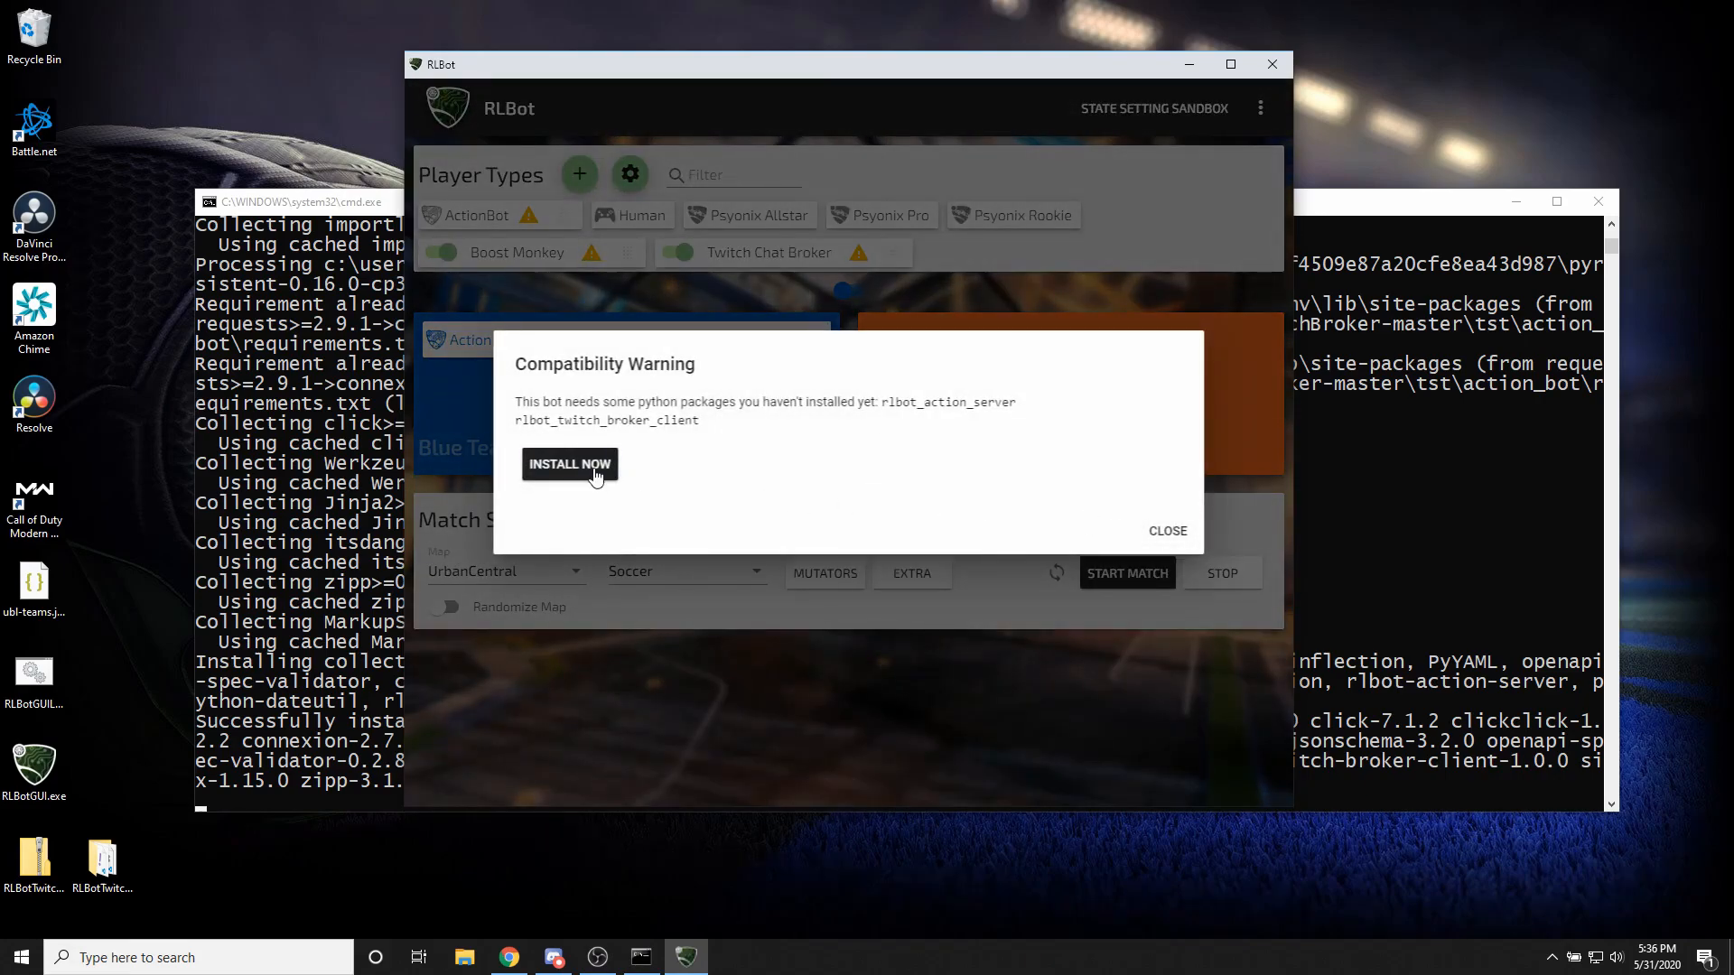
click(569, 465)
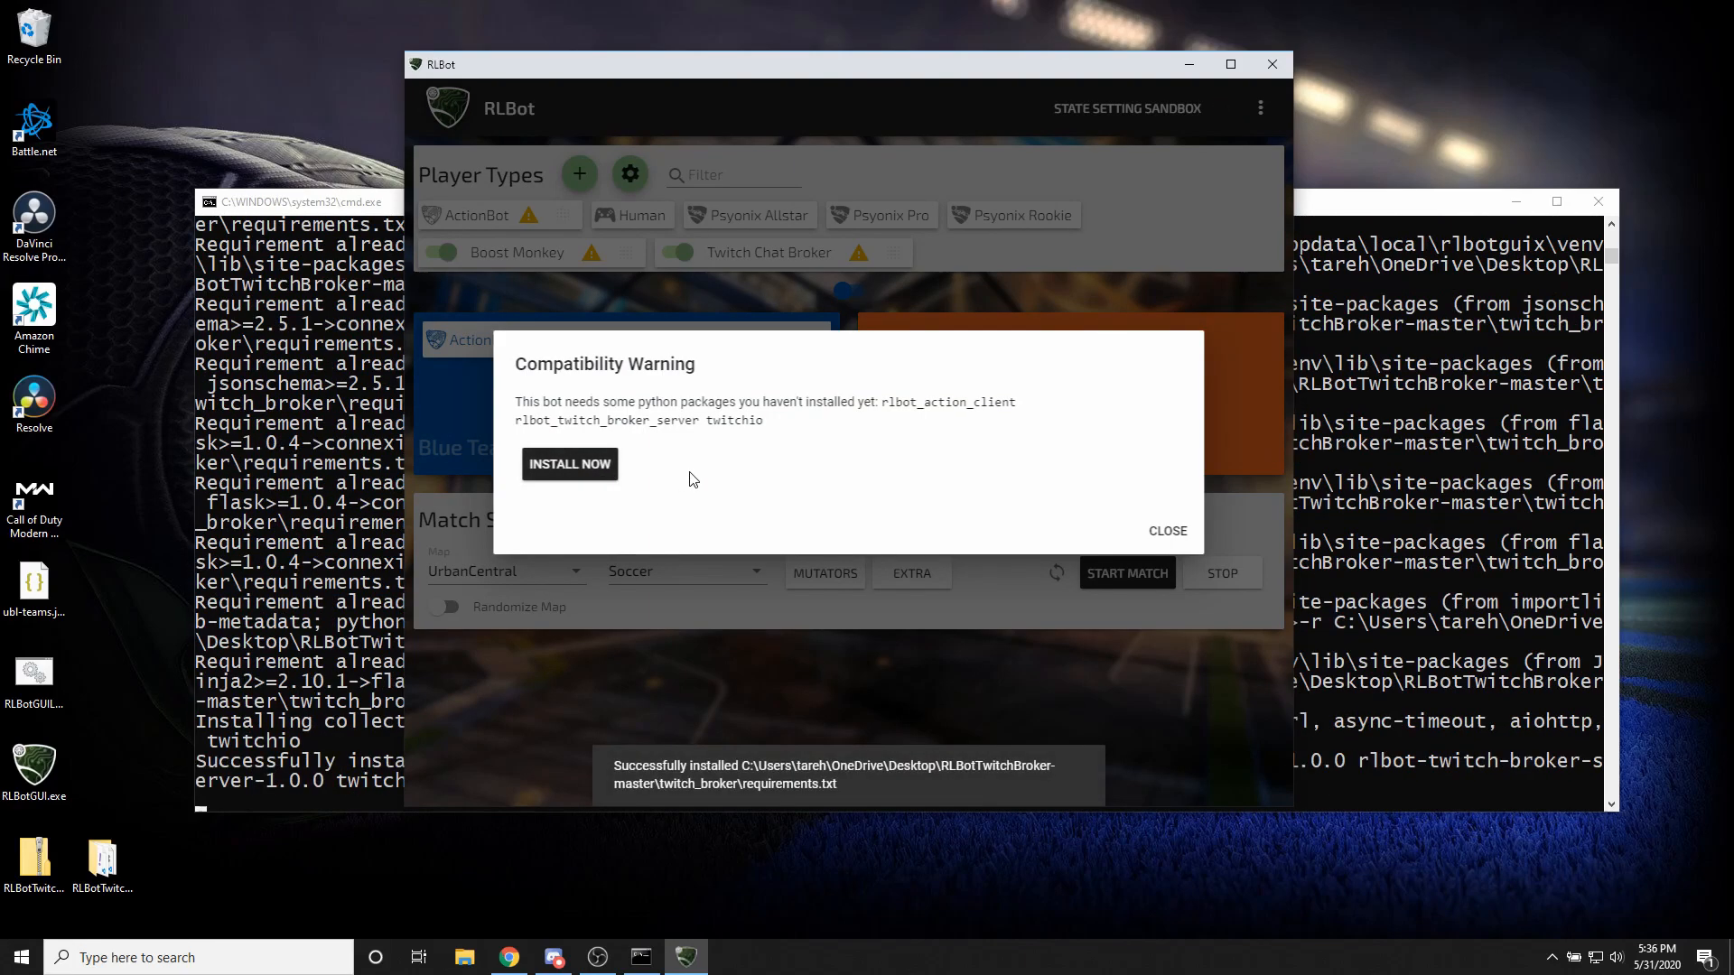
click(1165, 531)
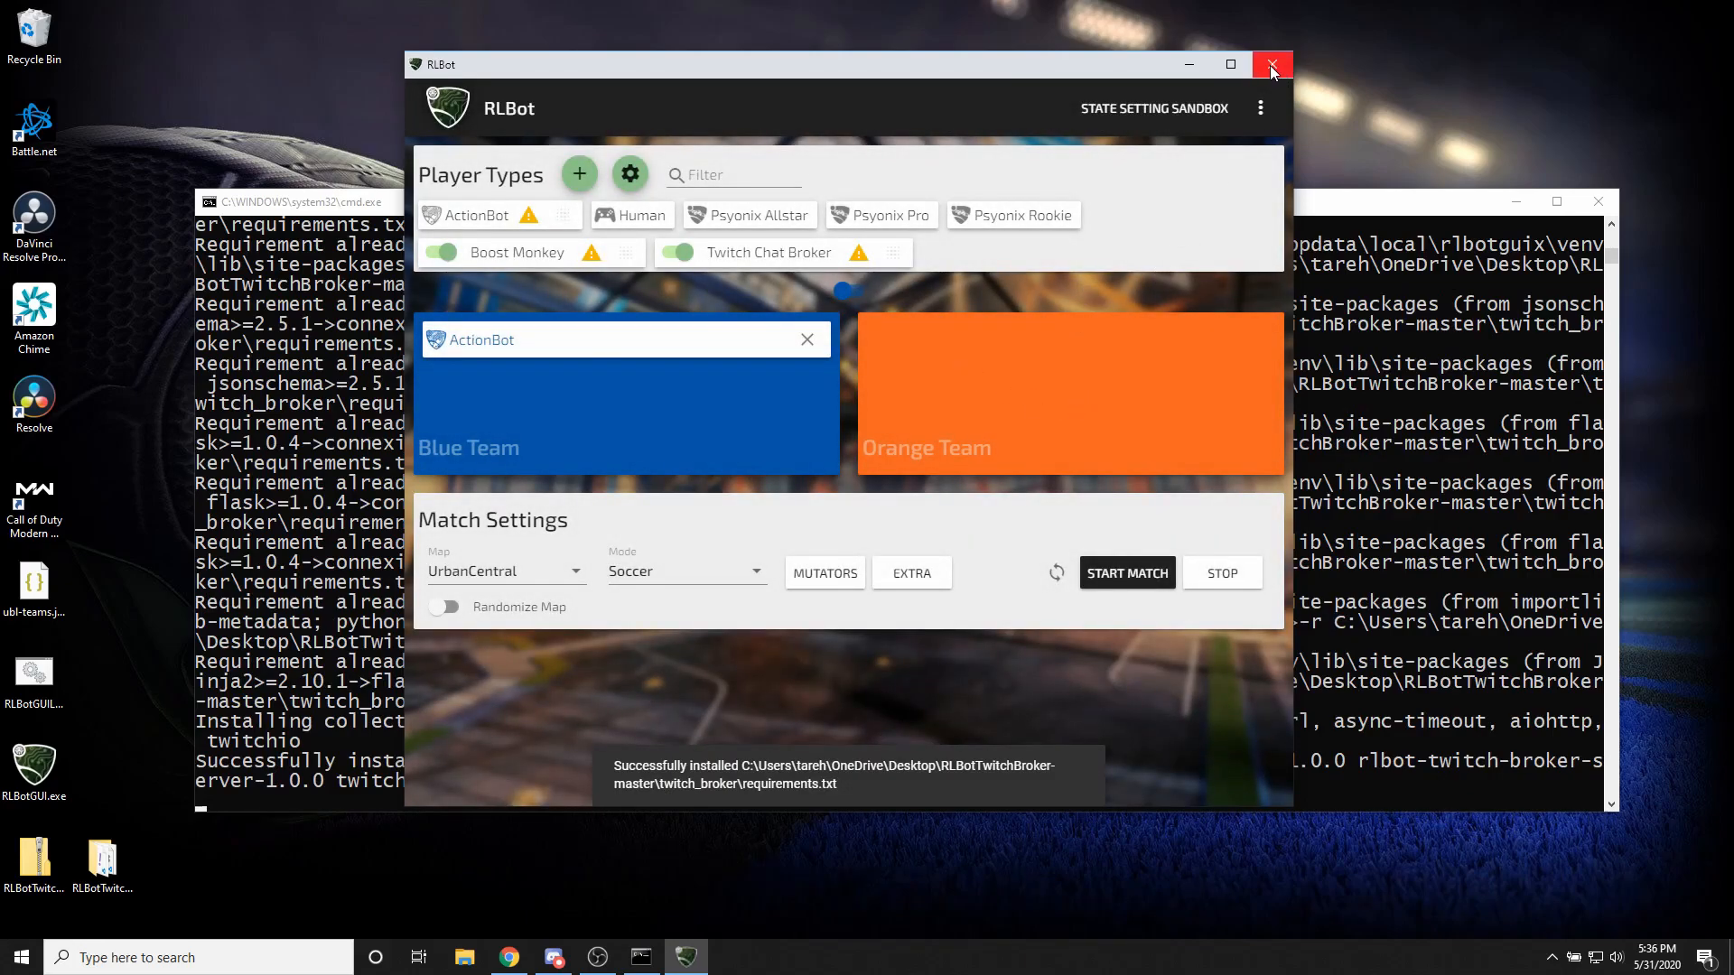
Restart RLBot GUI so the warnings clear
click(1270, 65)
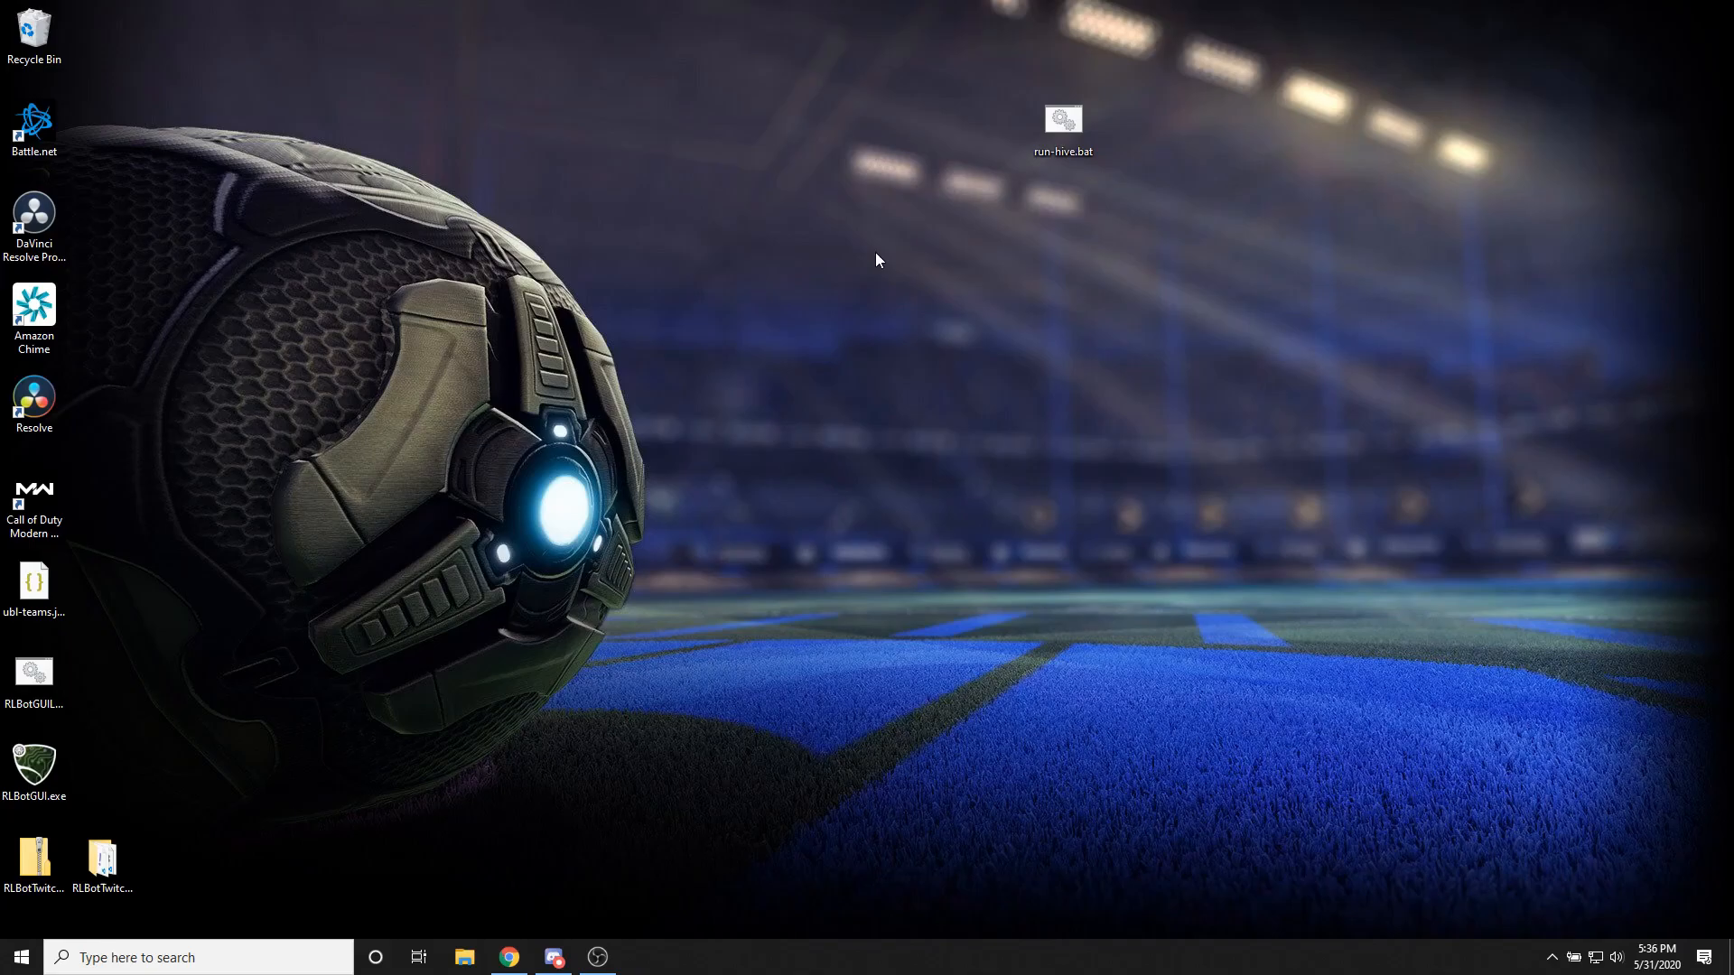
double_click(1061, 120)
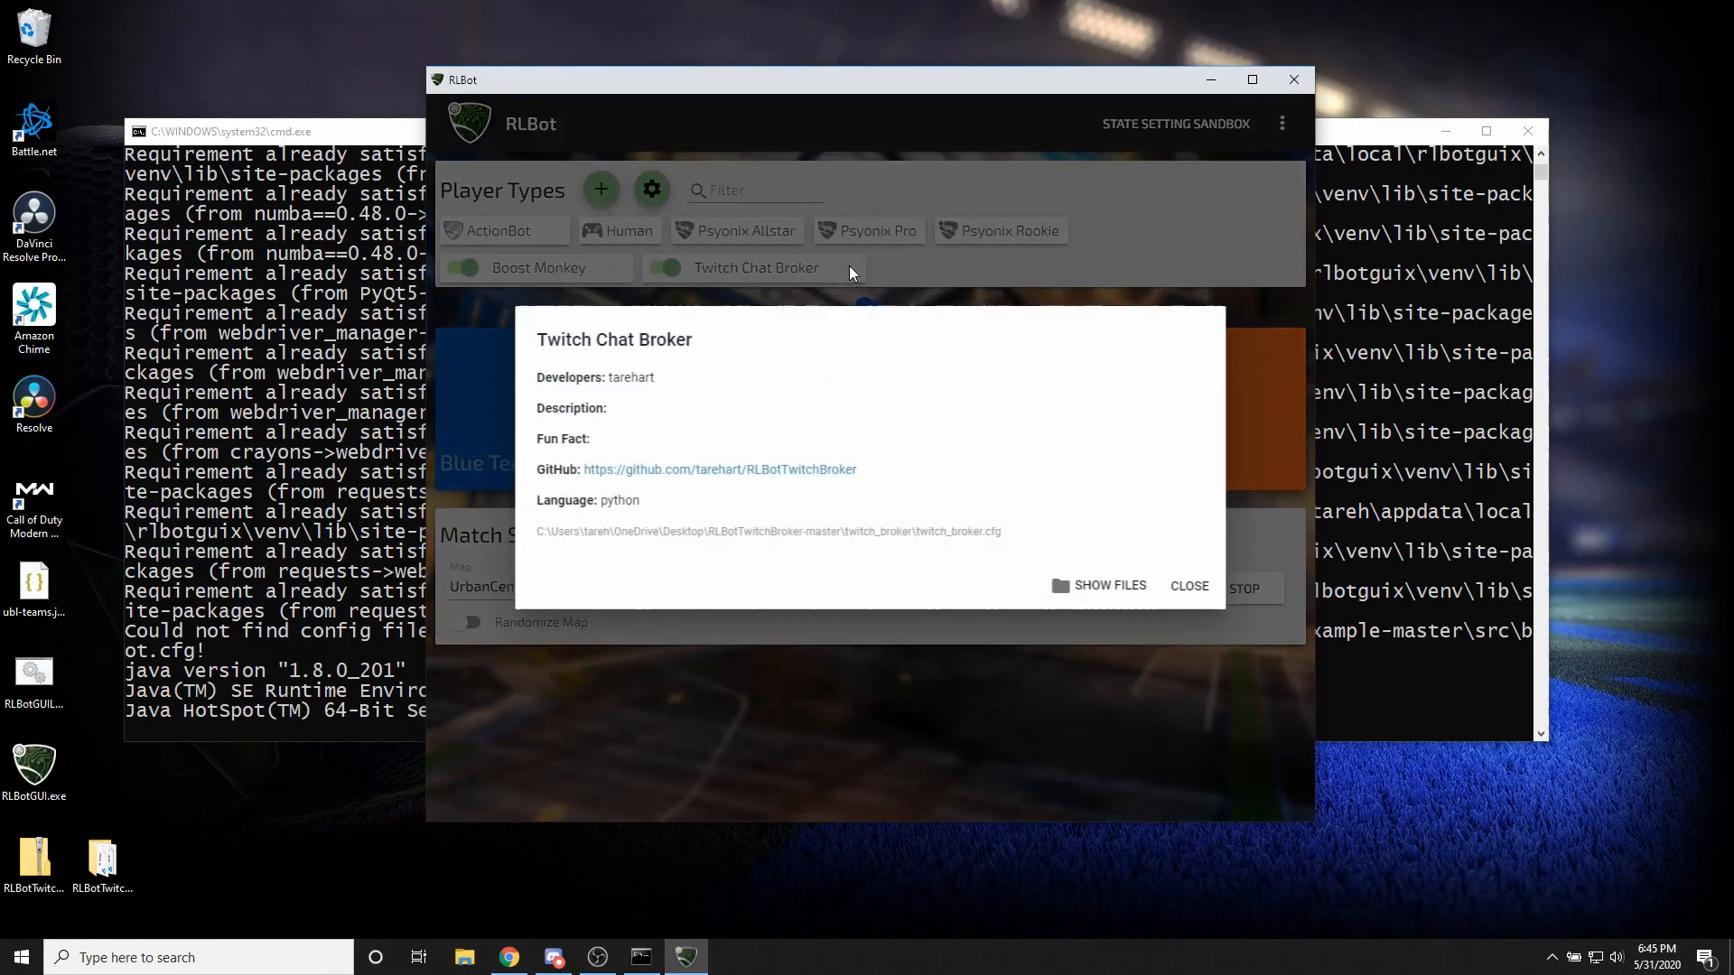
In the twitch_broker folder create an empty twitch.oauth.txt and open it for editing
click(1107, 585)
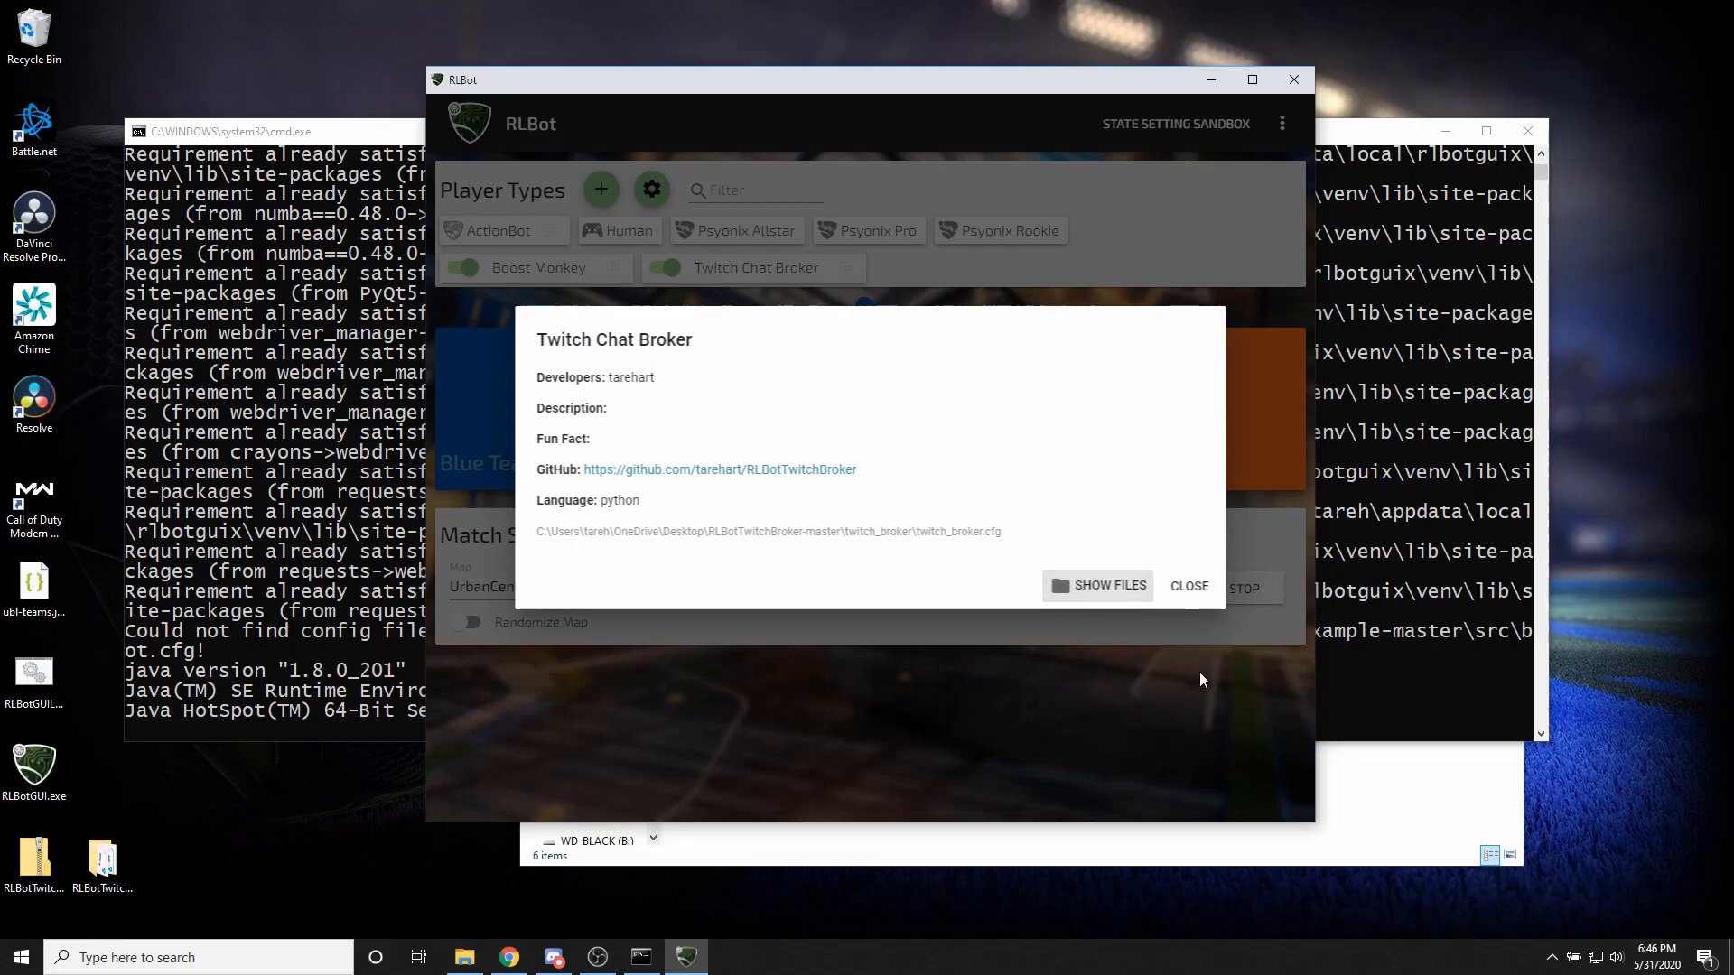
click(1097, 585)
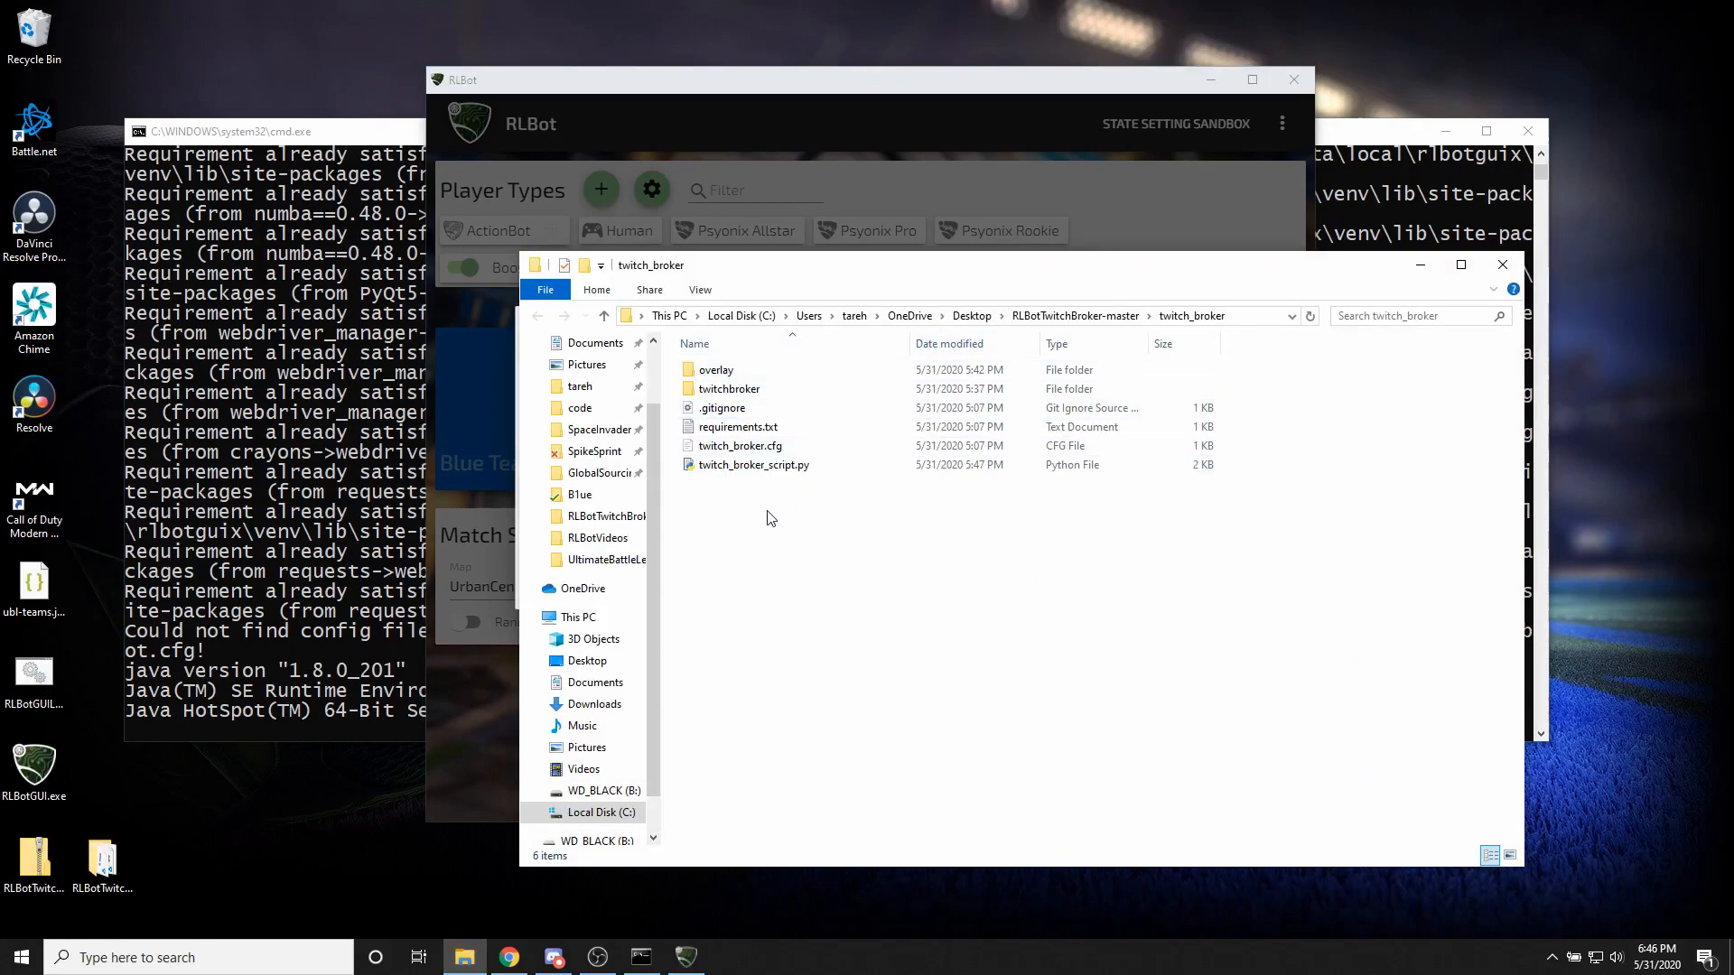
right_click(771, 519)
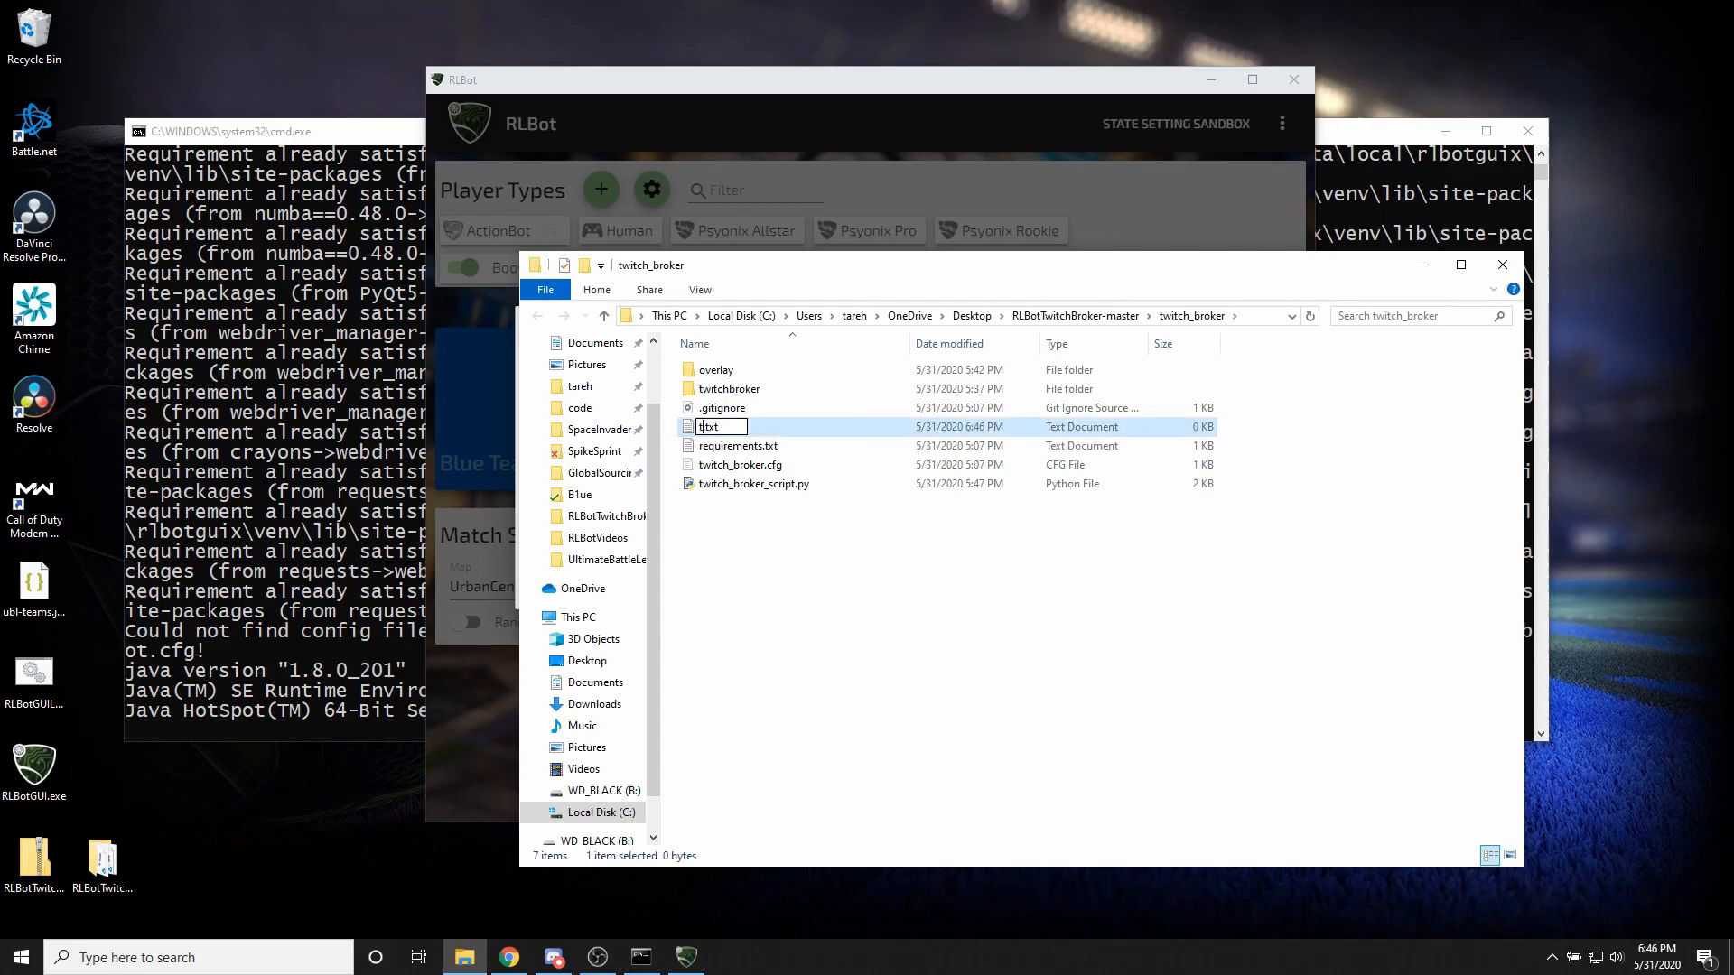
text(twitch.oauth)
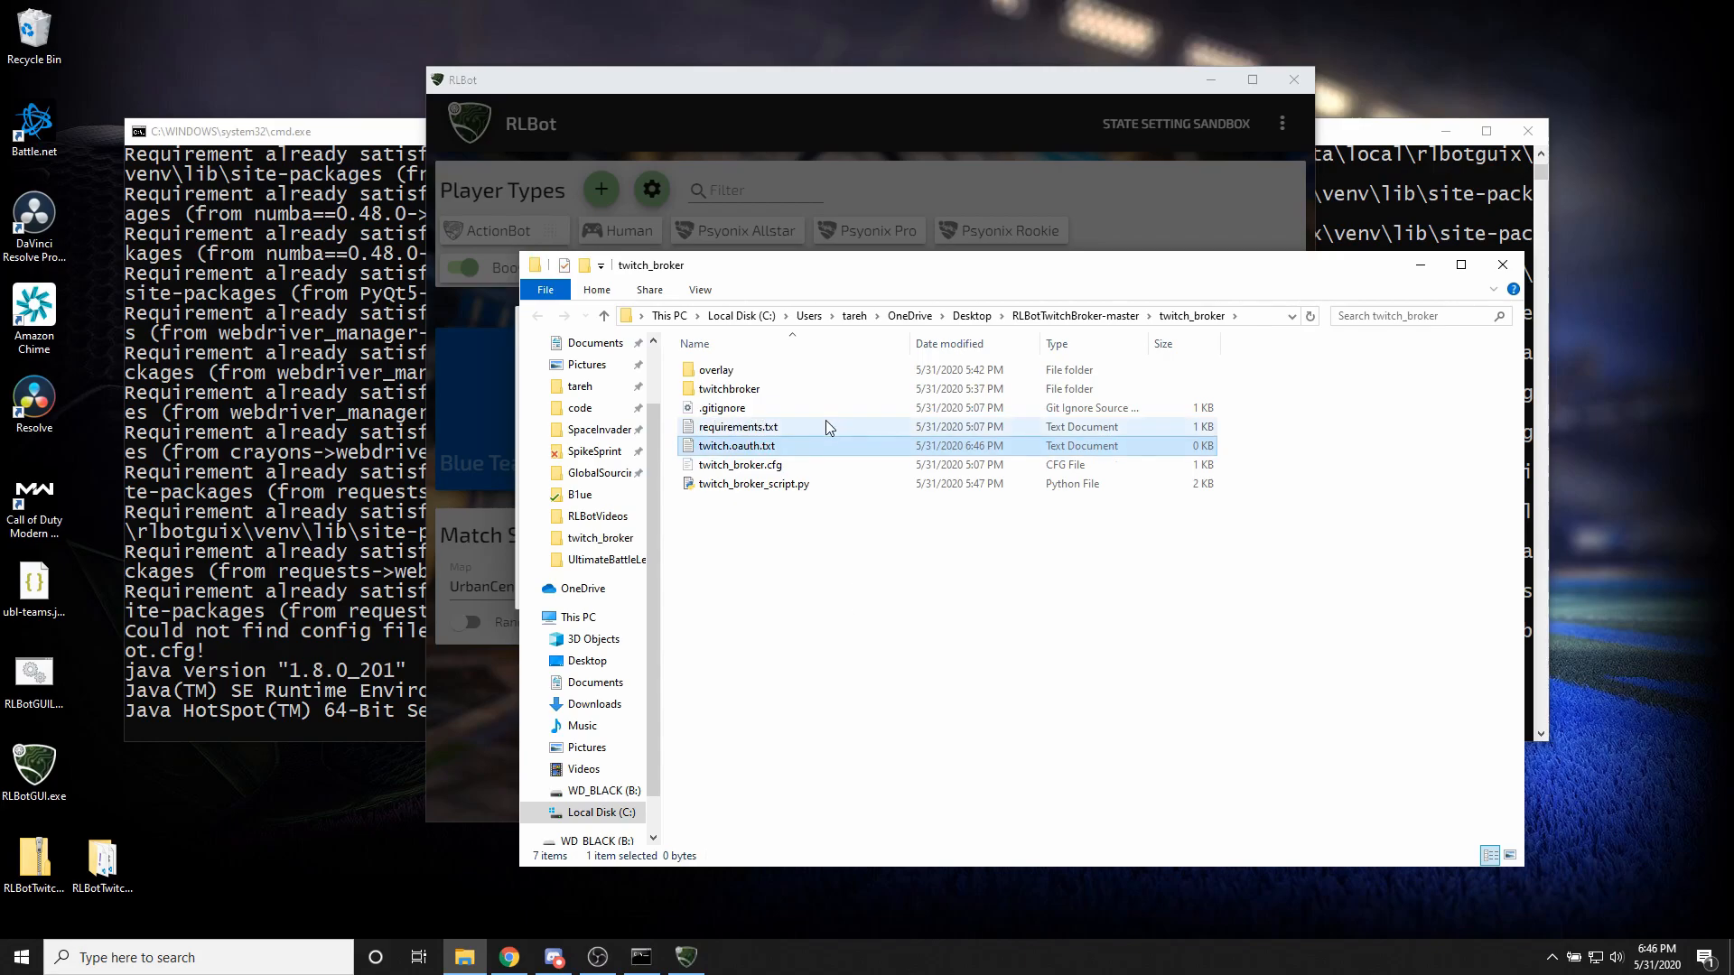
double_click(737, 445)
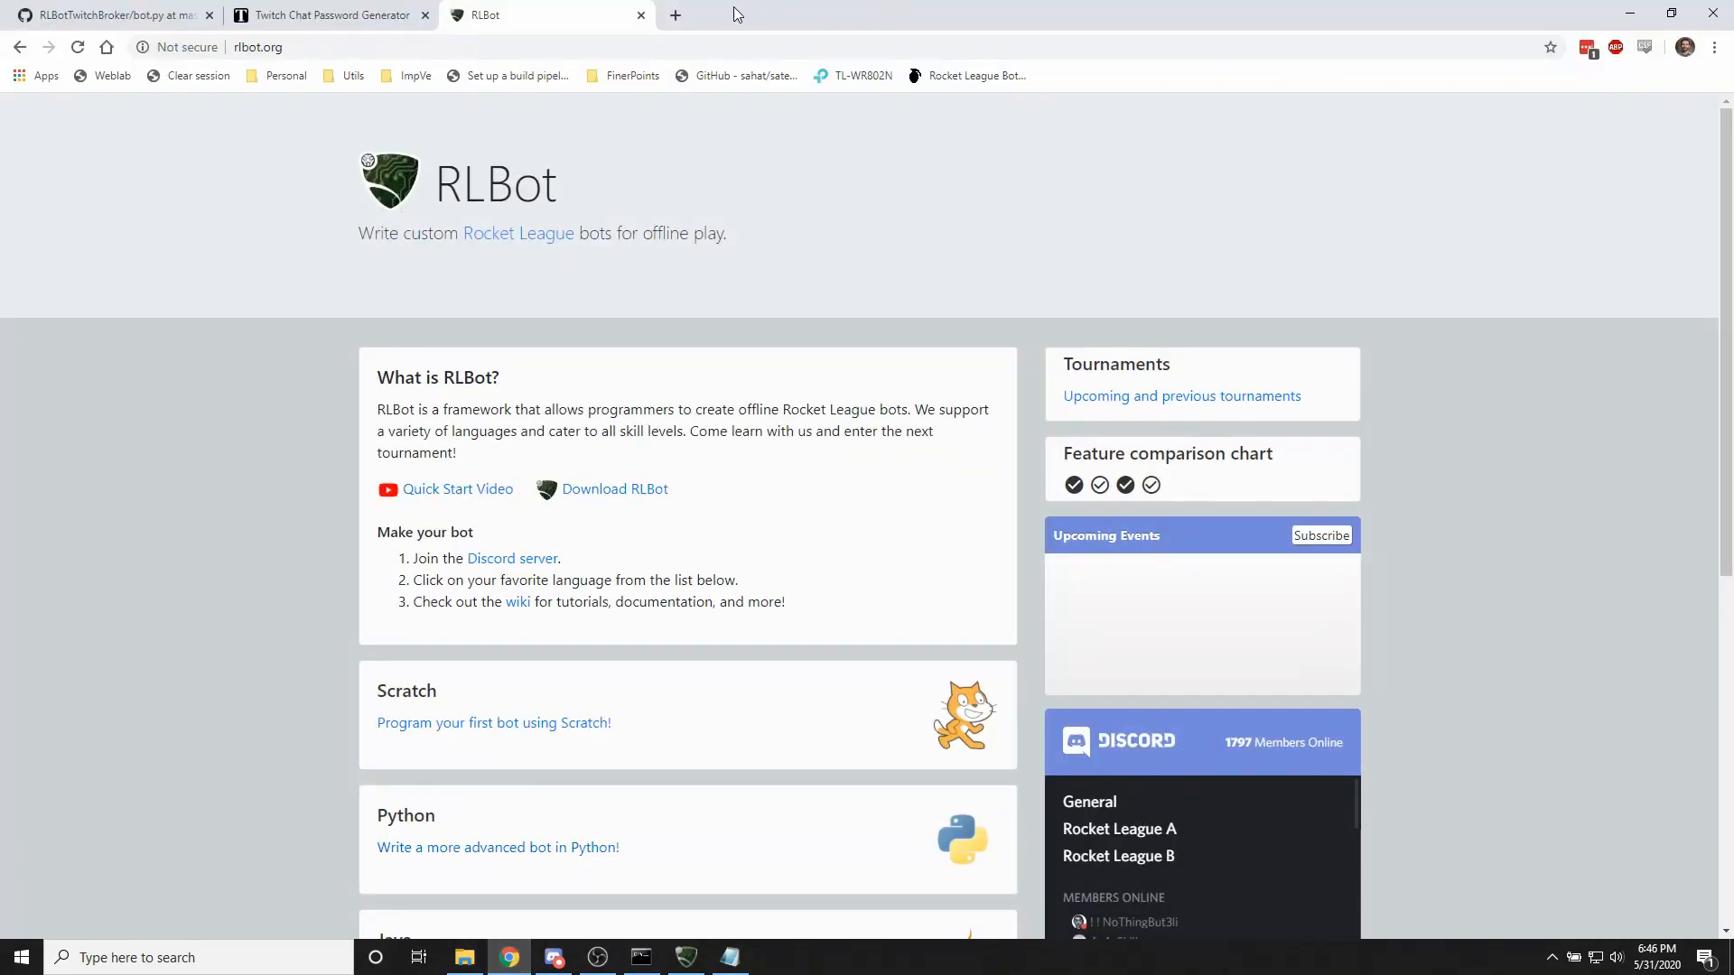
Generate a new Twitch chat OAuth token on twitchapps.com and select the password
click(329, 14)
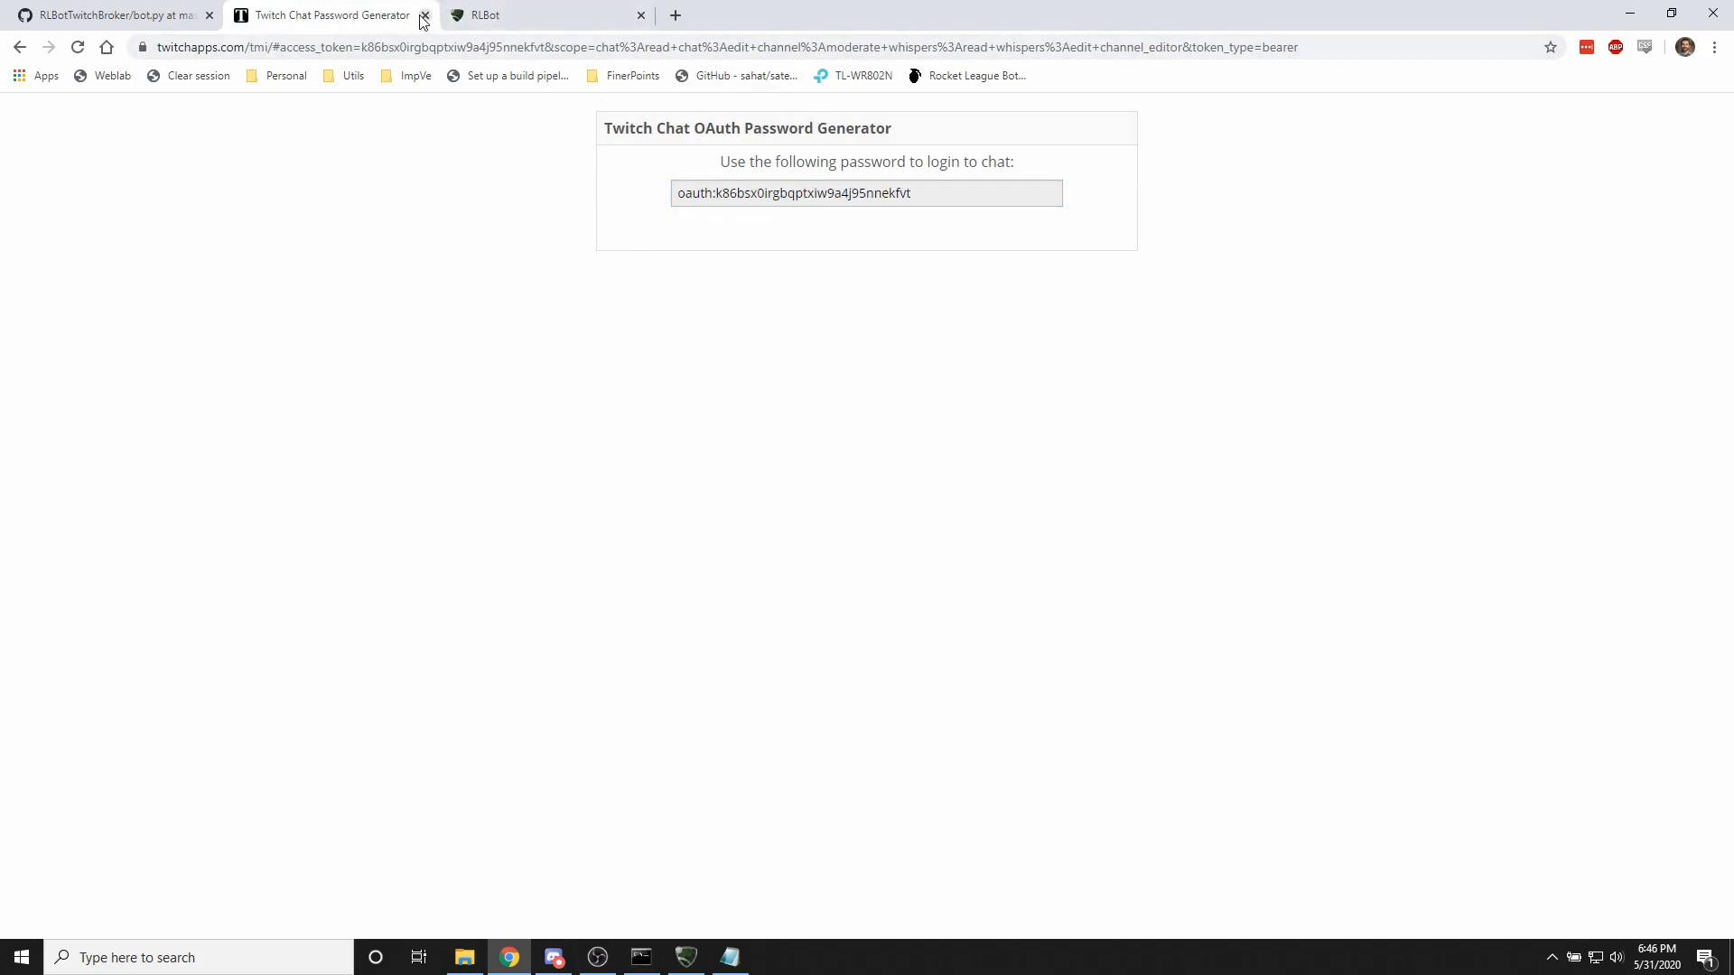
click(425, 17)
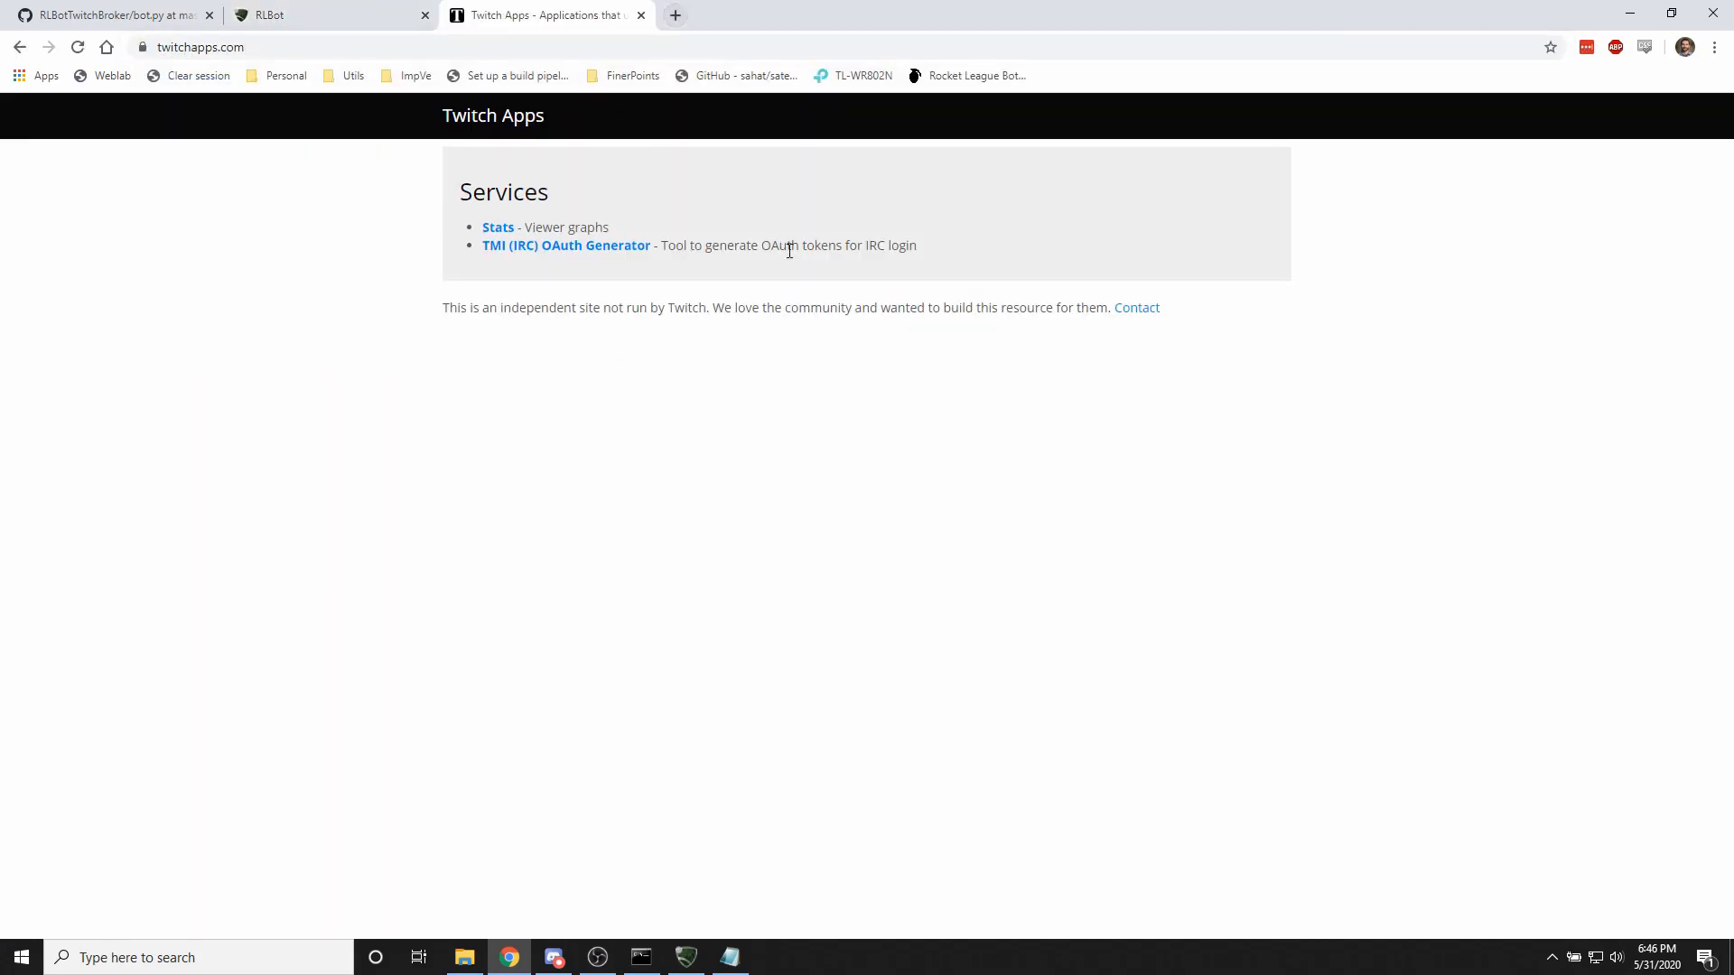
click(565, 244)
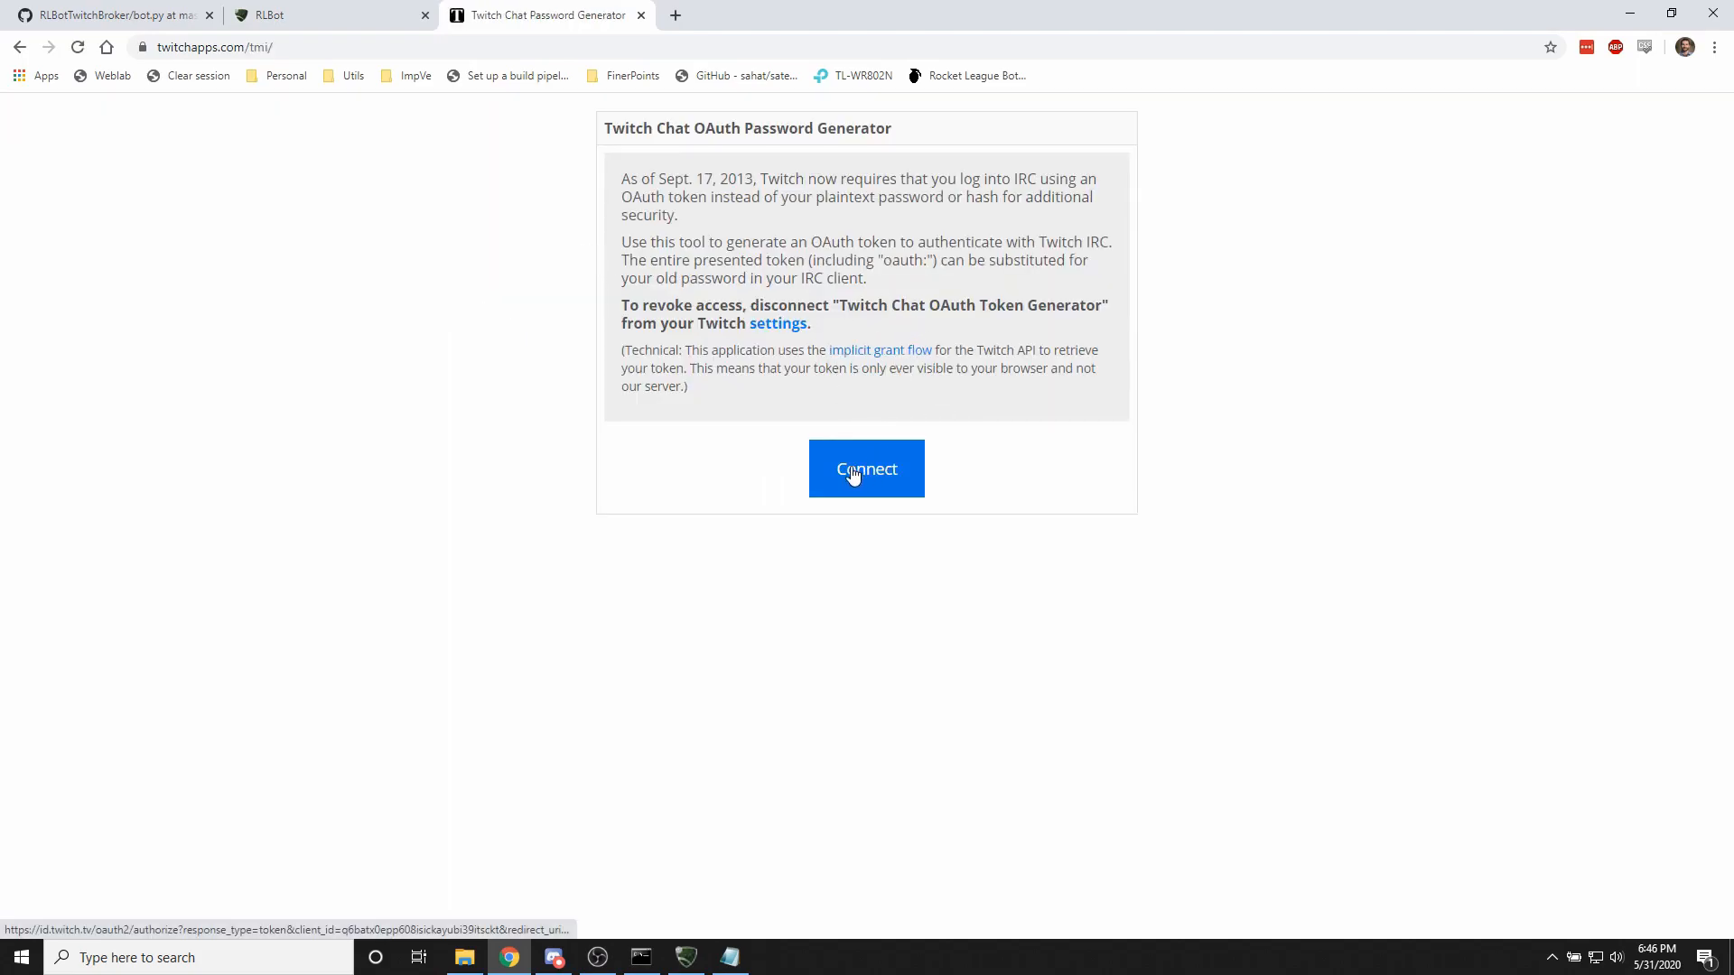
click(865, 470)
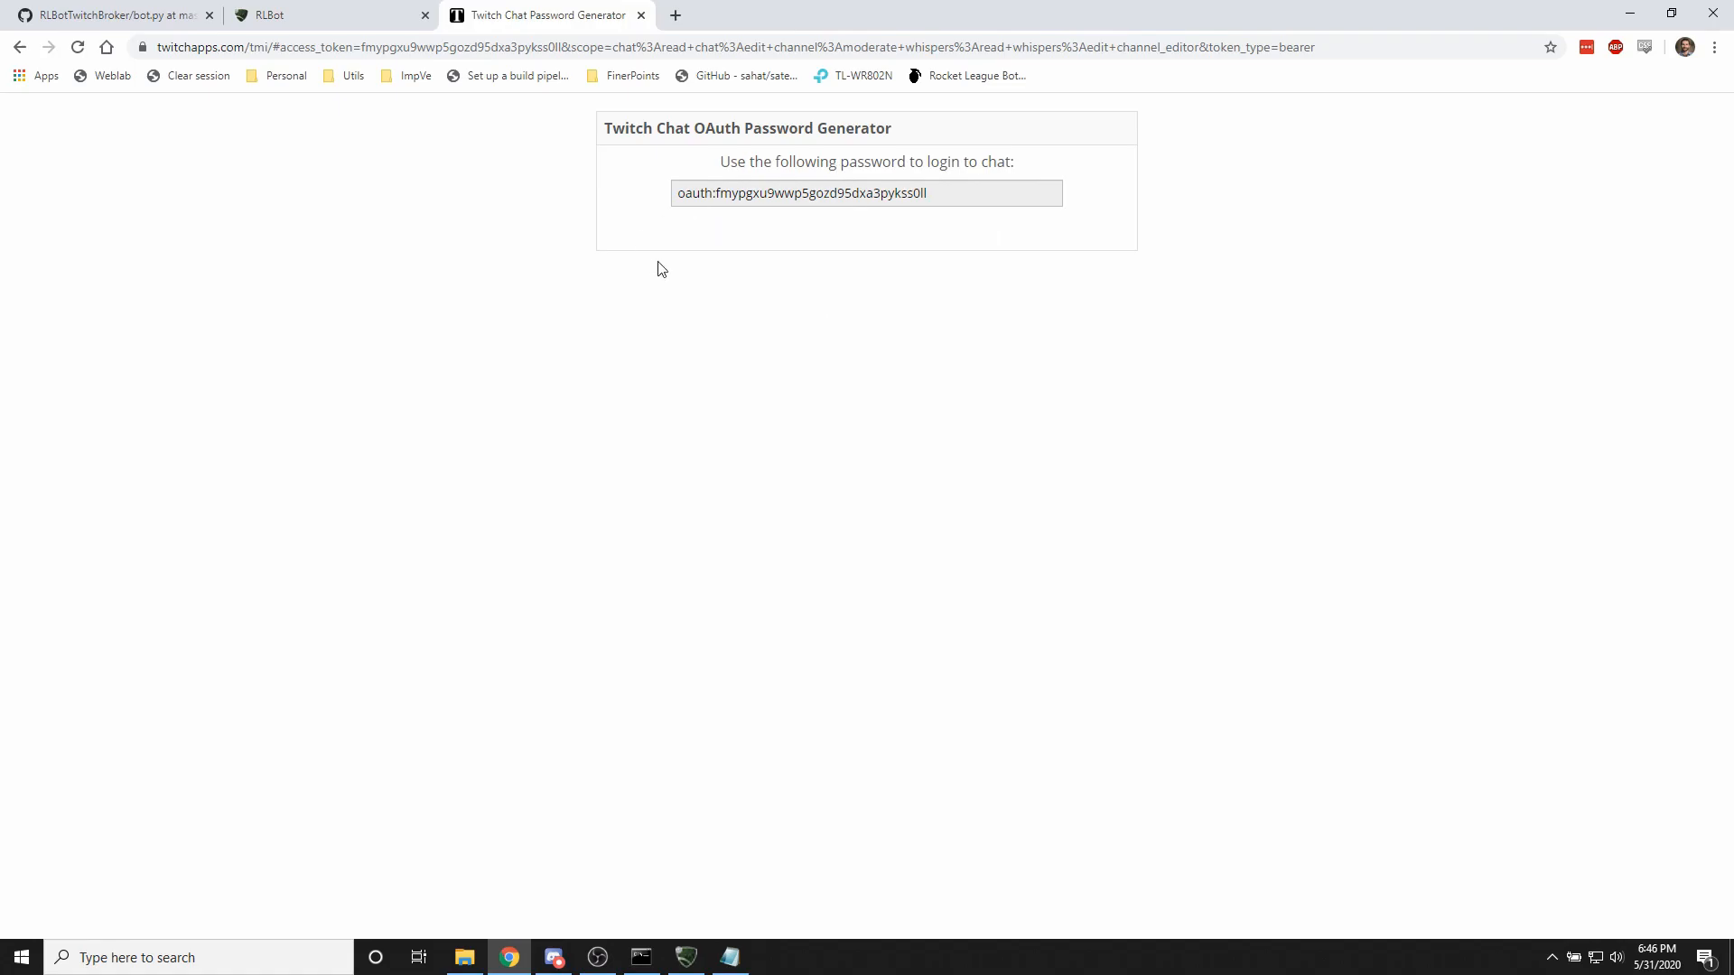
triple_click(865, 193)
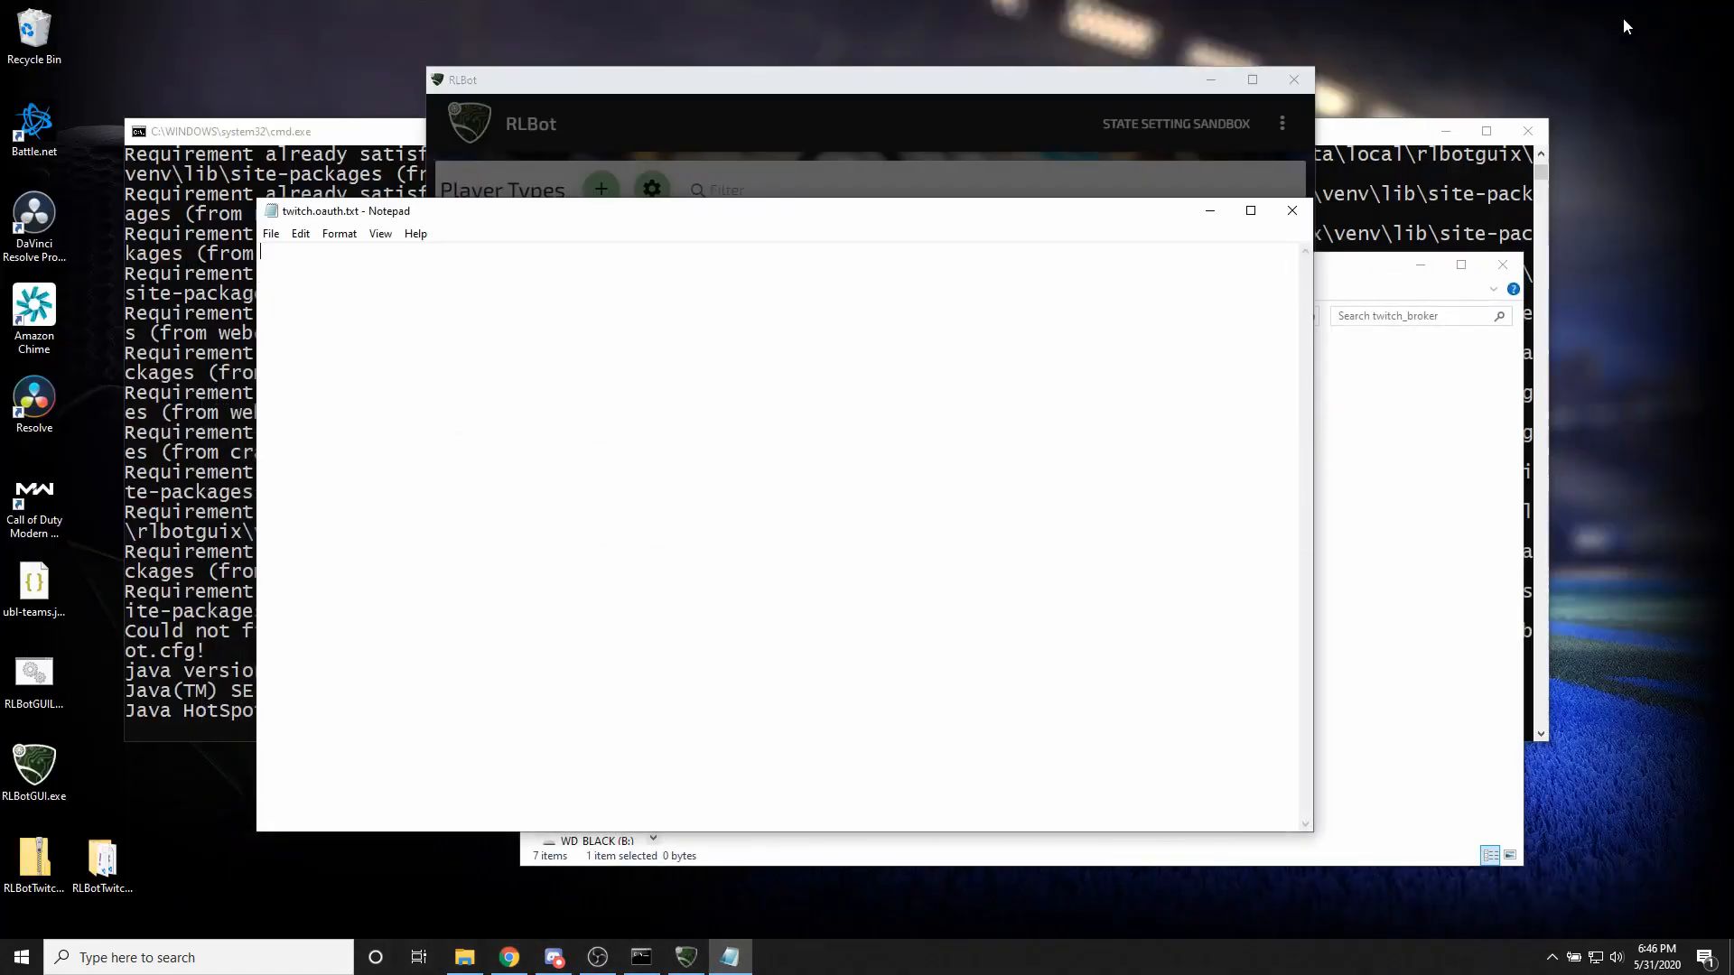
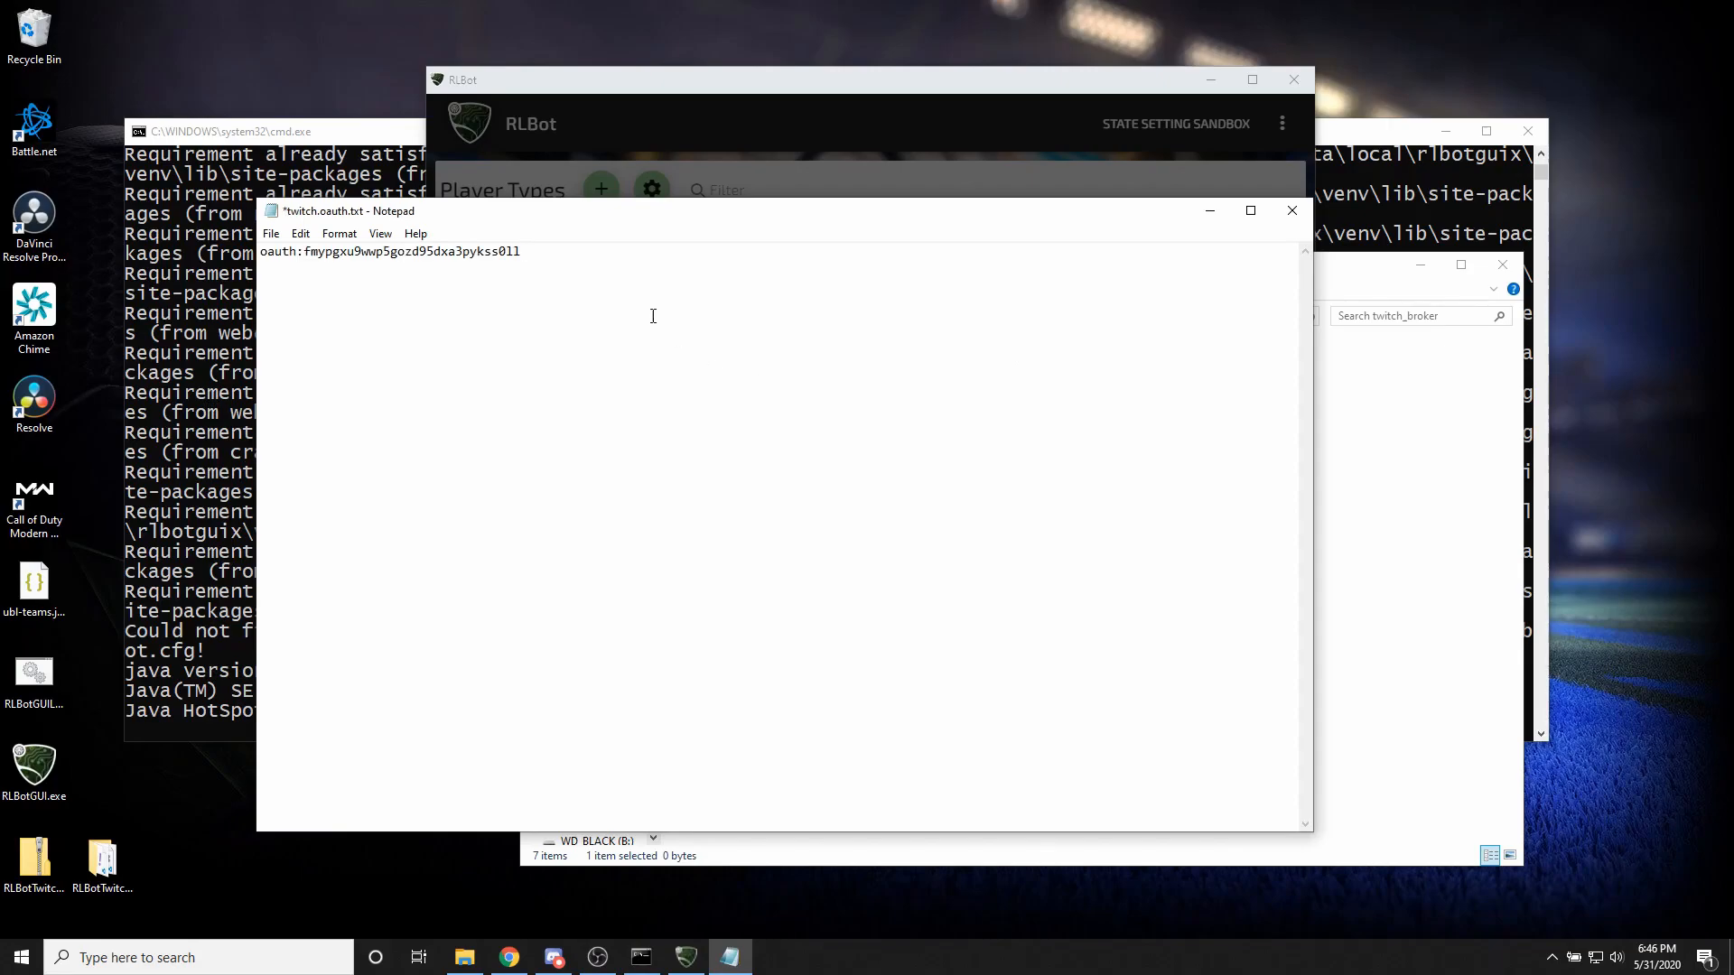
Save the oauth: token in twitch.oauth.txt, then close Explorer and the Twitch Chat Broker info dialog
drag(348, 210, 410, 240)
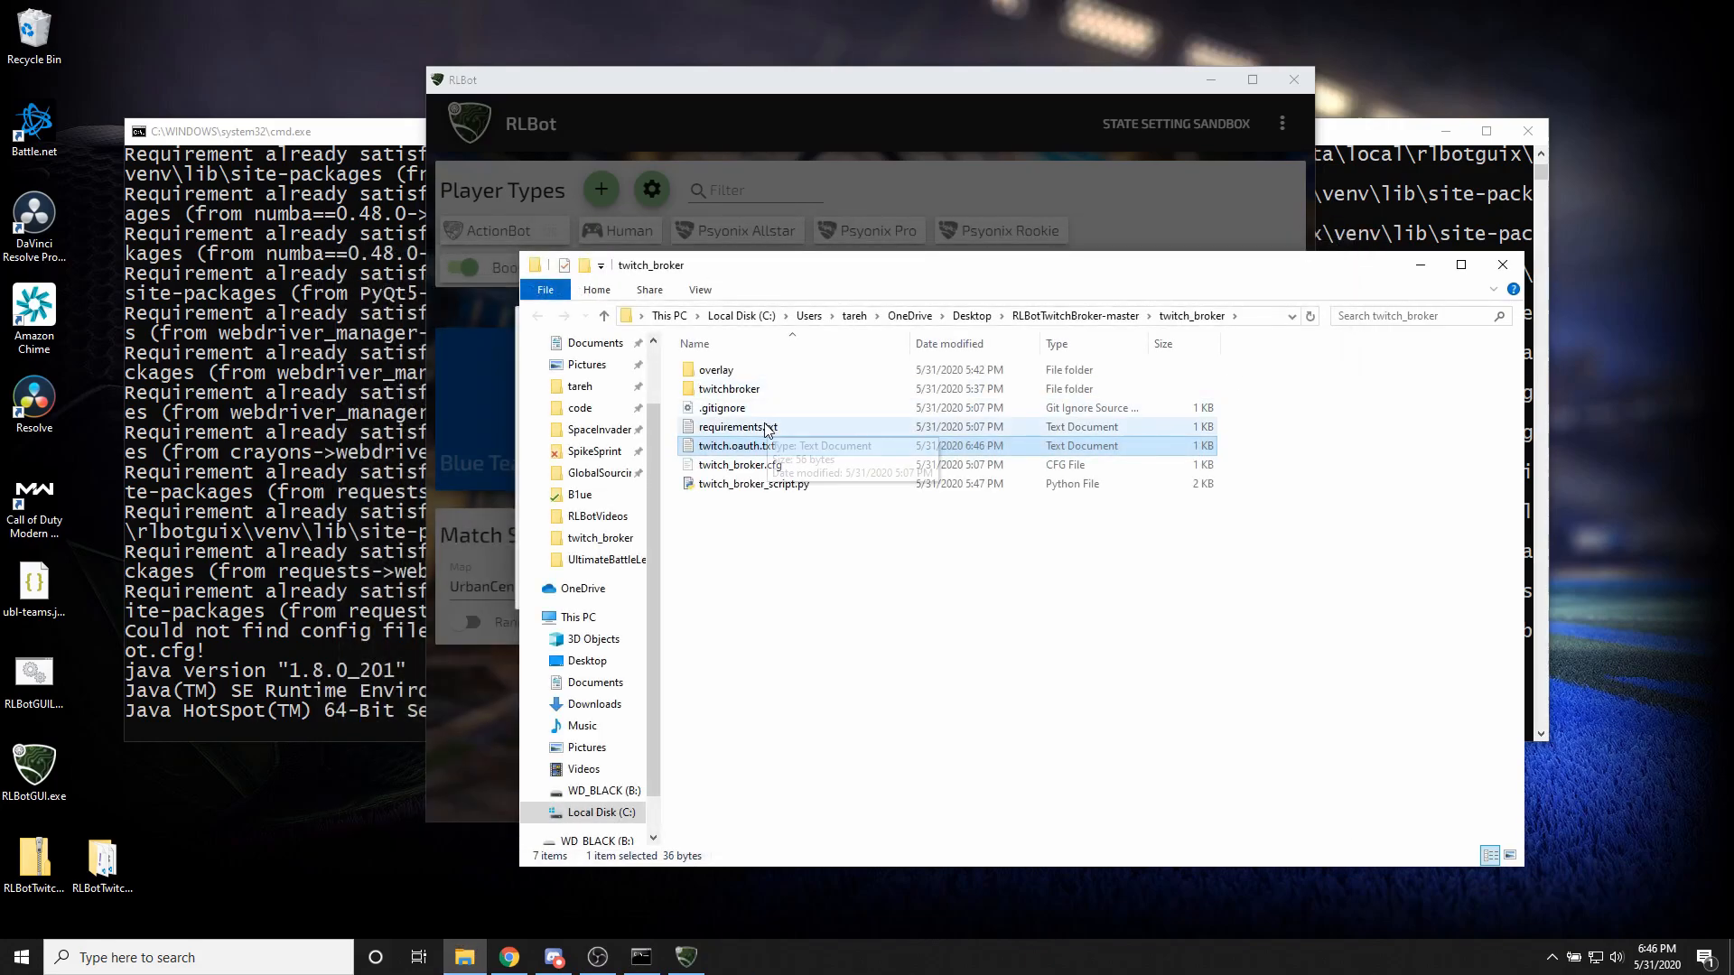
click(737, 427)
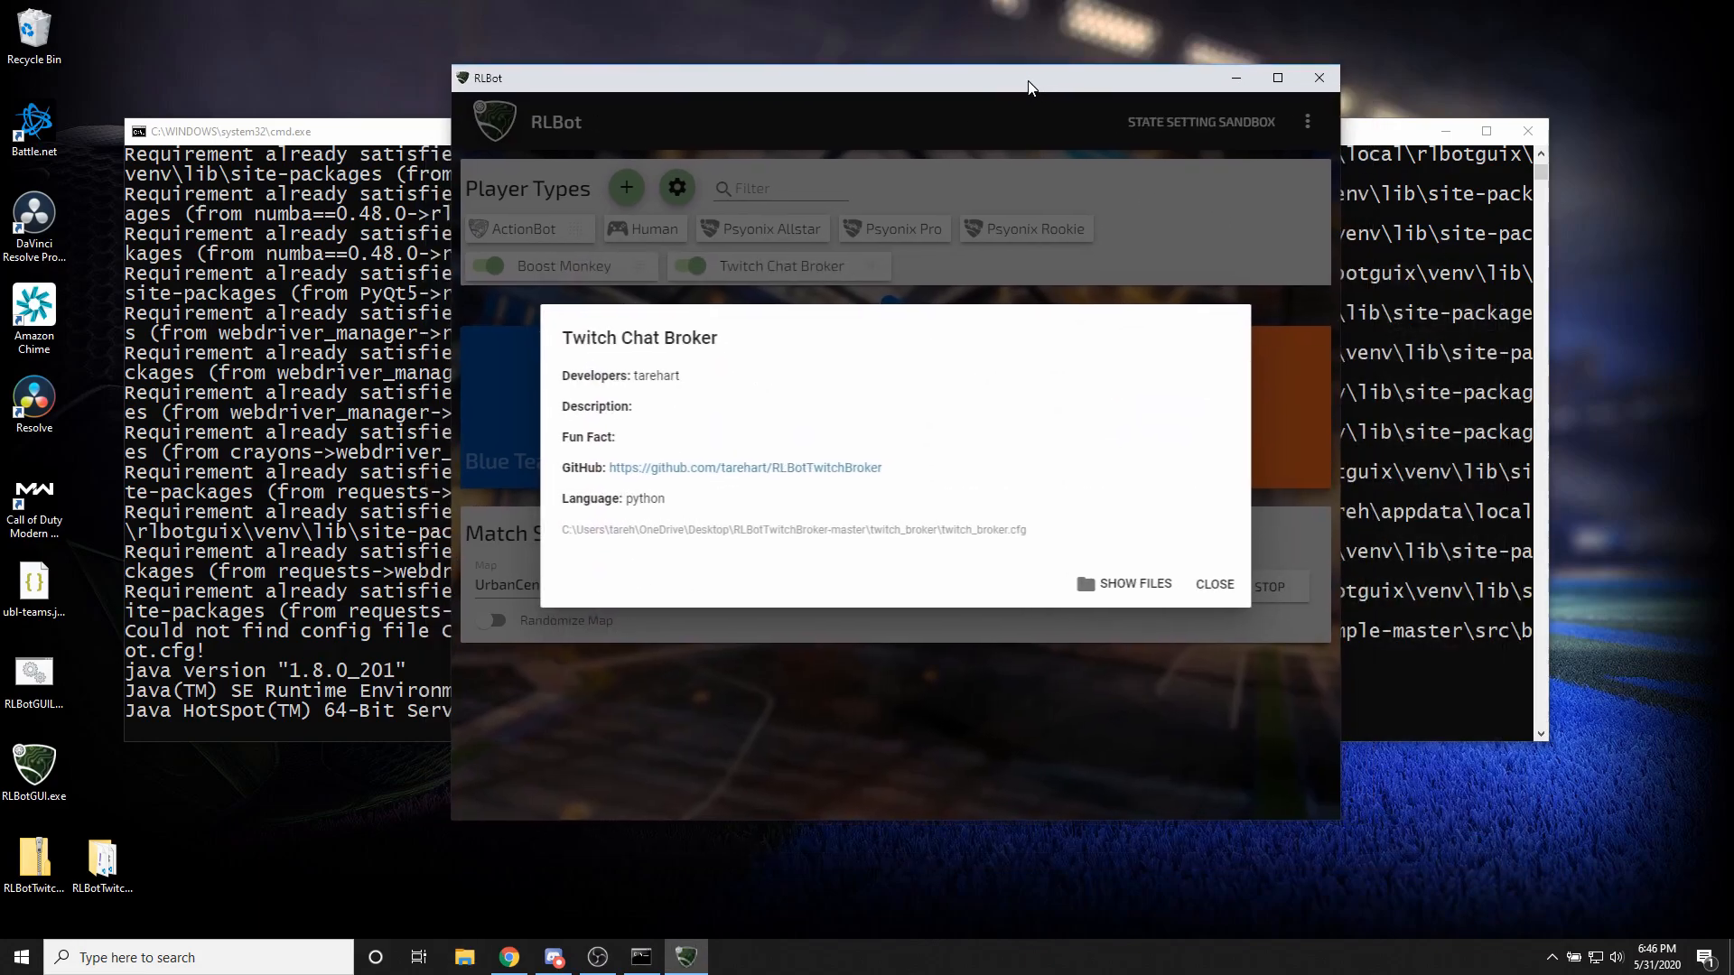
click(1214, 583)
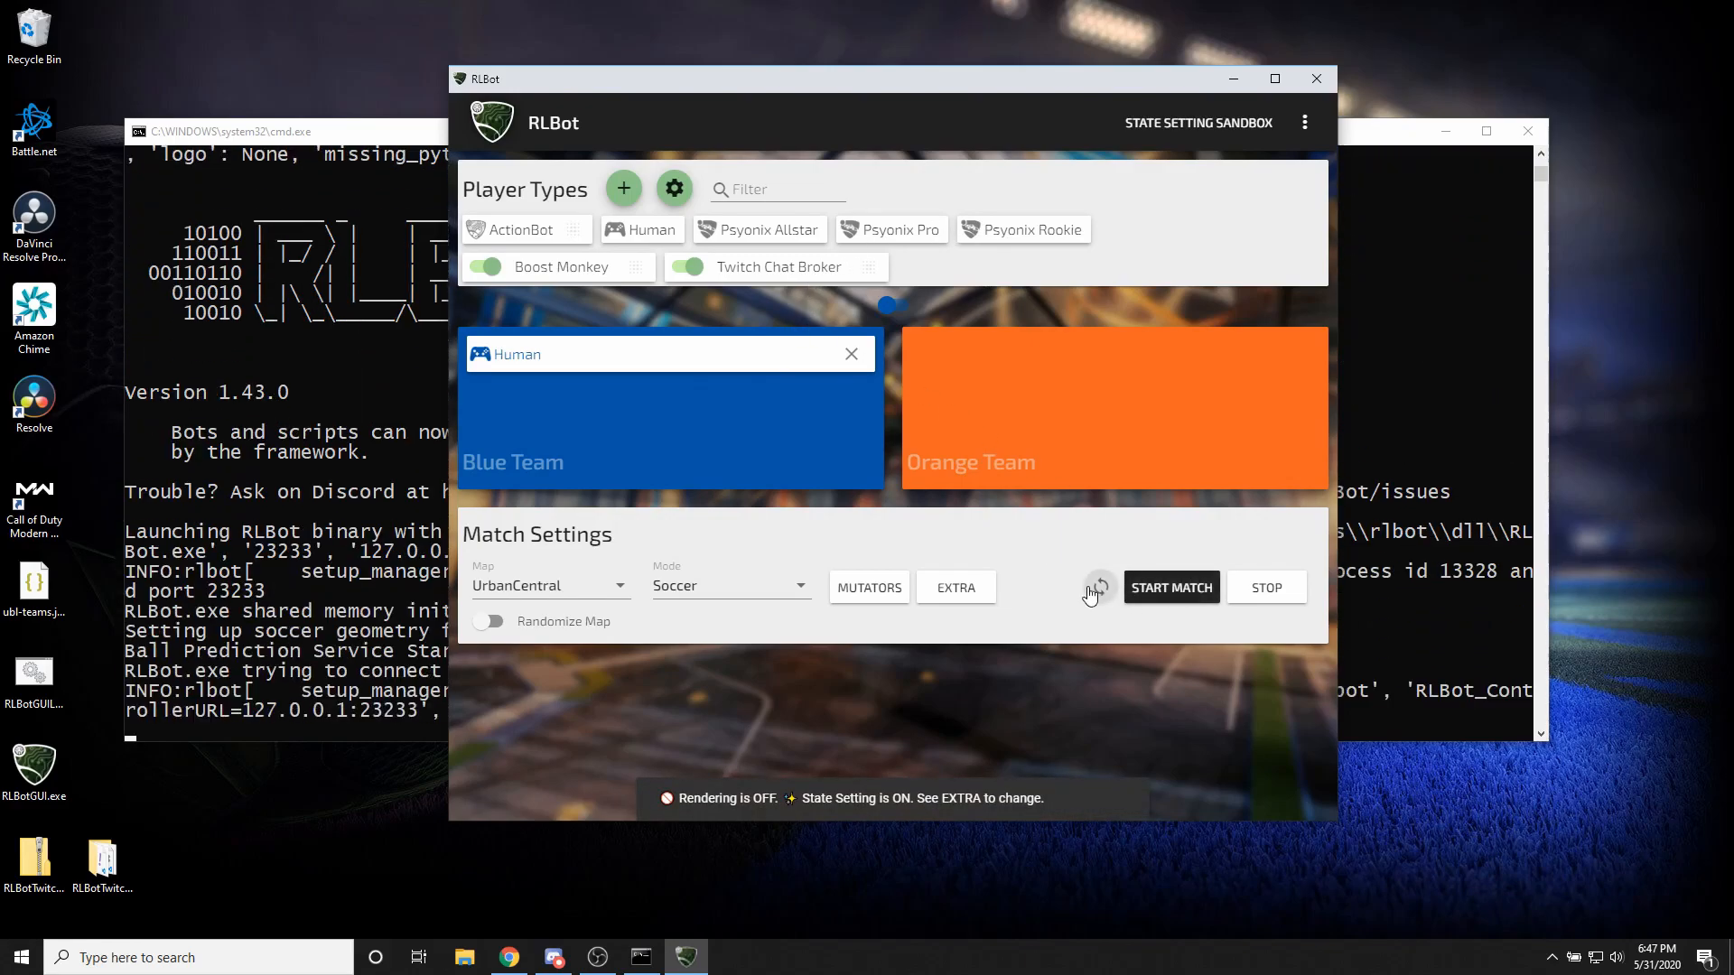
Start the match so Rocket League launches on UrbanCentral with Human on blue
click(1170, 587)
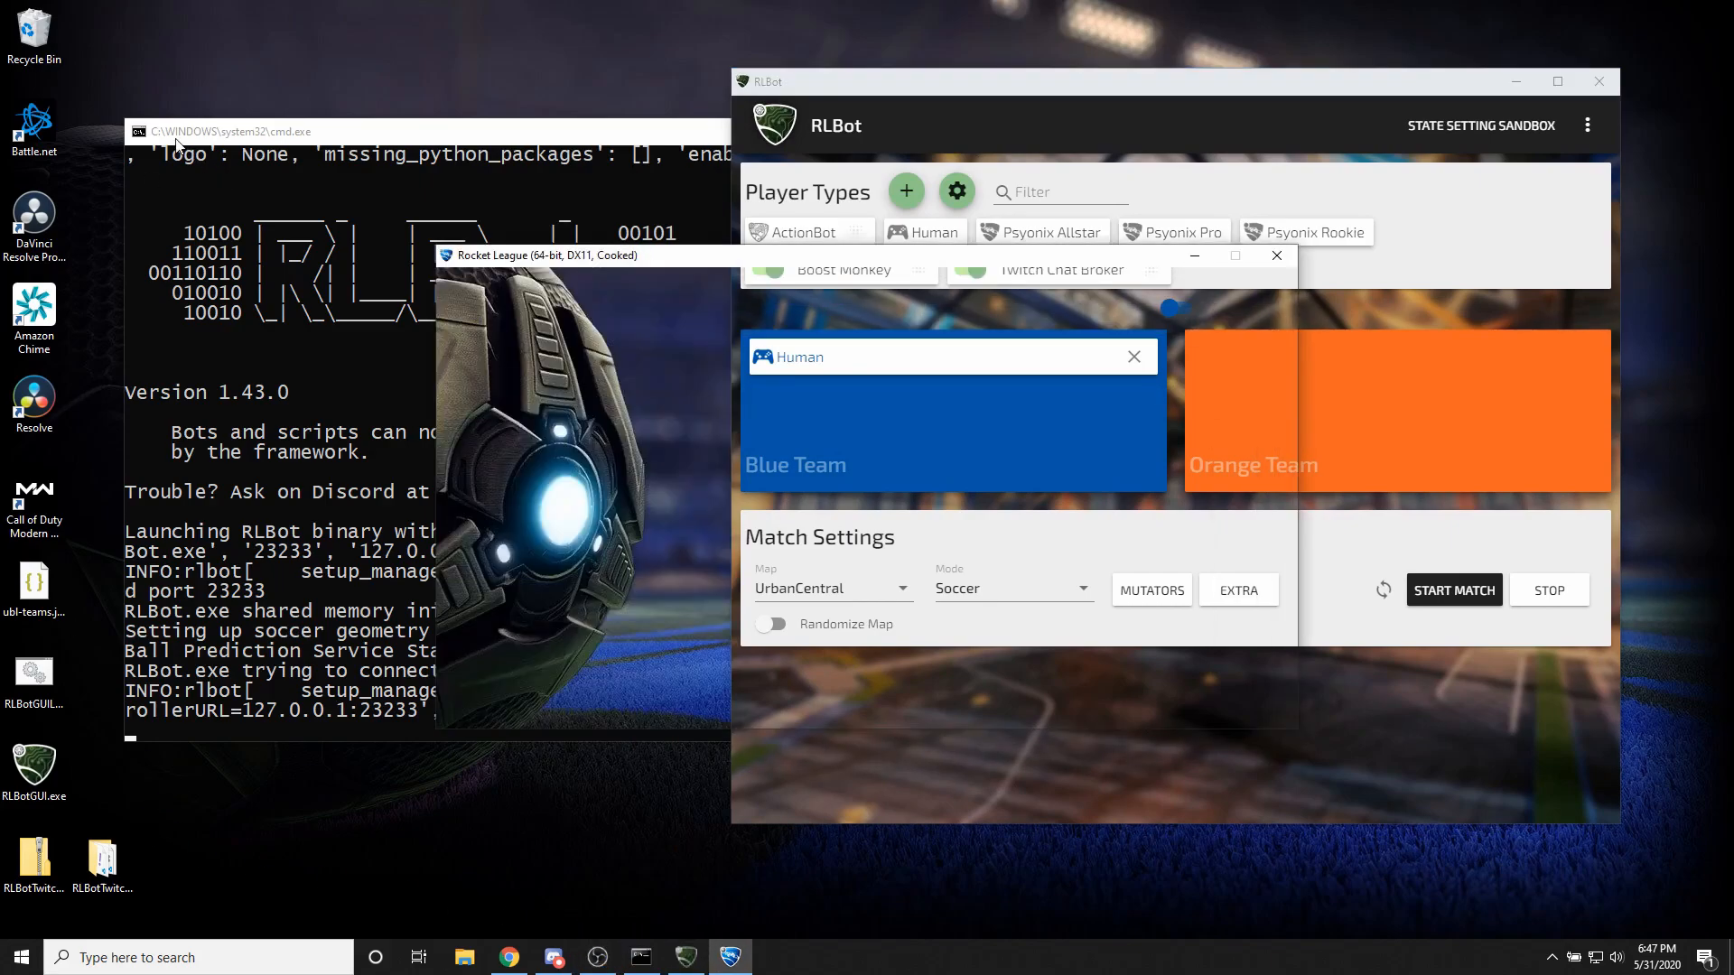
click(1454, 589)
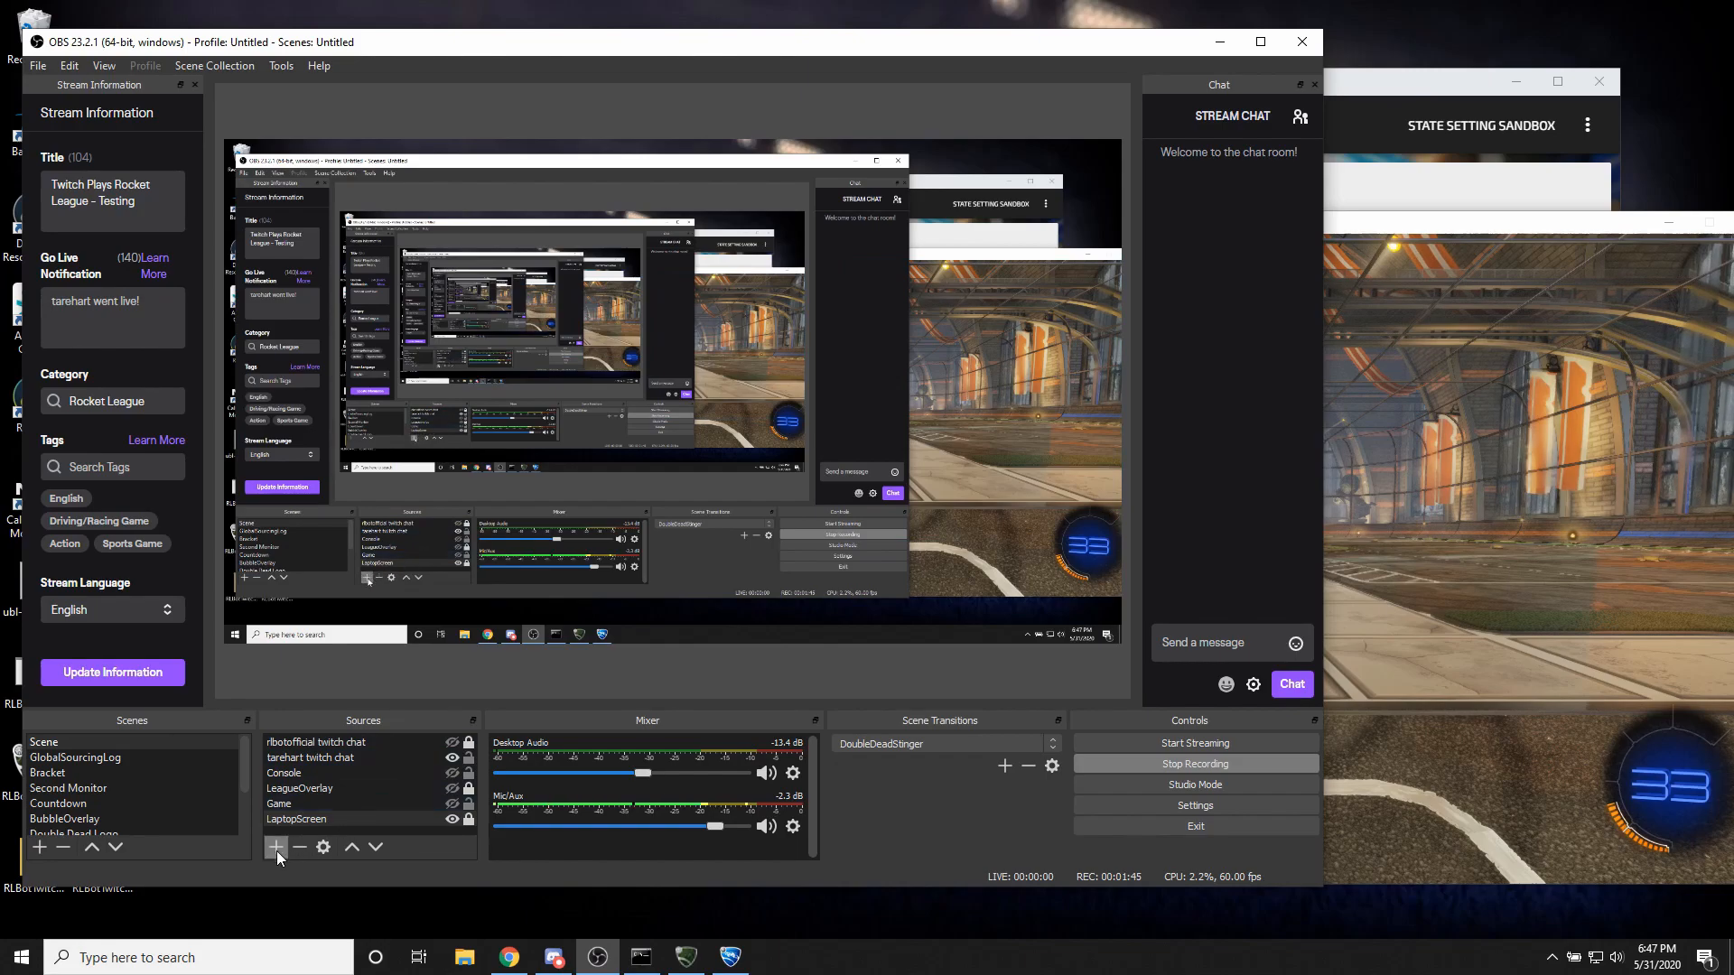
Add a Browser source, dismiss the name-in-use warning and create it as TwitchBroker2
click(274, 845)
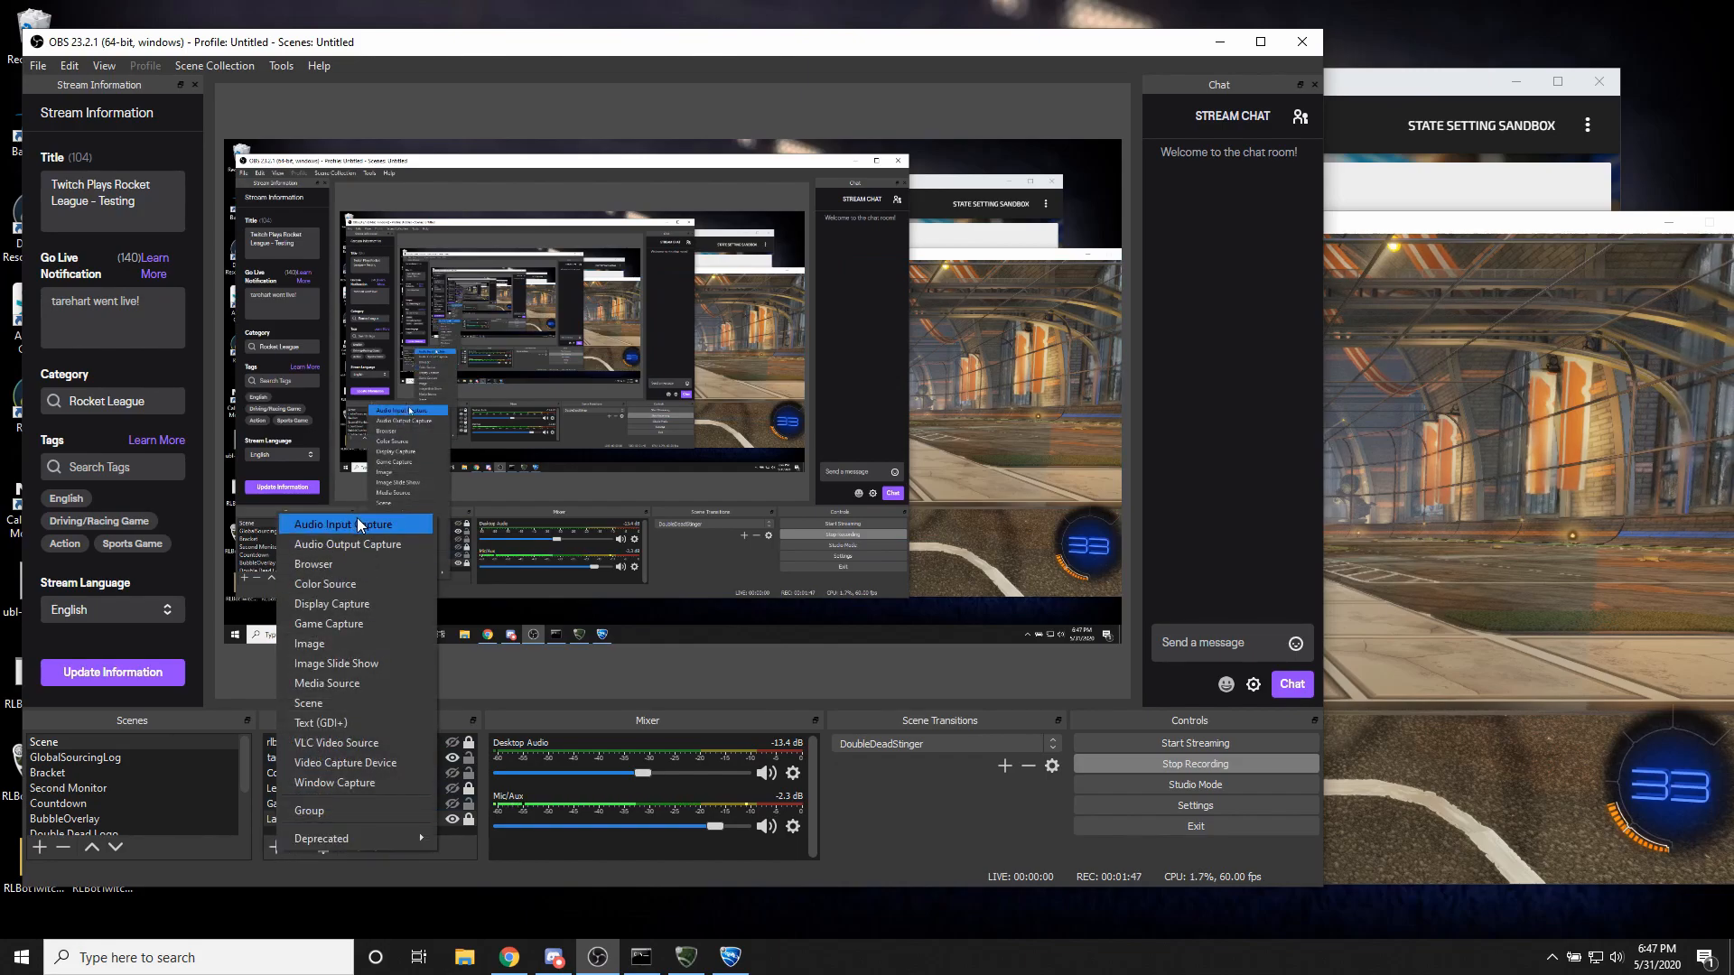
click(313, 563)
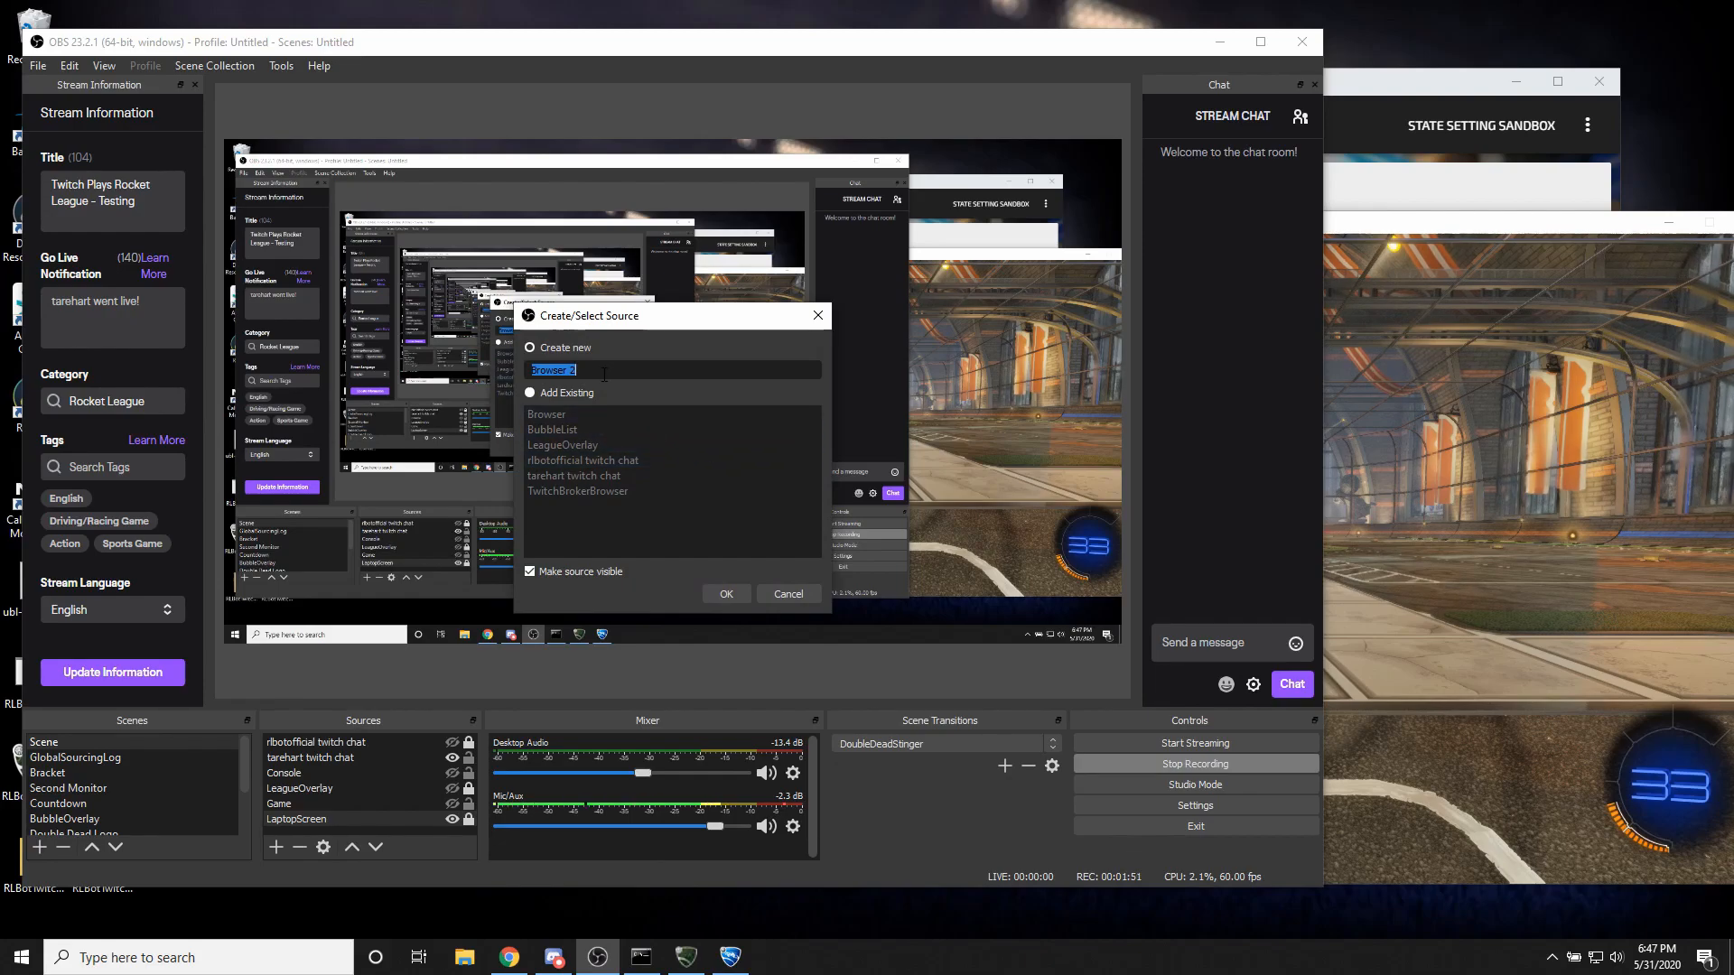
text(Twitch)
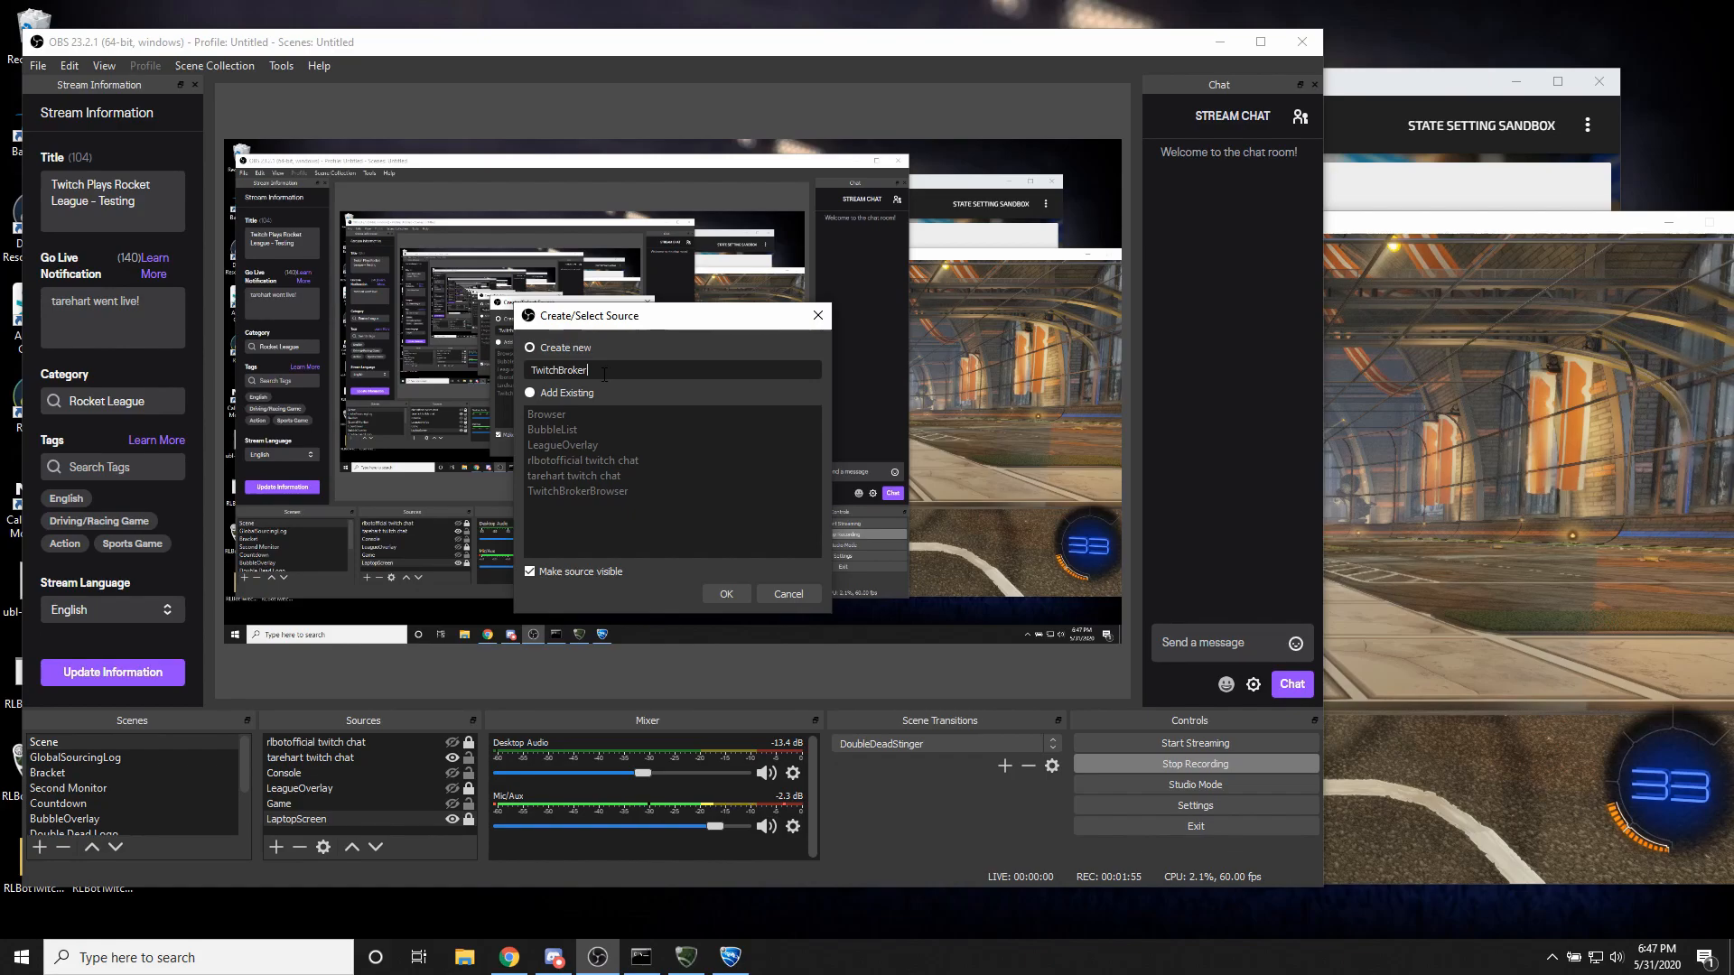
click(726, 594)
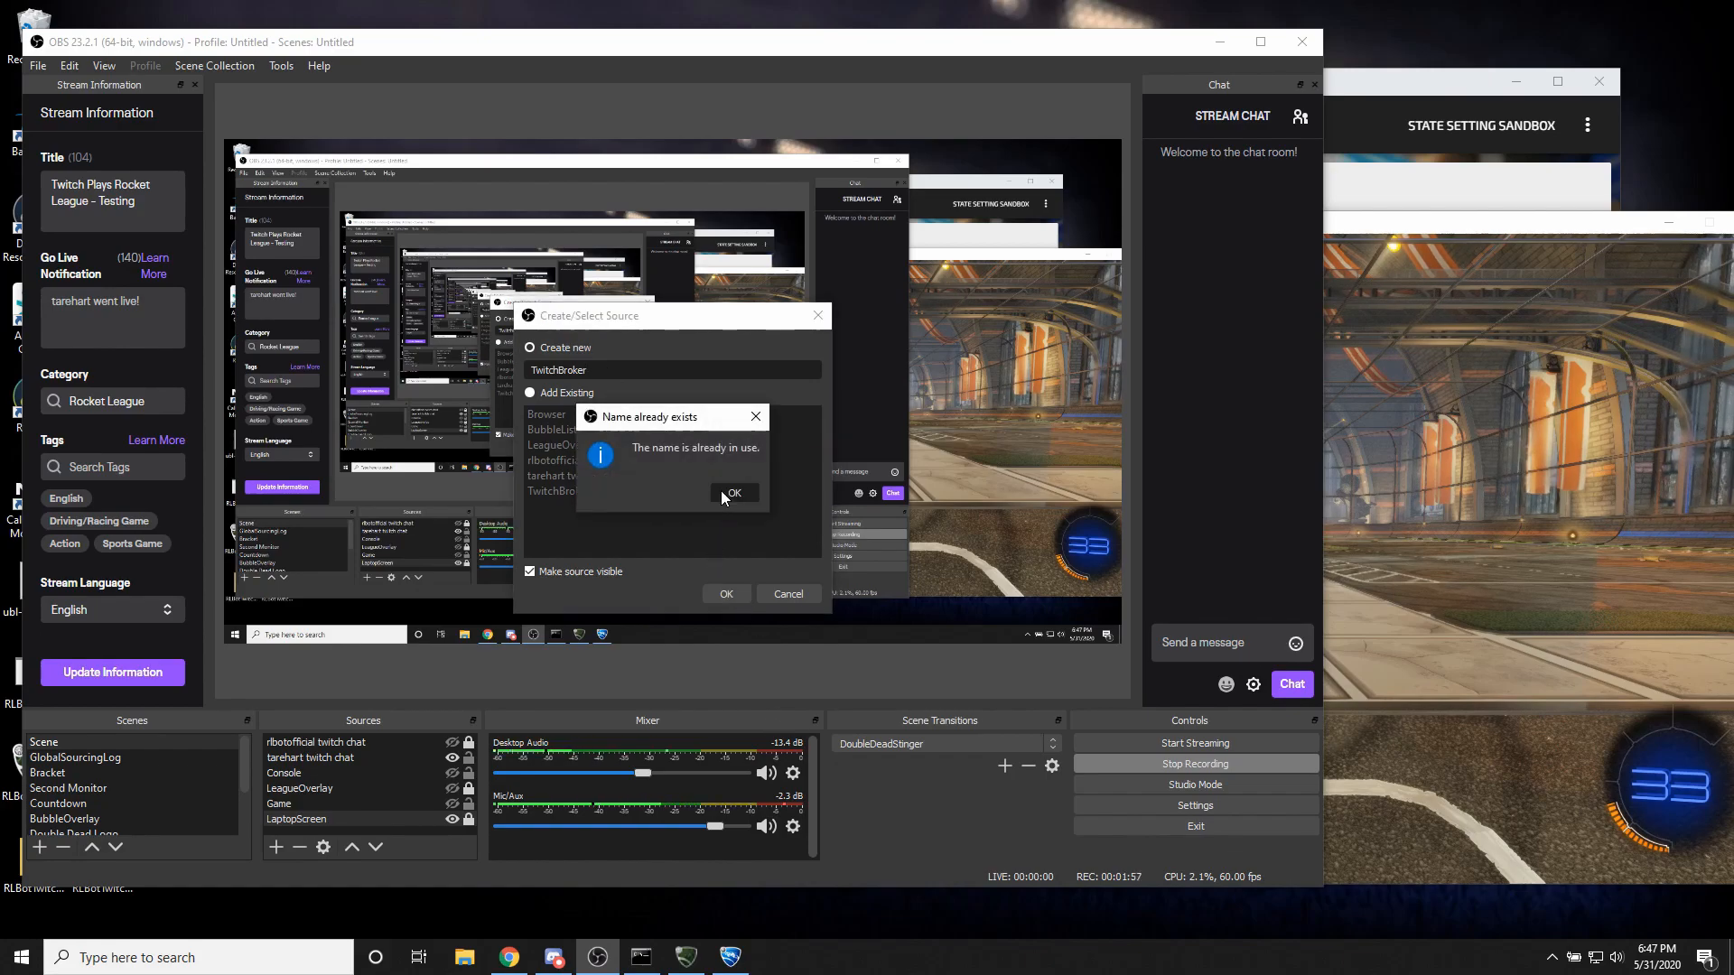
click(733, 491)
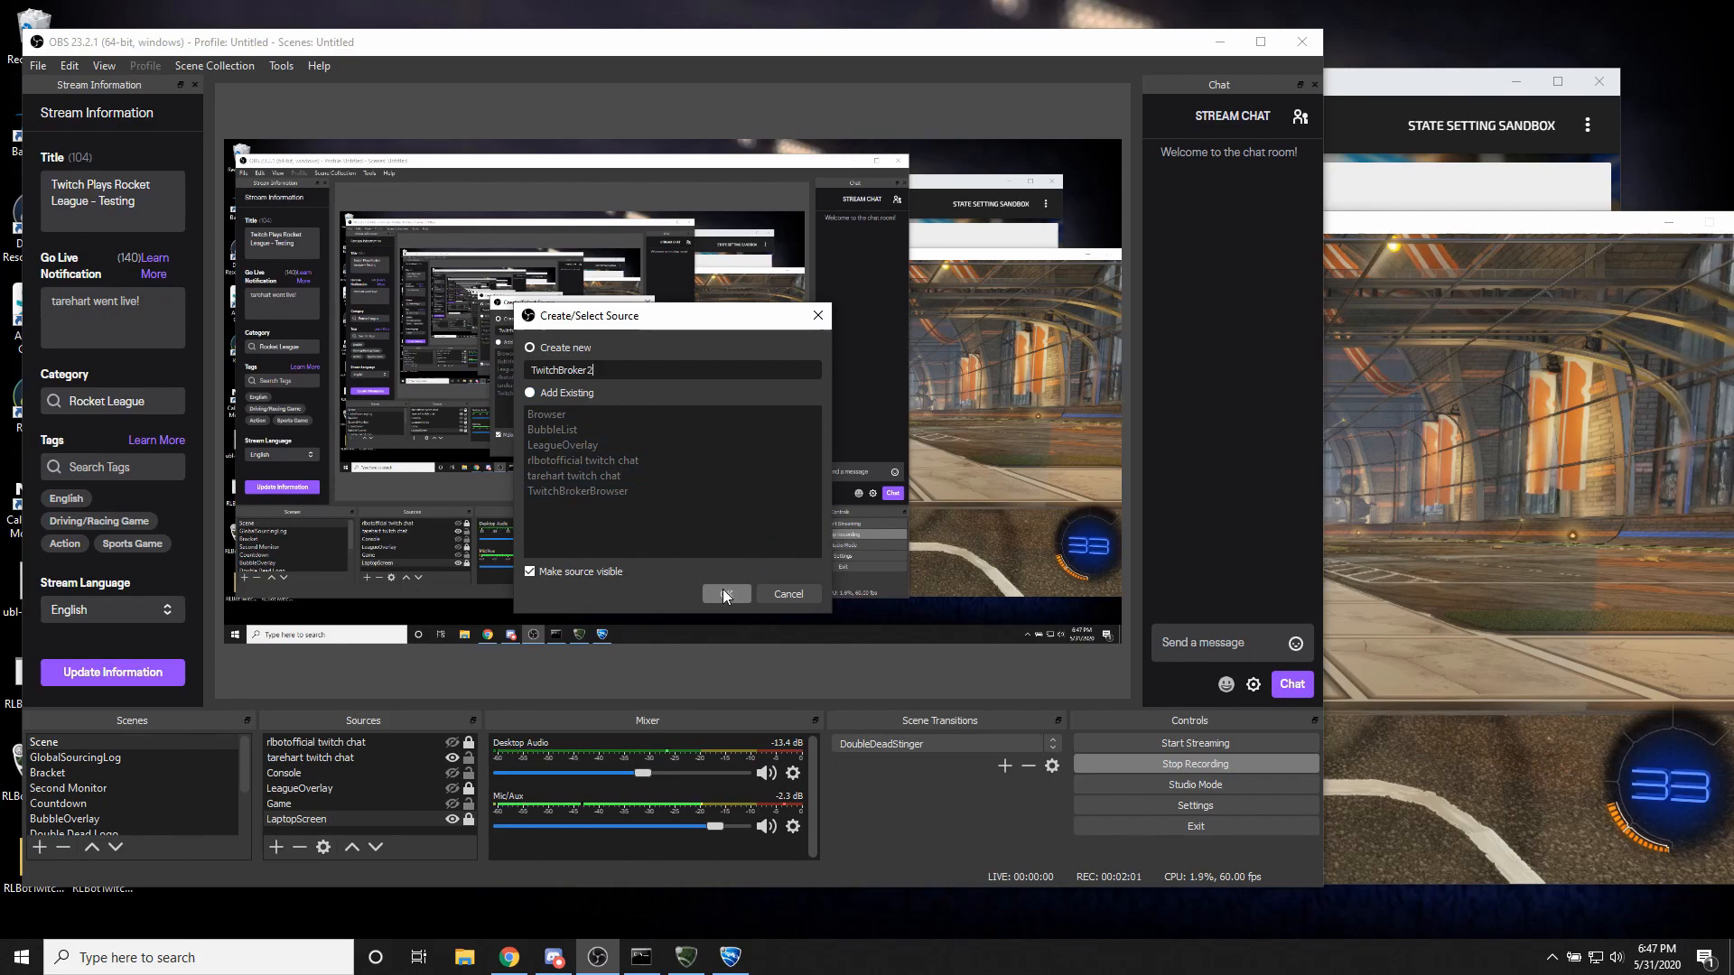
click(726, 594)
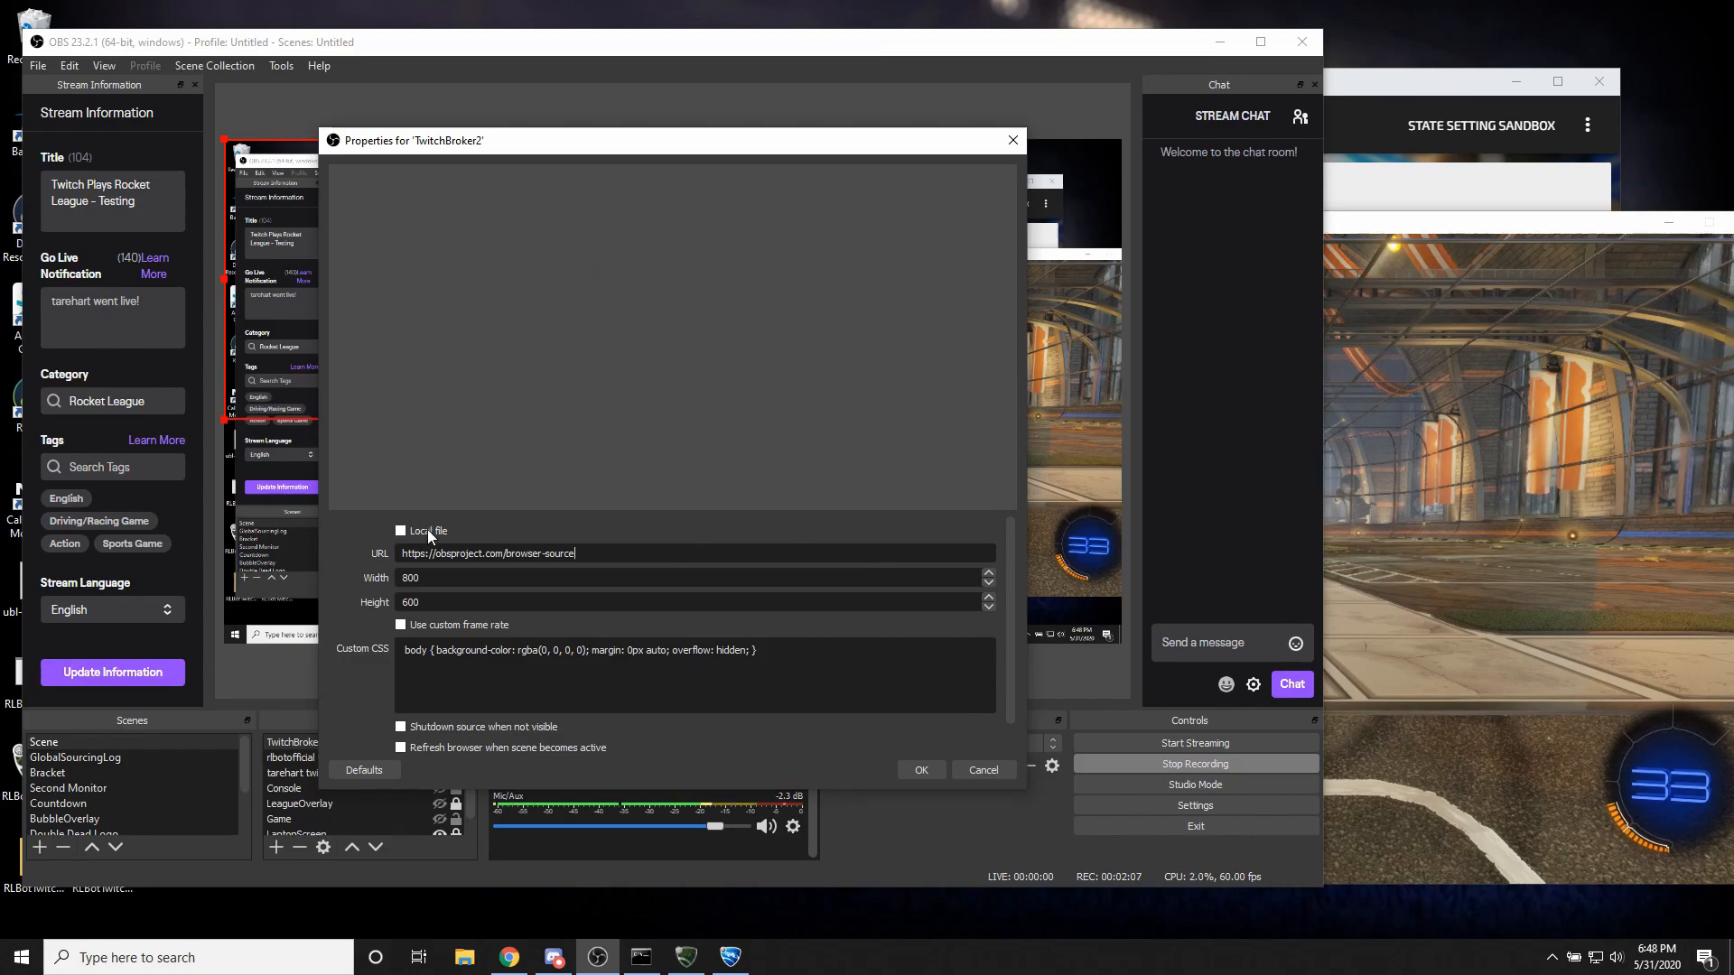
Point TwitchBroker2 at the local twitch_broker_overlay.html in RLBotTwitchBroker-master/twitch_broker/overlay and apply
click(401, 531)
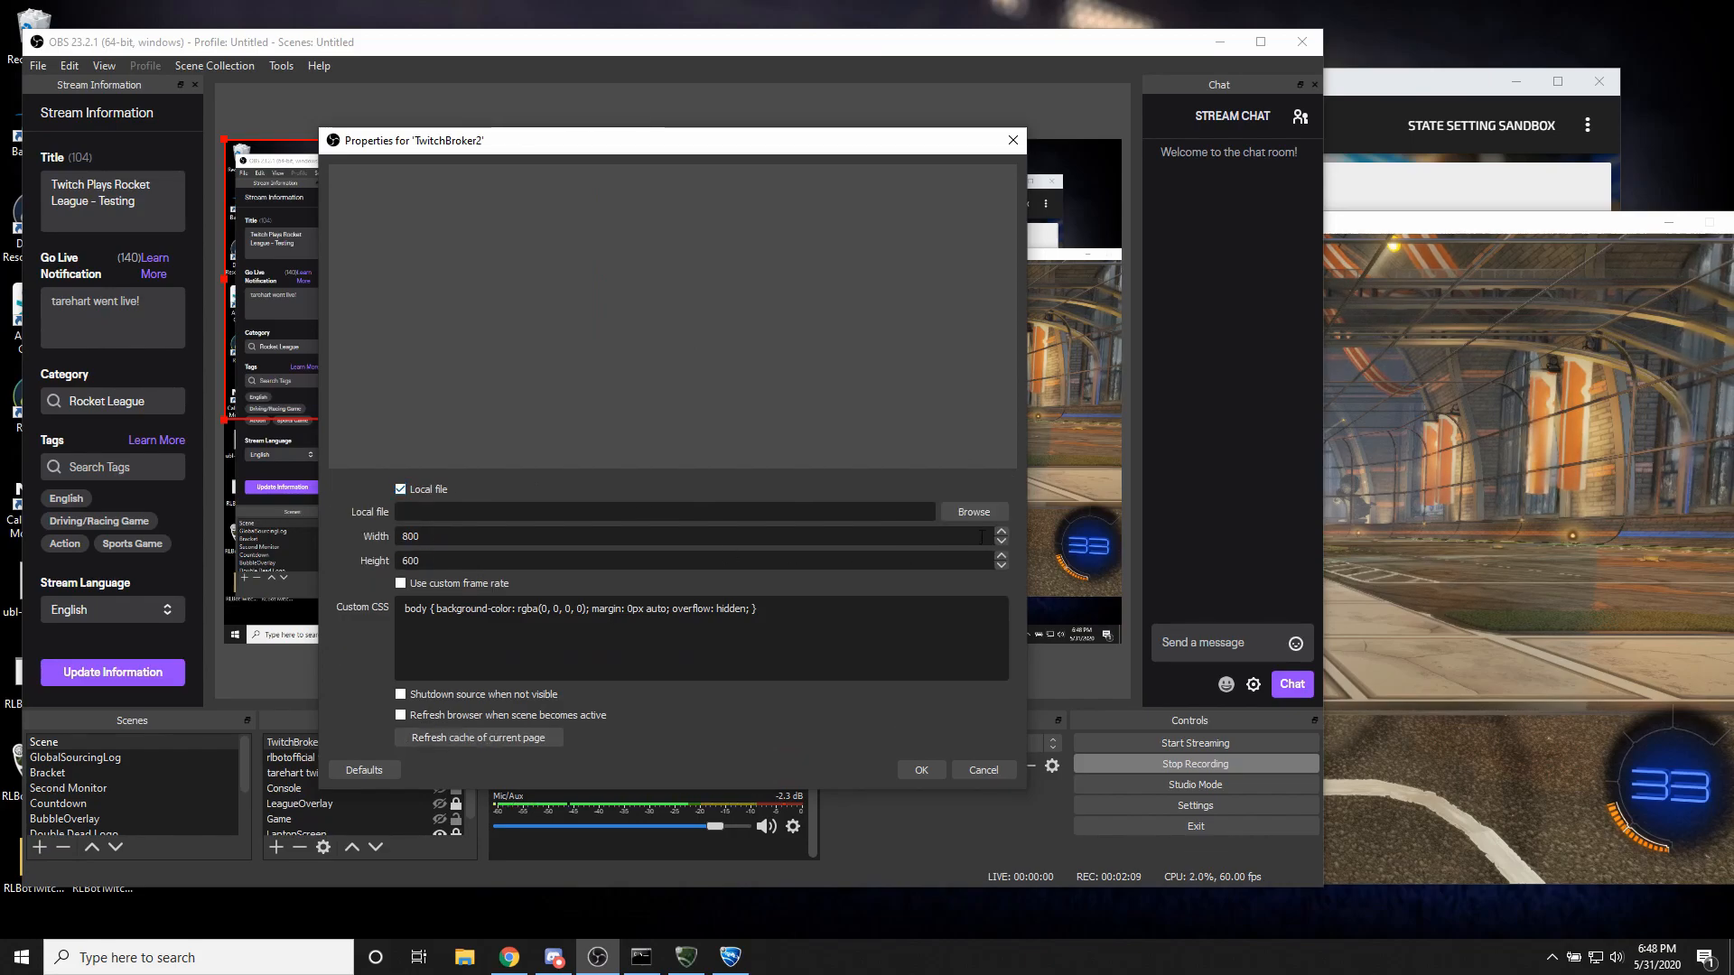
click(971, 511)
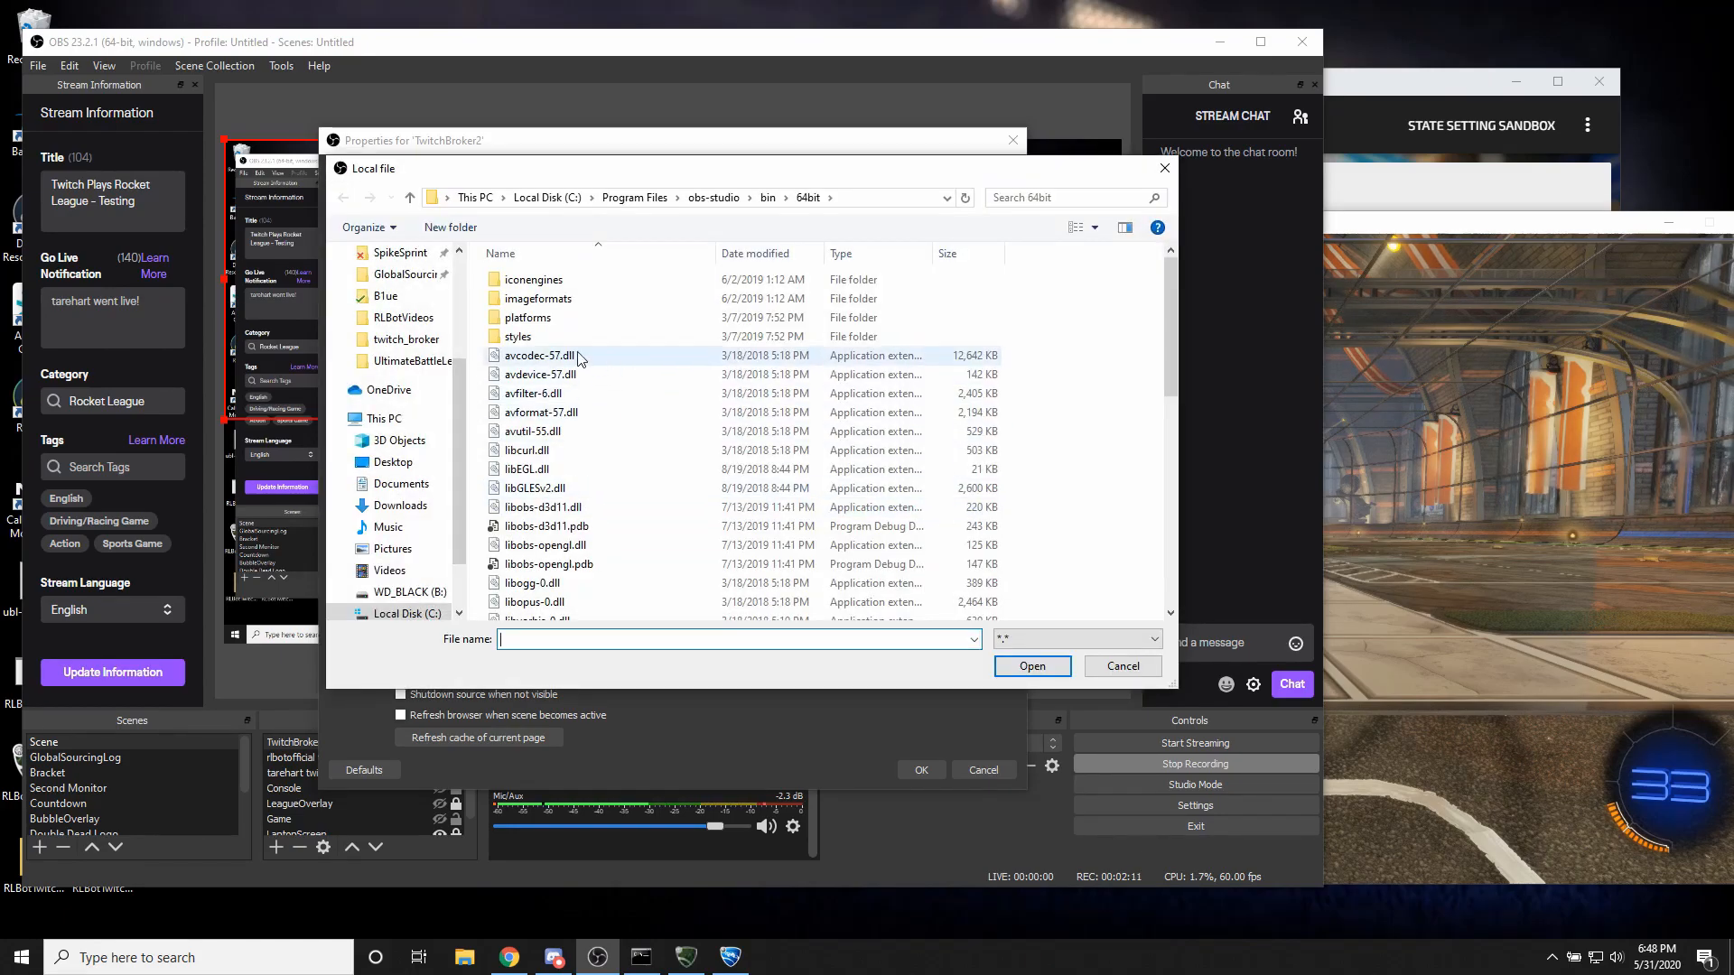
click(392, 289)
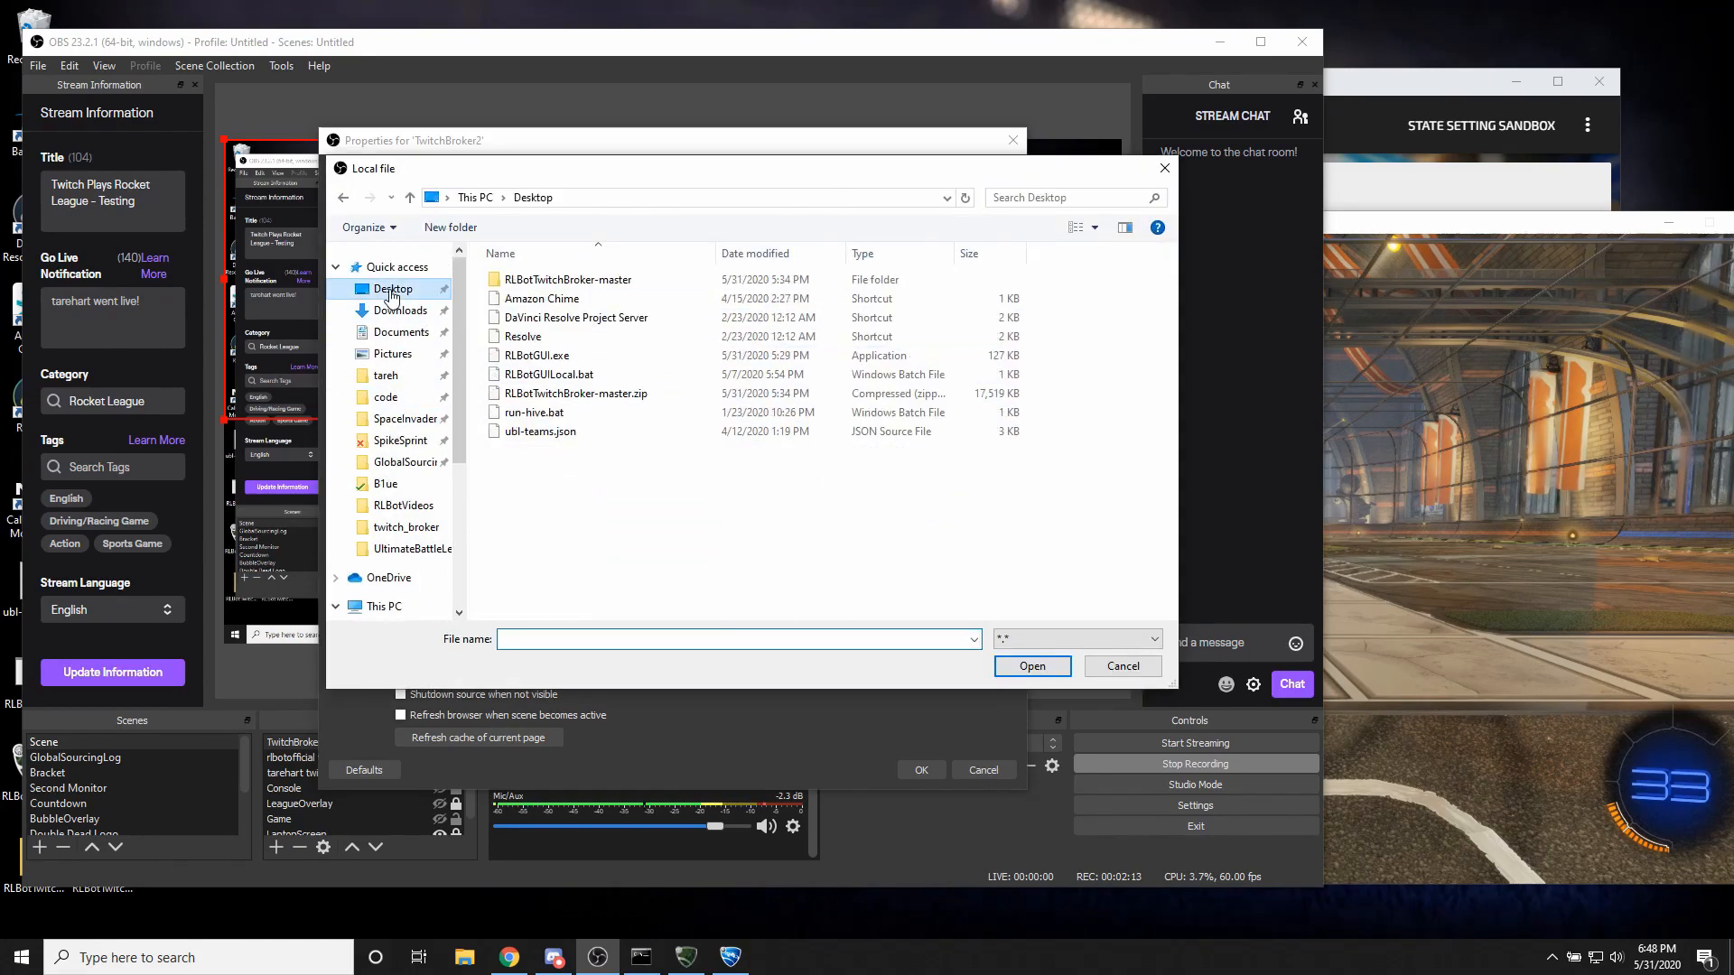
double_click(569, 278)
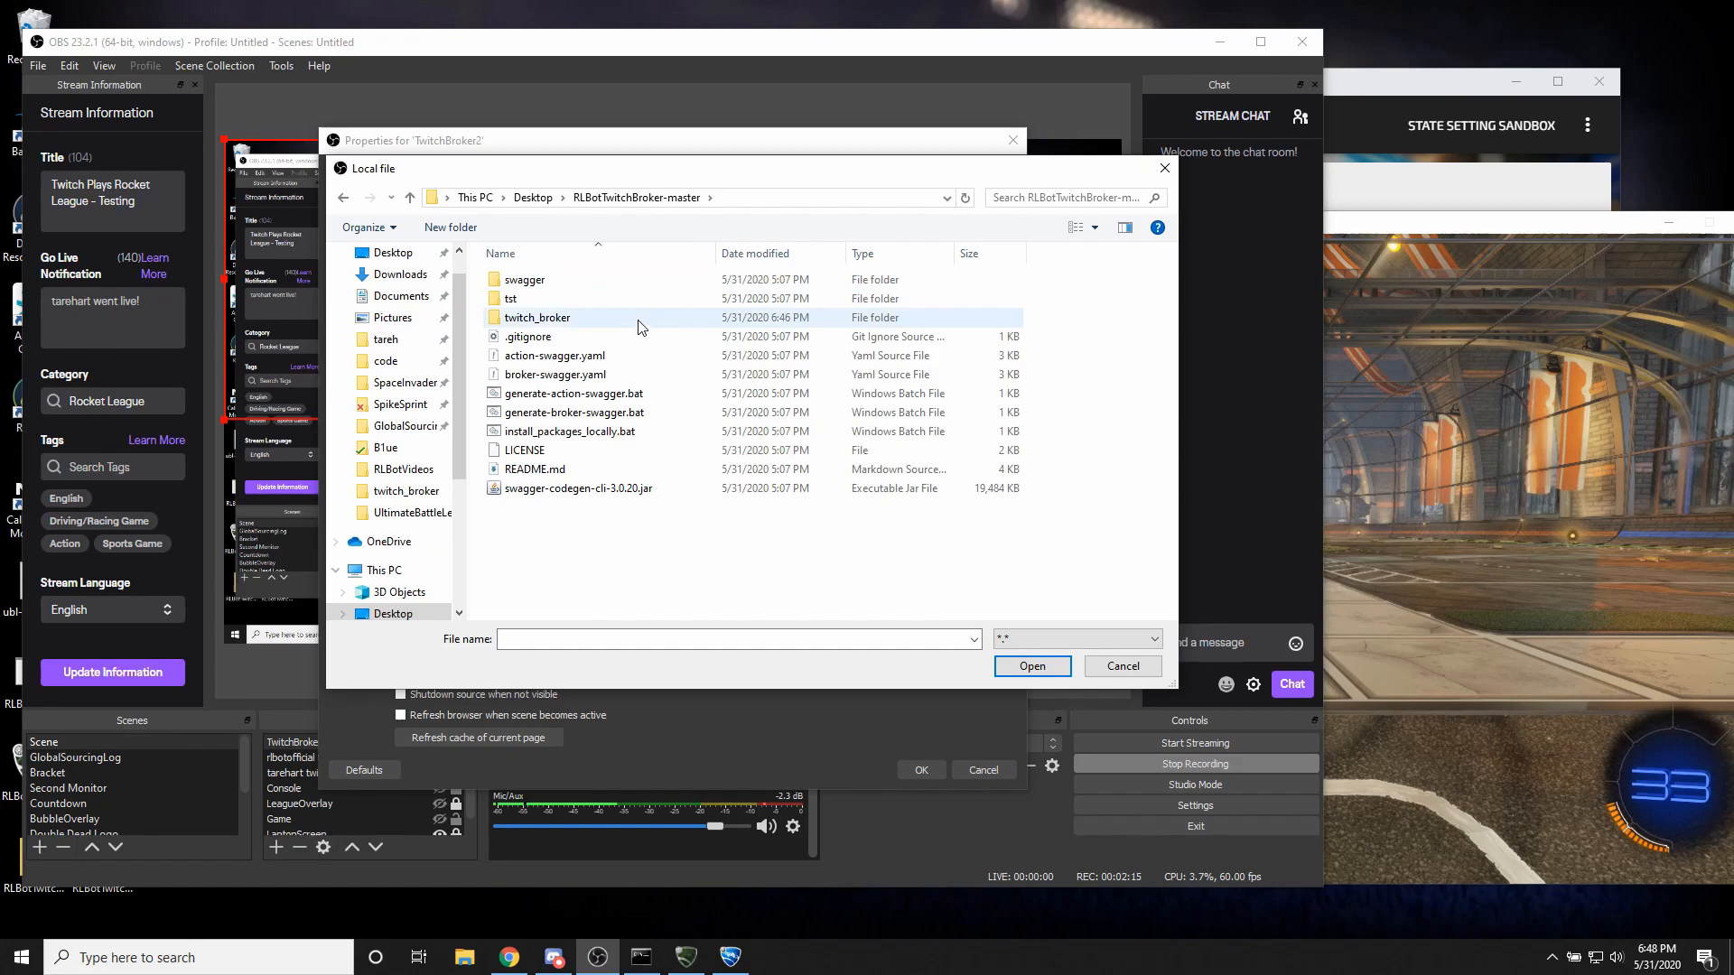
double_click(539, 318)
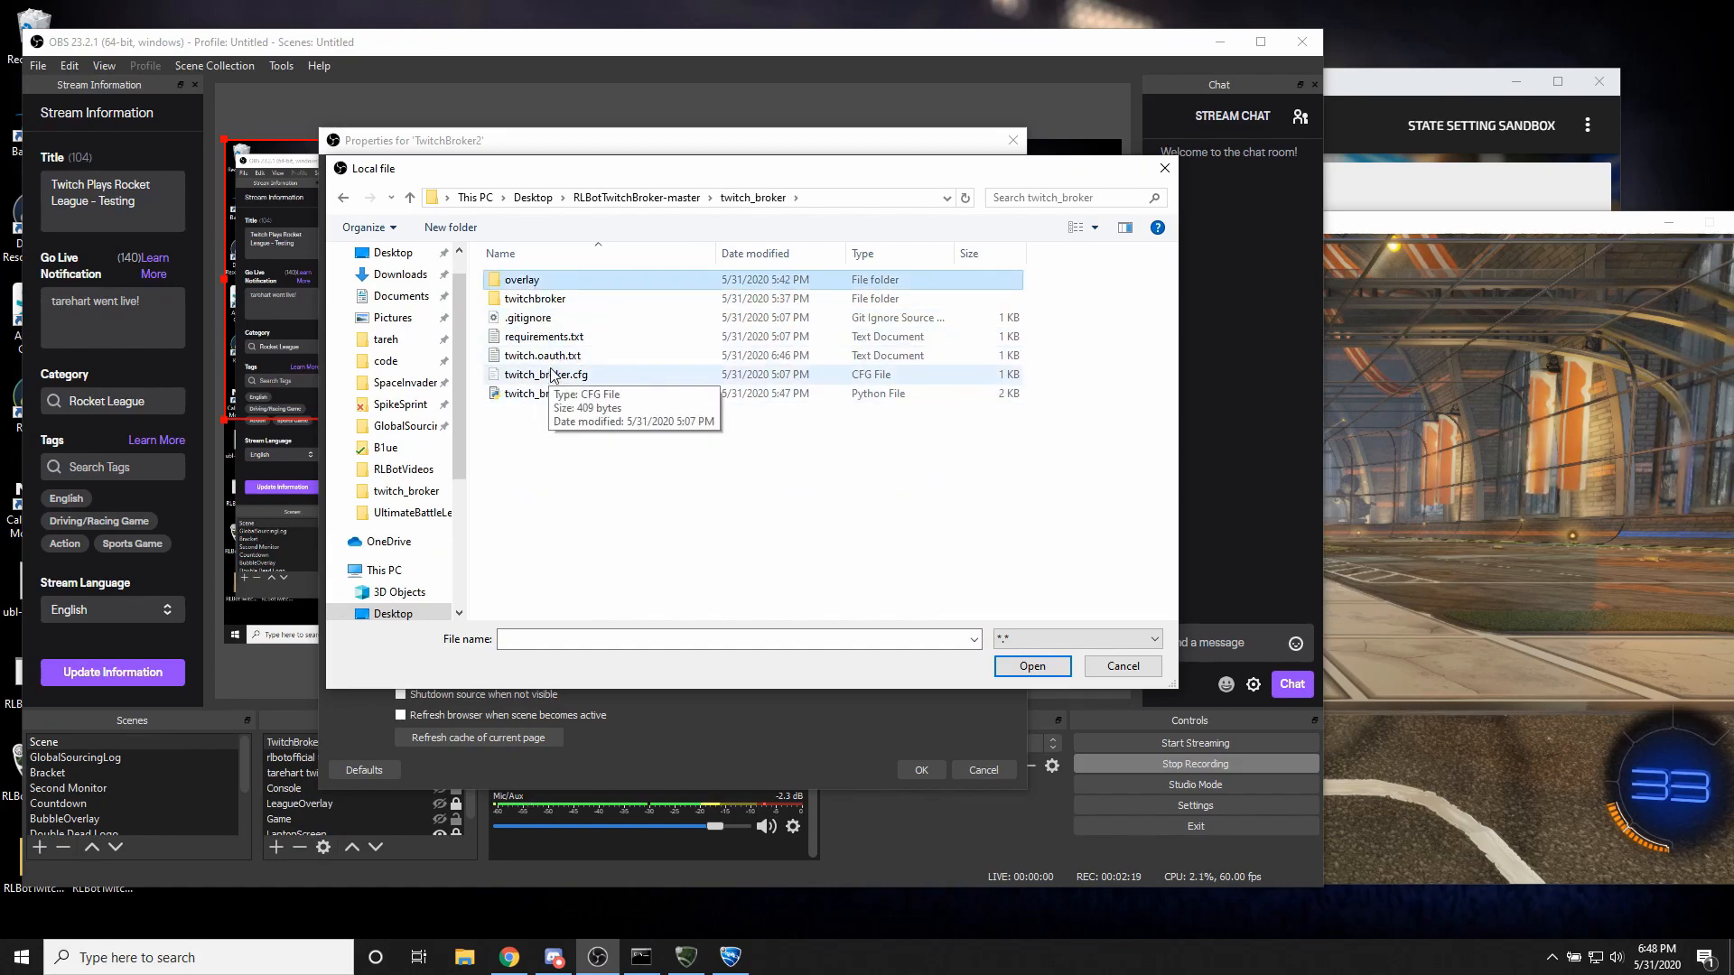
double_click(520, 278)
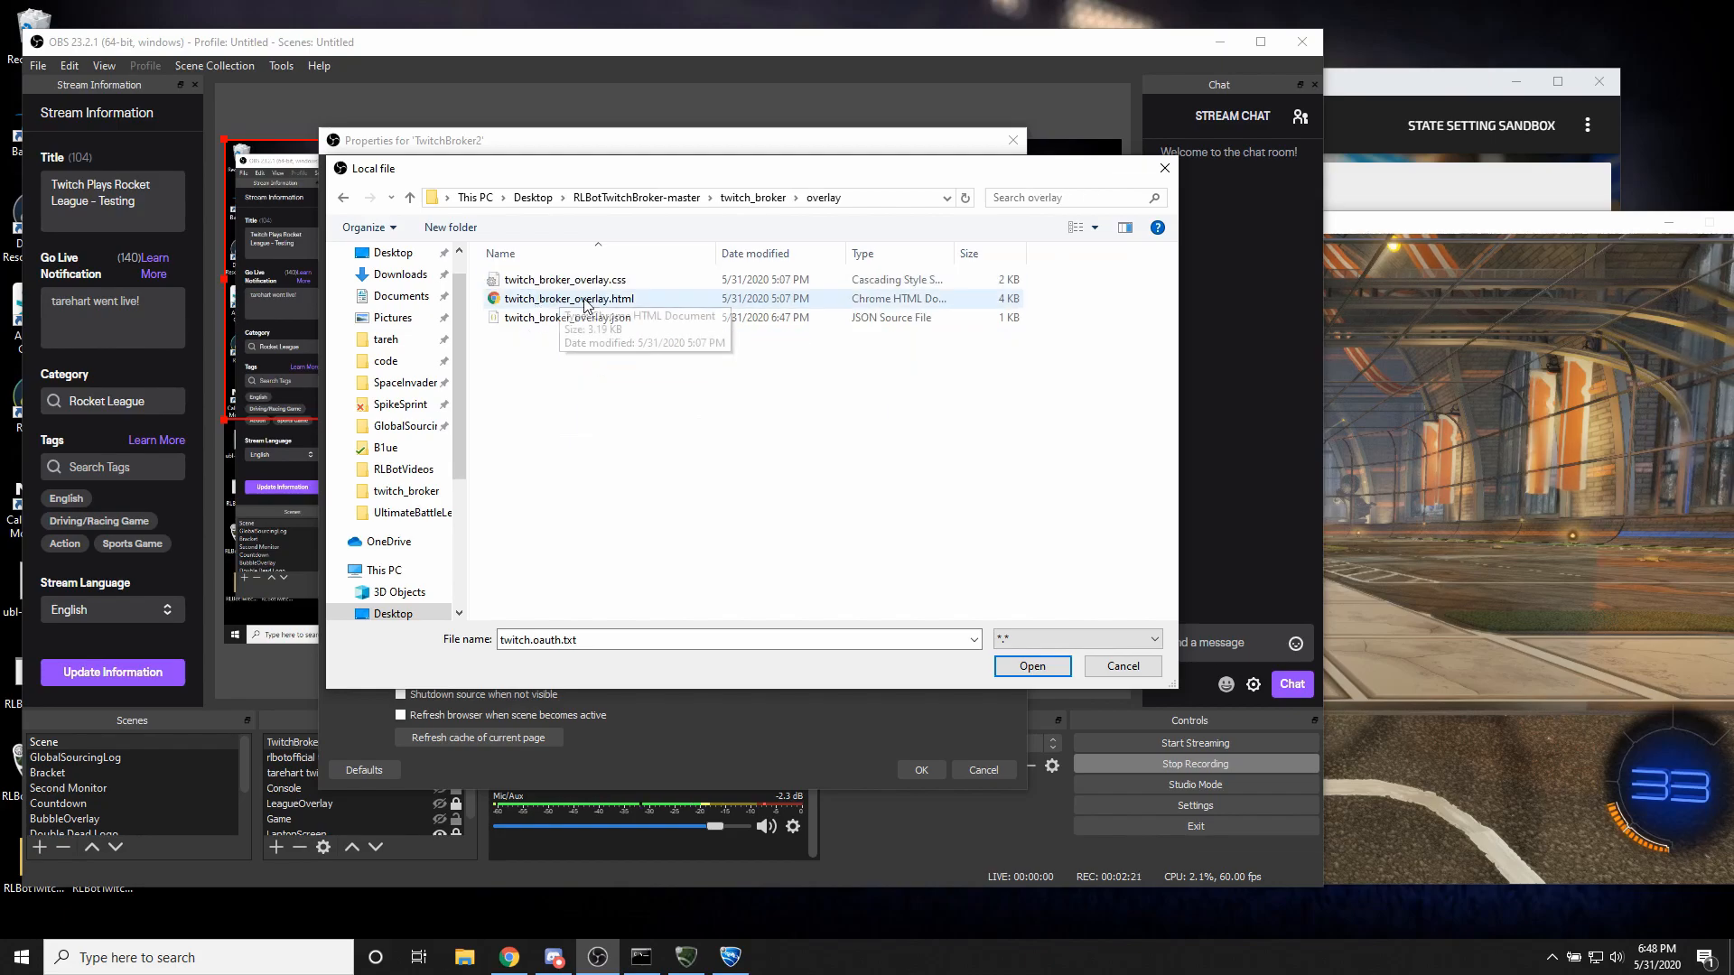
click(569, 300)
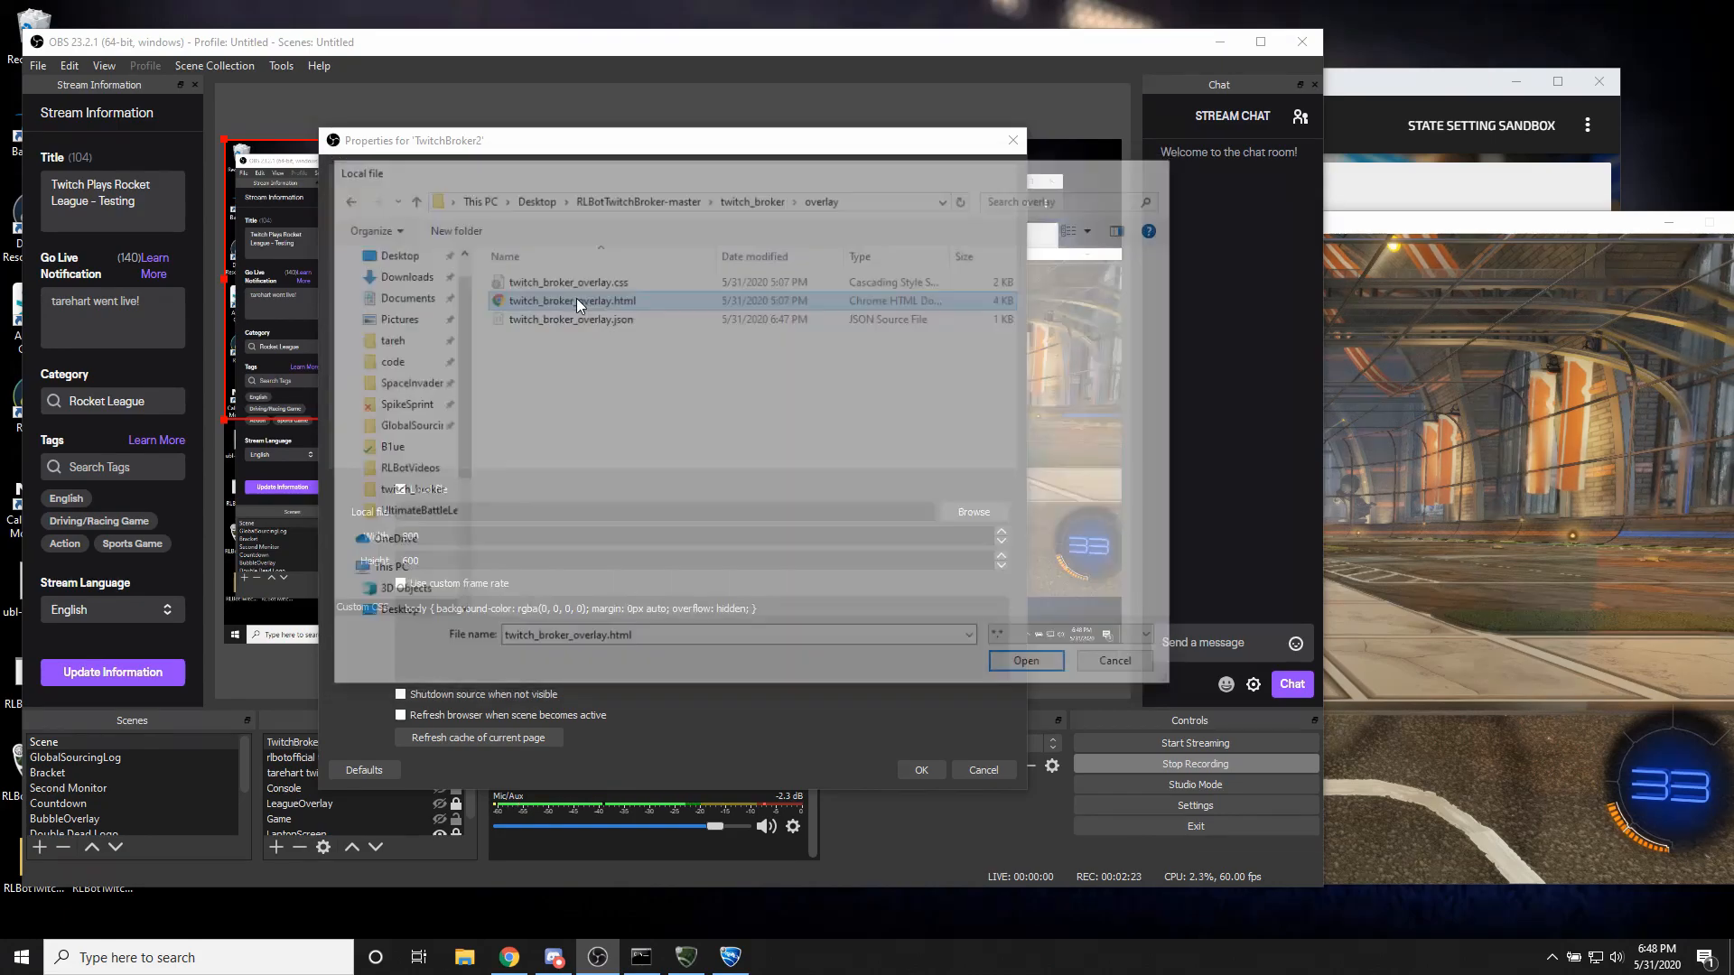
click(1024, 662)
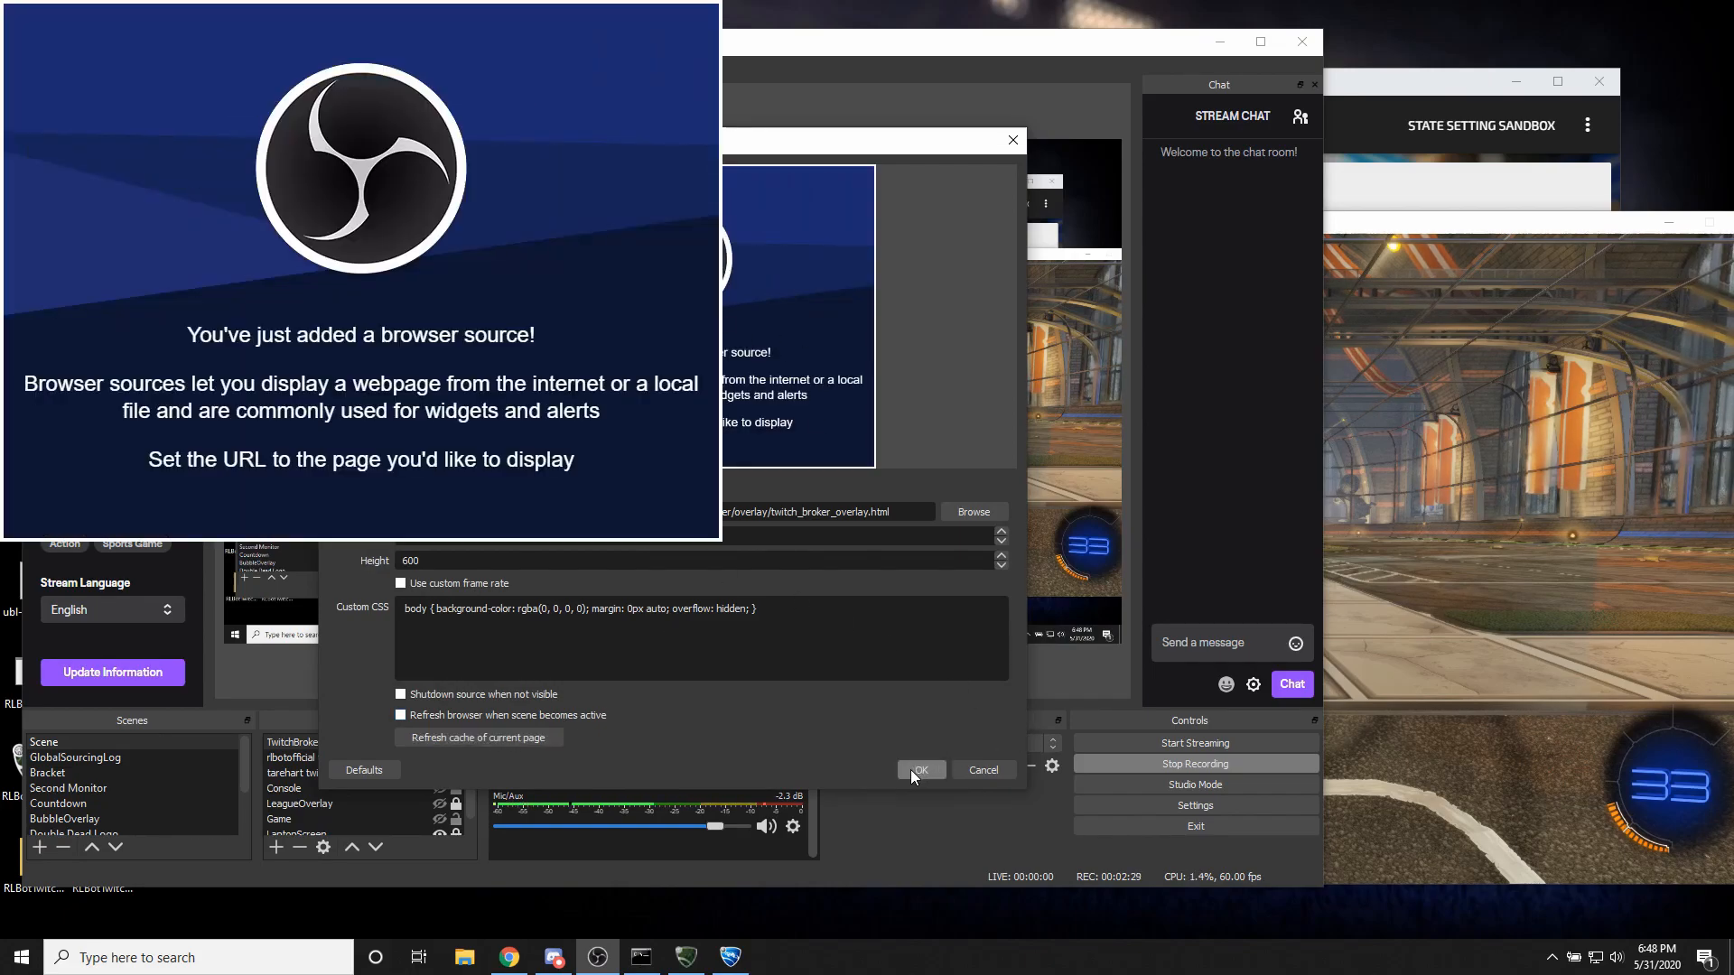
click(920, 769)
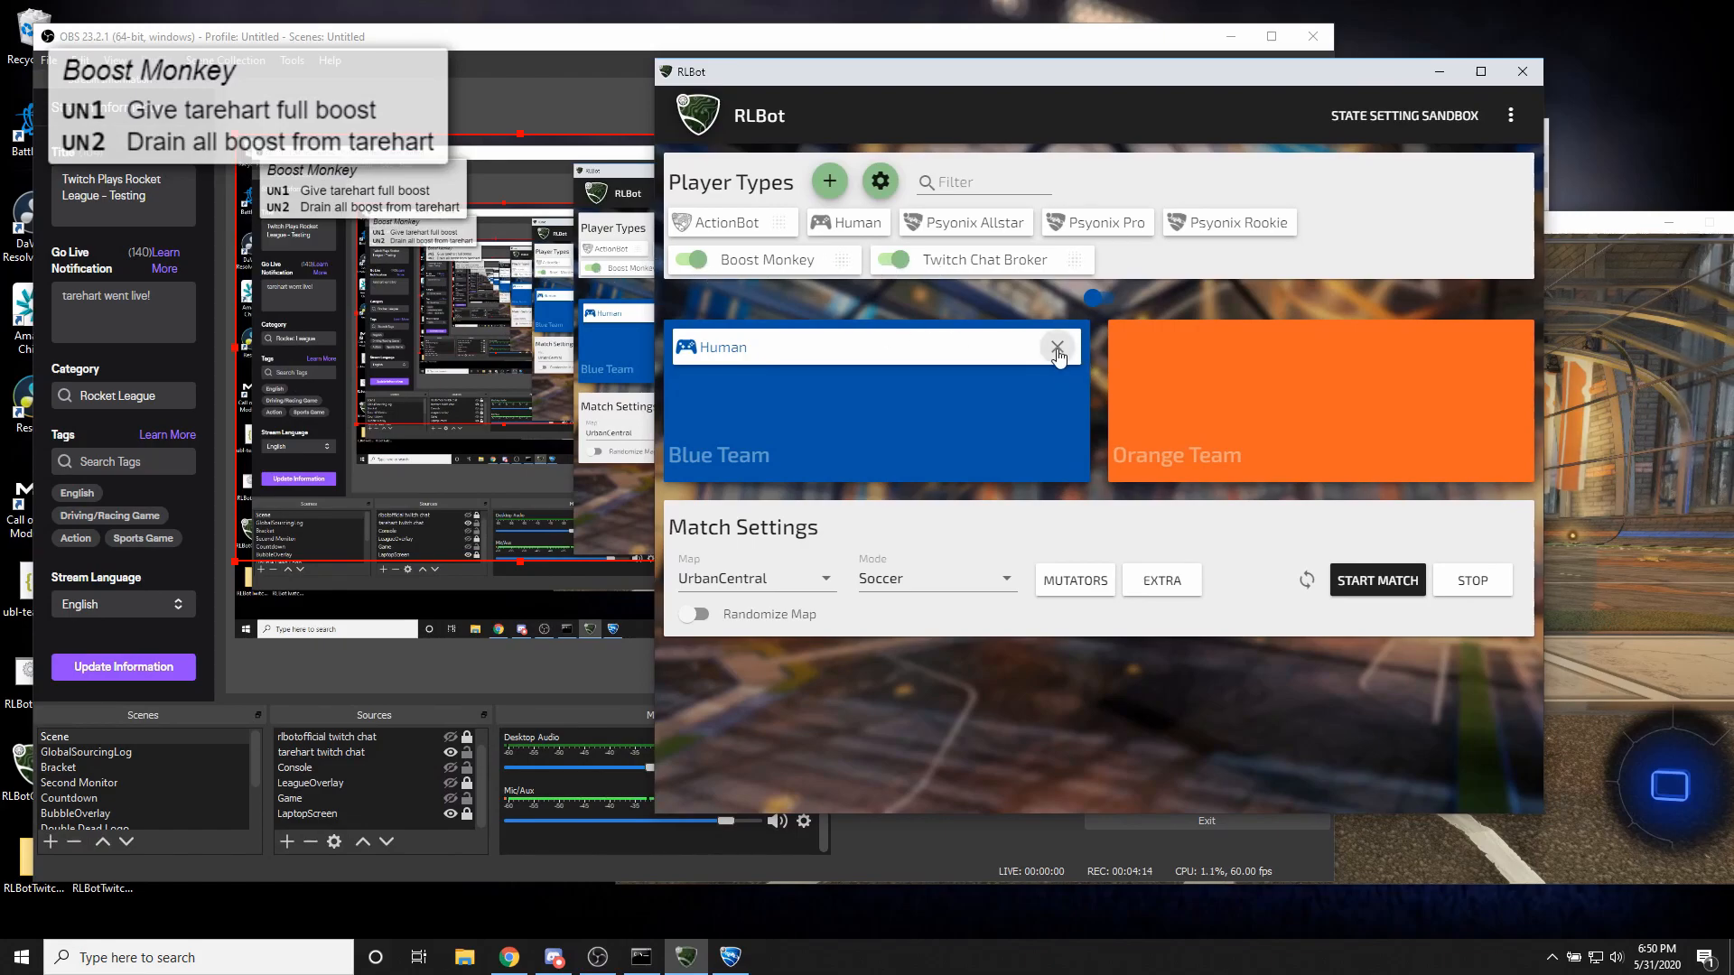
Remove Human from Blue Team and start the match with ActionBot instead
click(1058, 347)
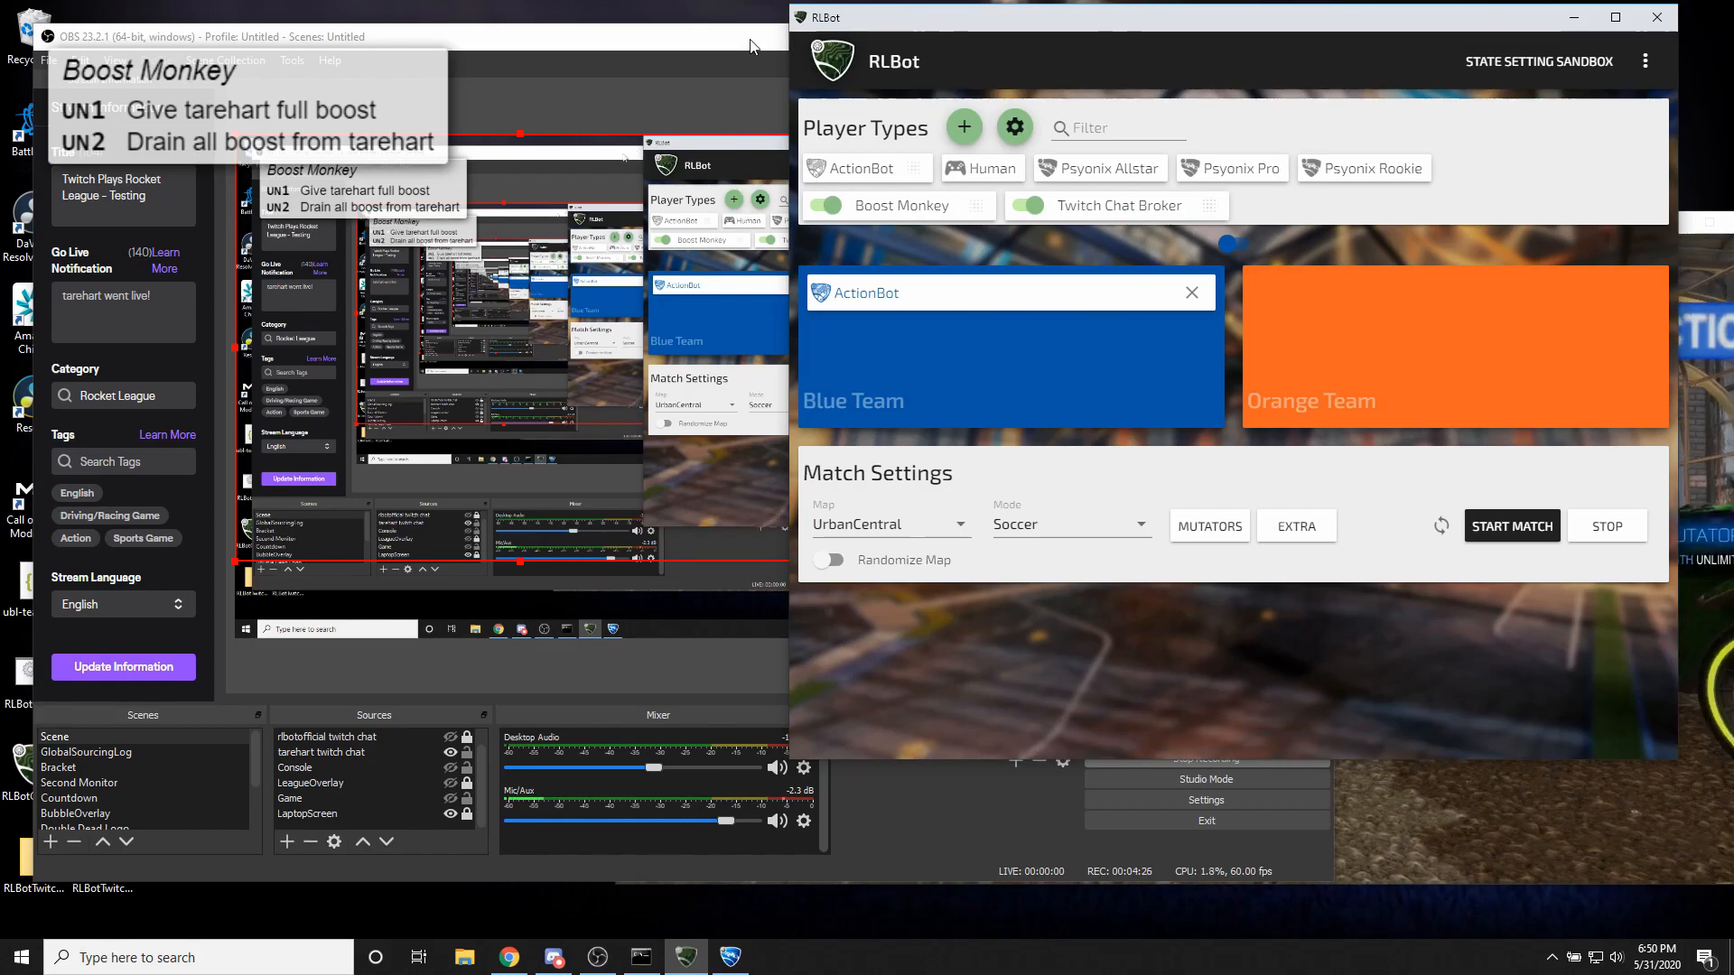
click(1510, 525)
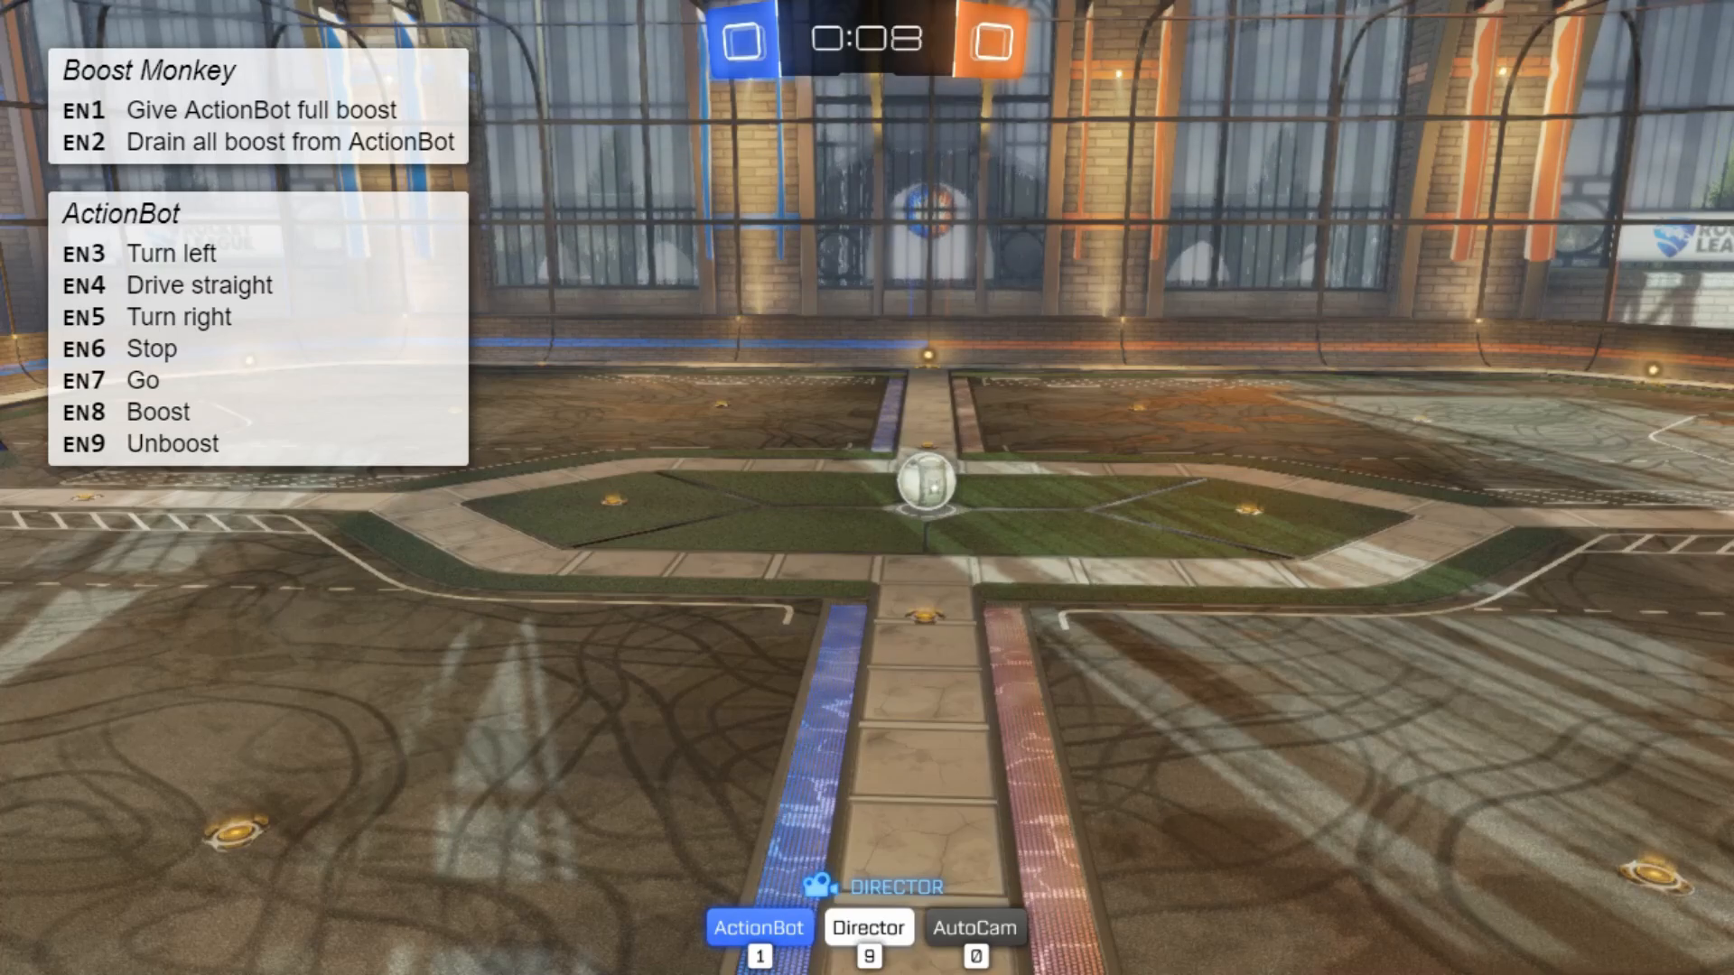
Let the match run while the overlay lists Boost Monkey and ActionBot commands
click(756, 929)
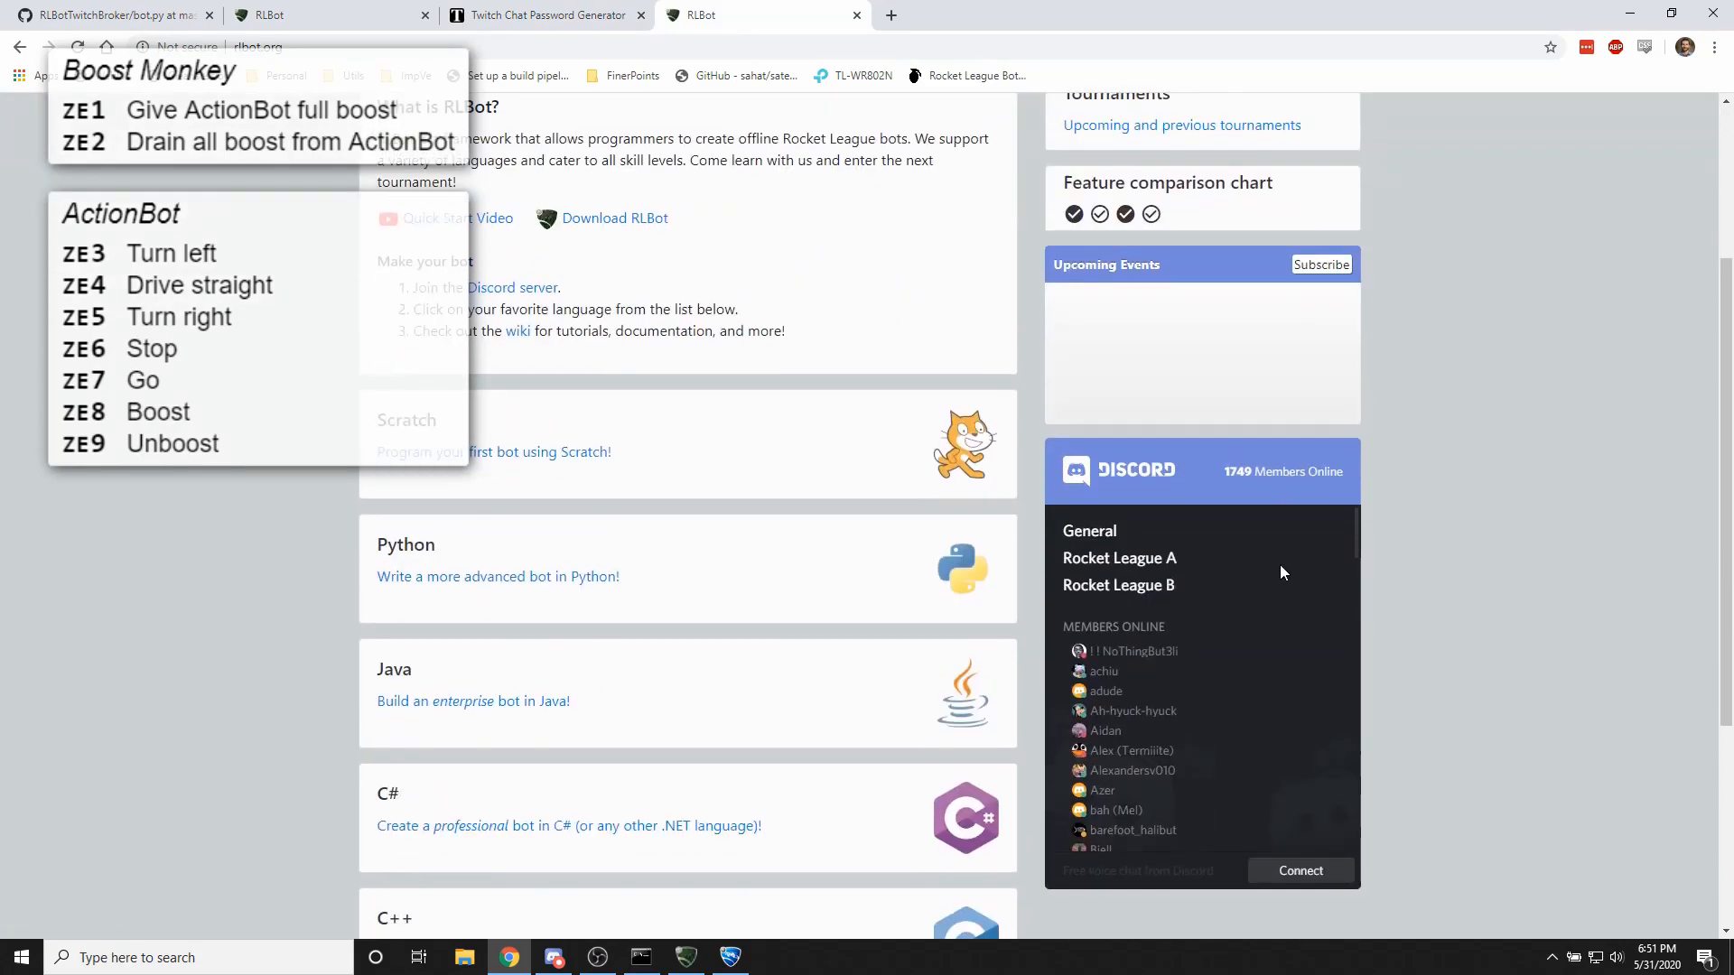
mouse_move(1544, 510)
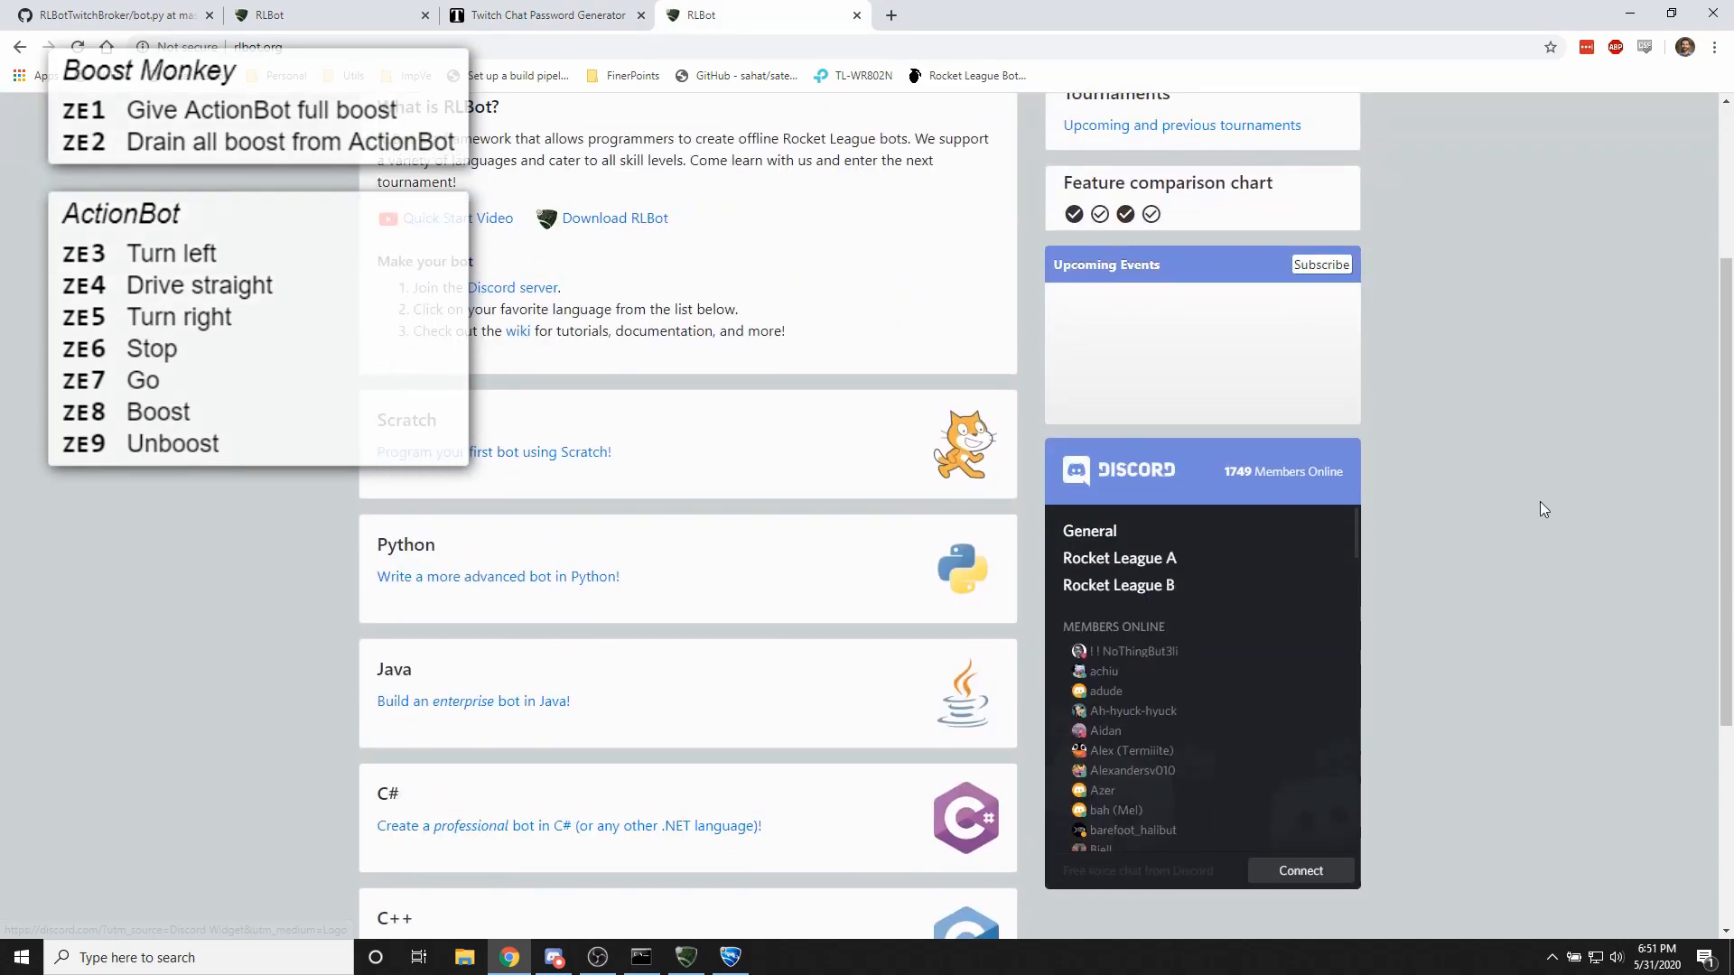
Scroll down the rlbot.org homepage past the bot-language list
scroll(down, 3)
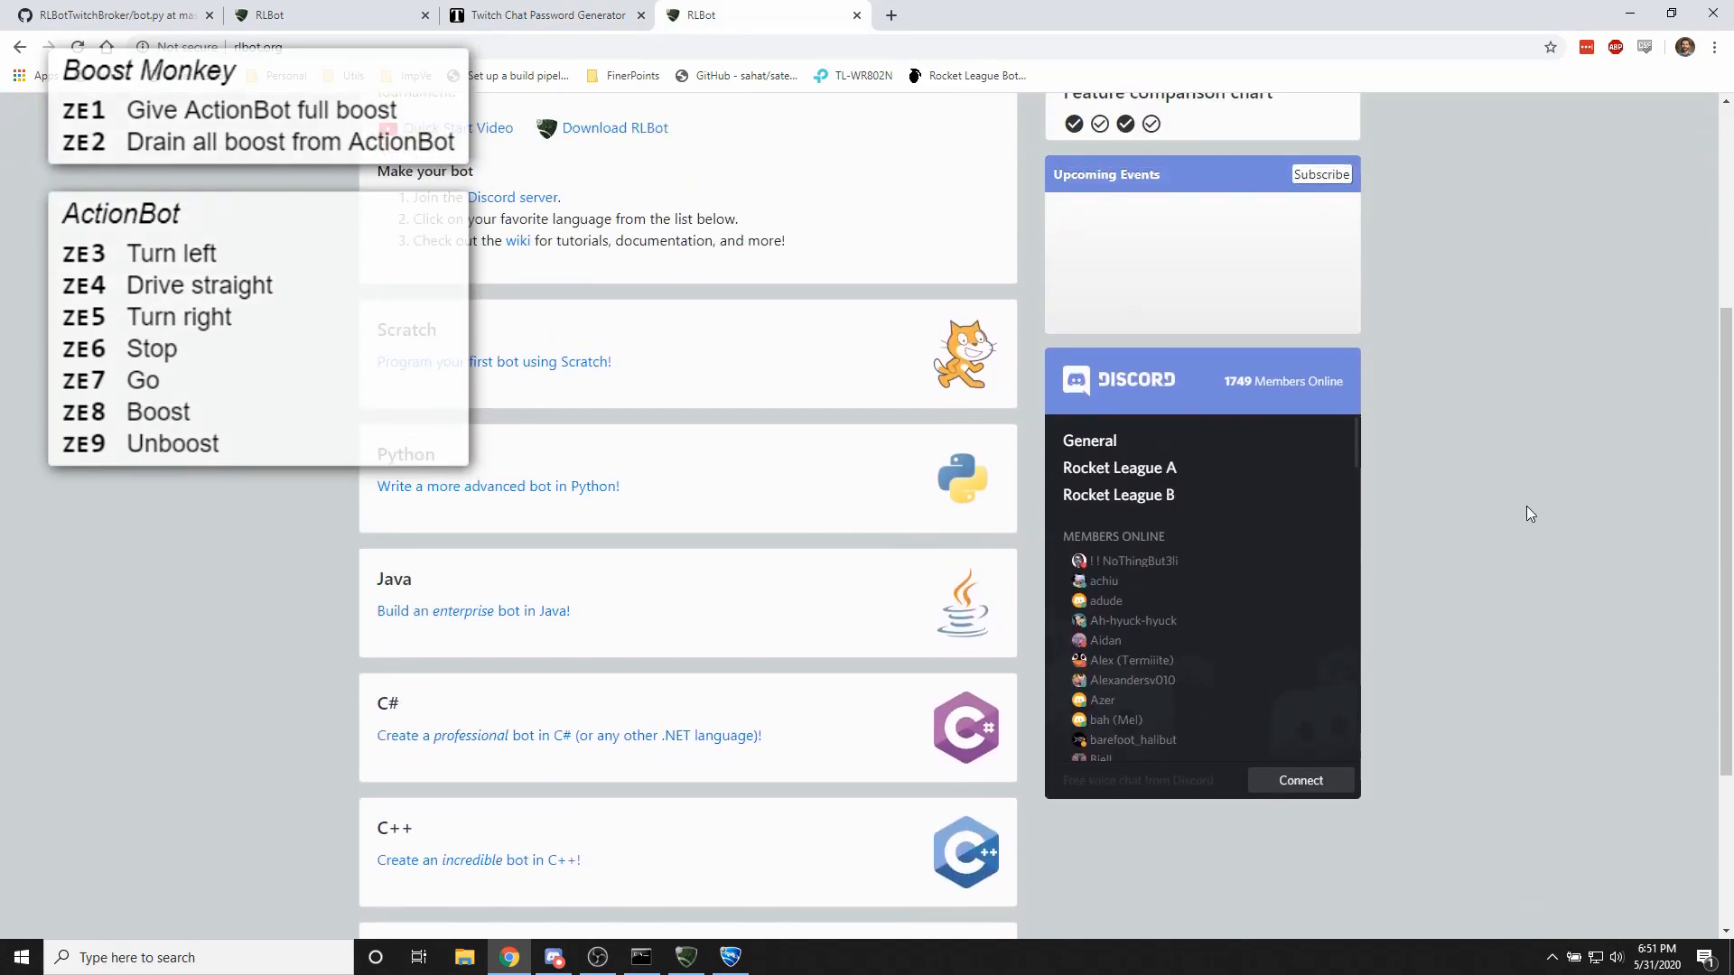